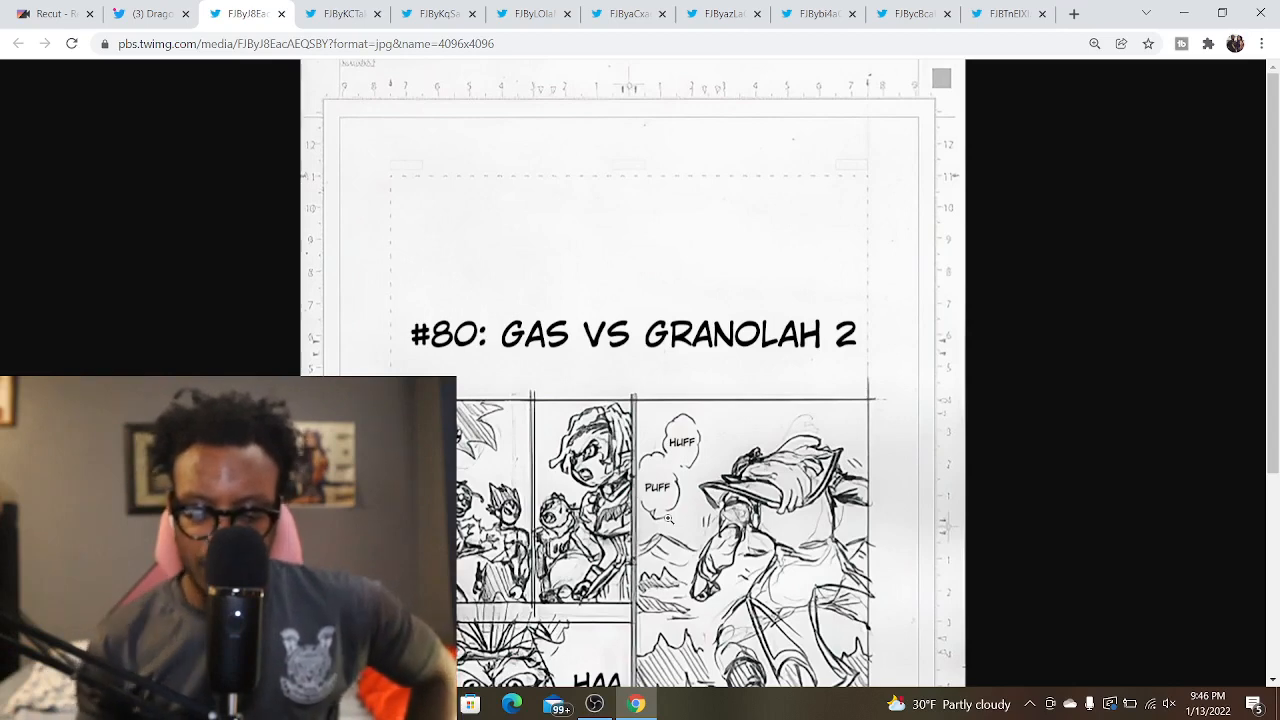
Bring up the Super Hero character mini towel lineup image in its browser tab
{"action": "scroll", "scroll_direction": "down", "scroll_amount": 3}
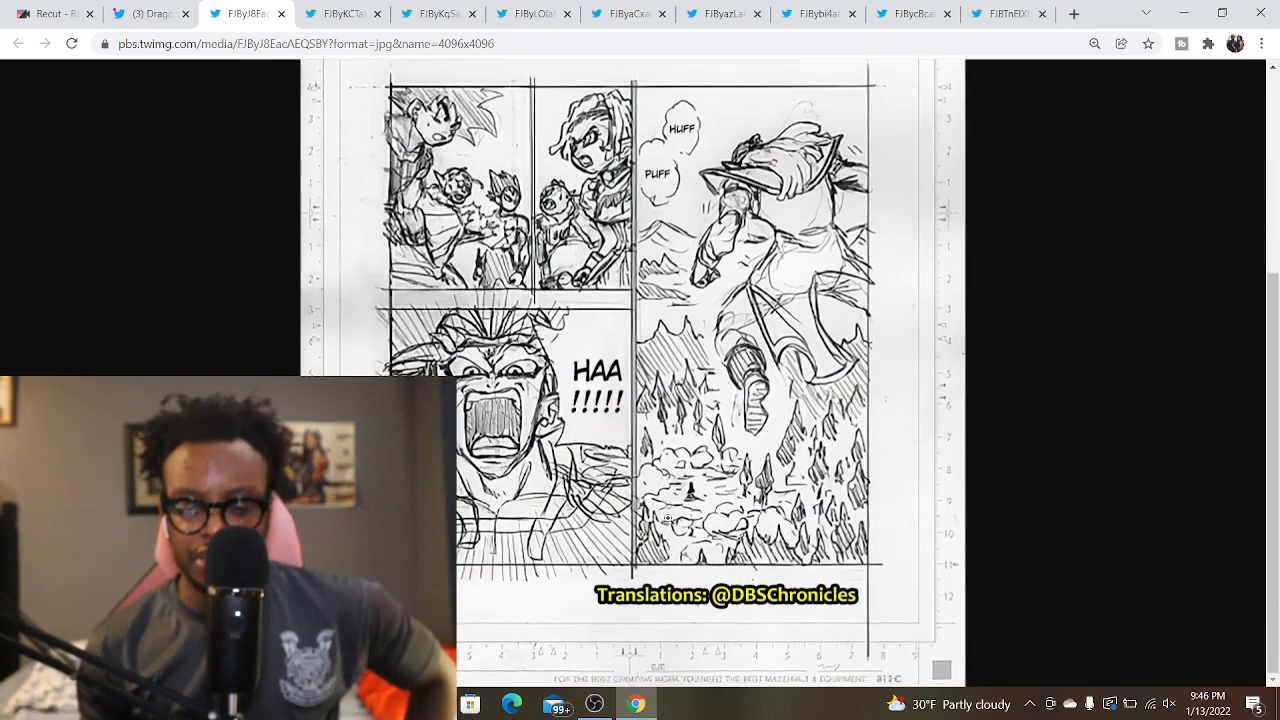
{"action": "scroll", "scroll_direction": "up", "scroll_amount": 3}
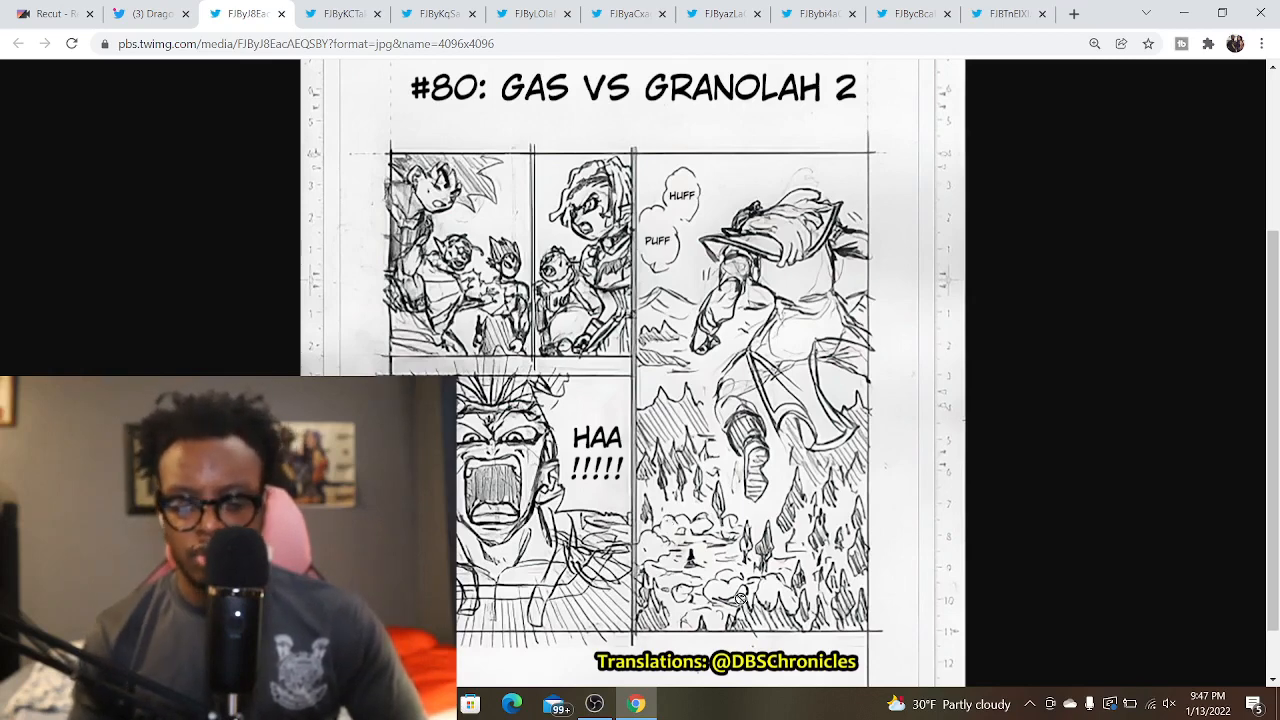
{"action": "mouse_move", "coordinate": [512, 248]}
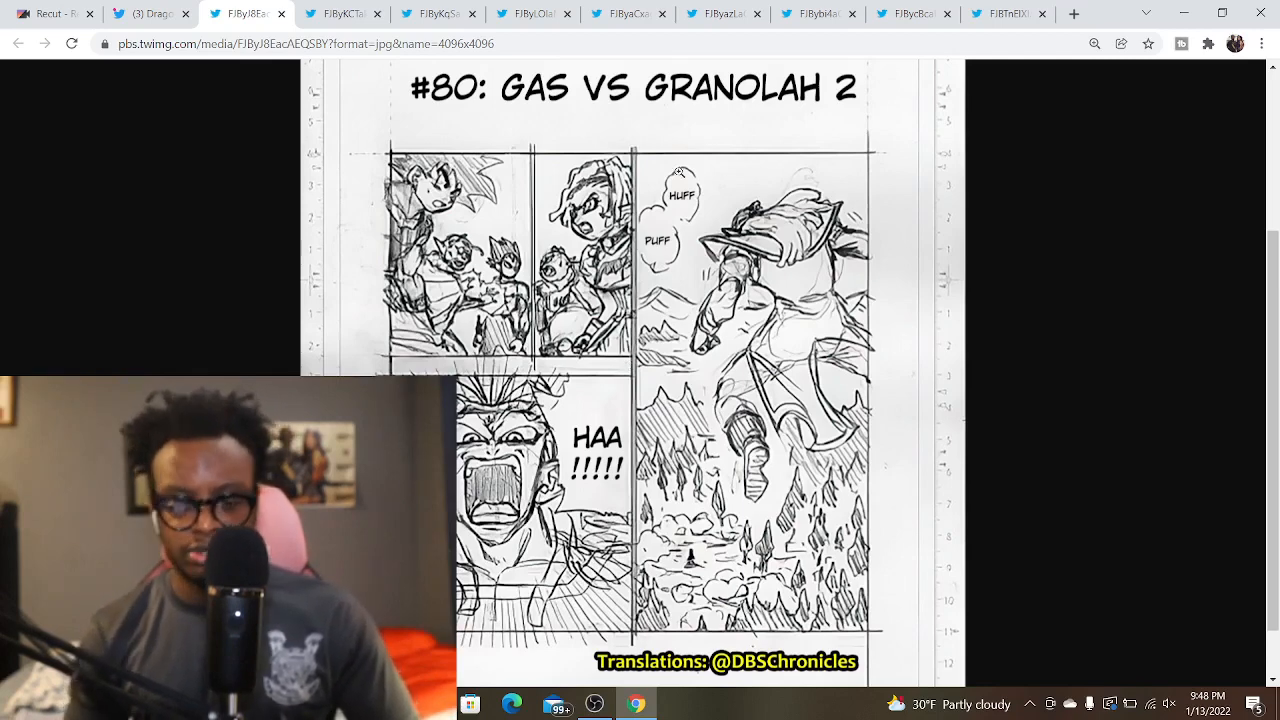
{"action": "mouse_move", "coordinate": [692, 242]}
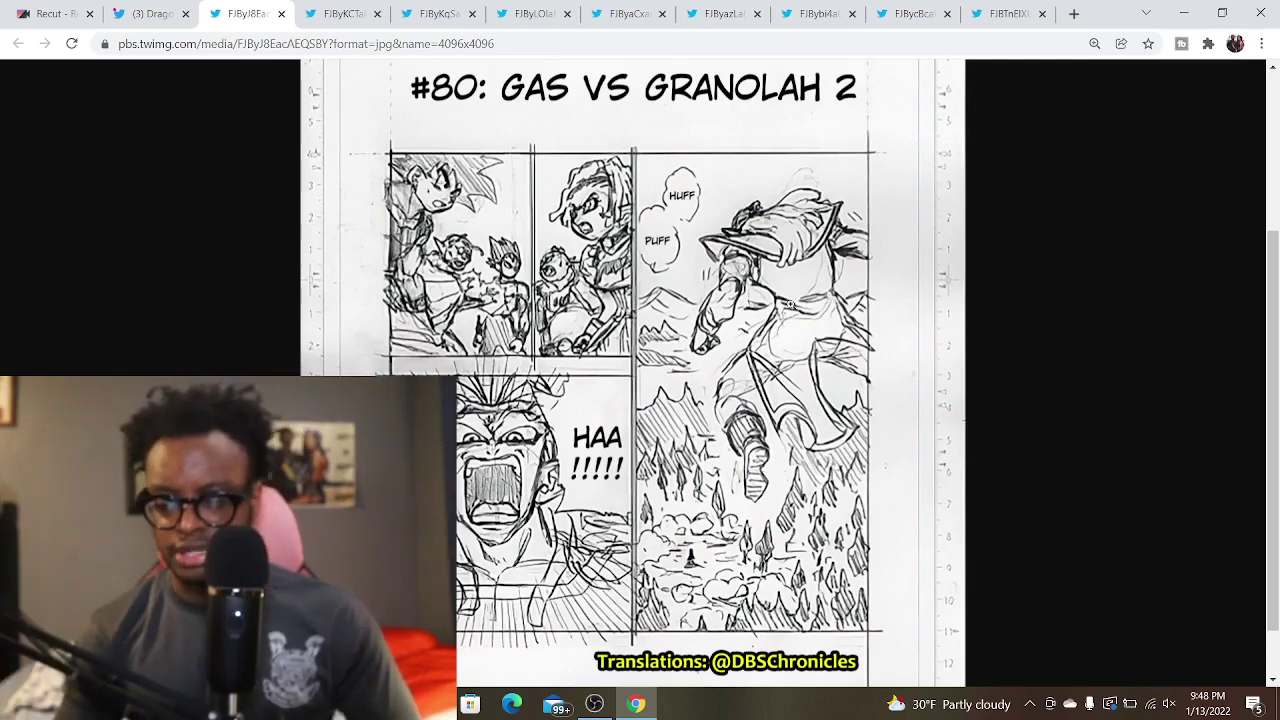
{"action": "left_click", "coordinate": [1008, 12]}
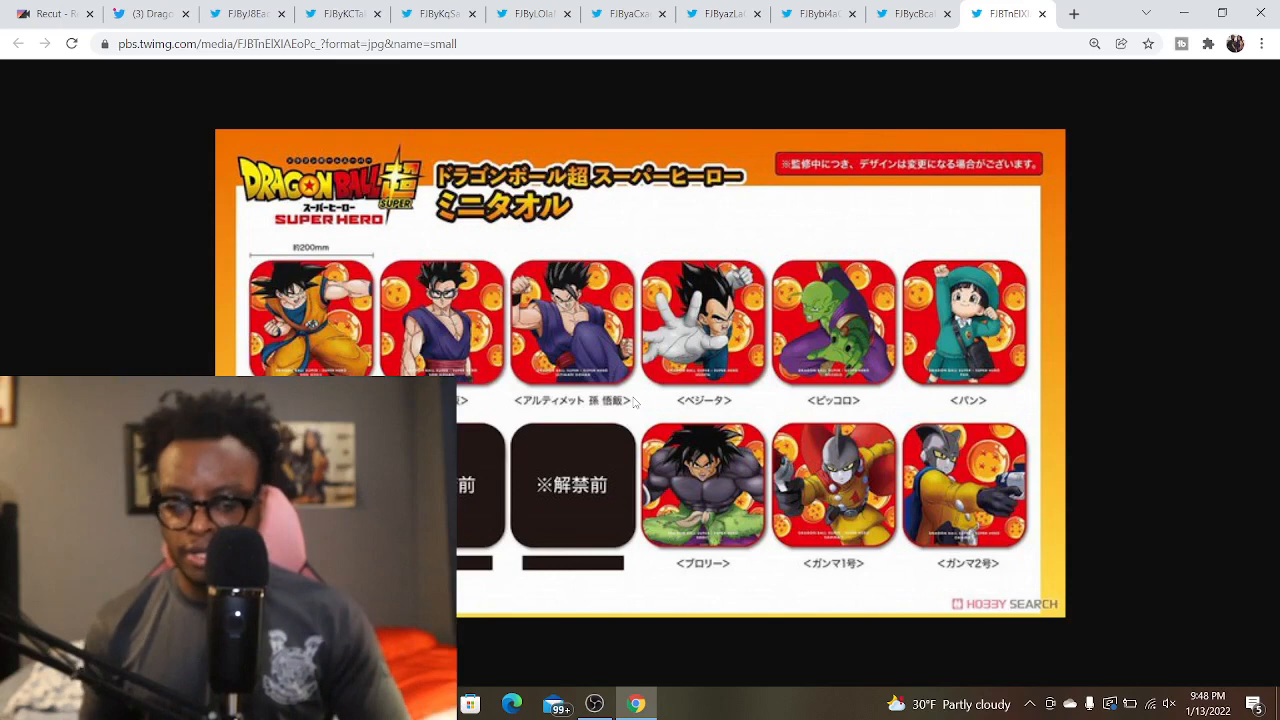
{"action": "mouse_move", "coordinate": [588, 506]}
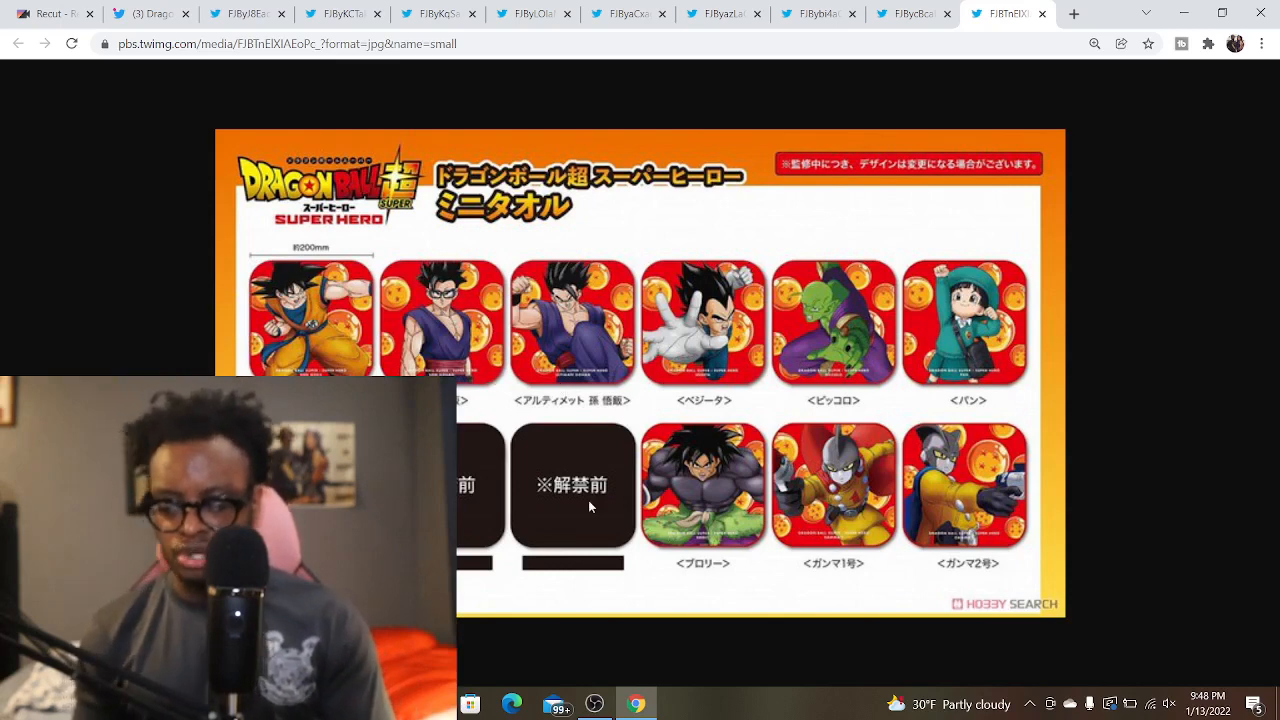
{"action": "mouse_move", "coordinate": [692, 572]}
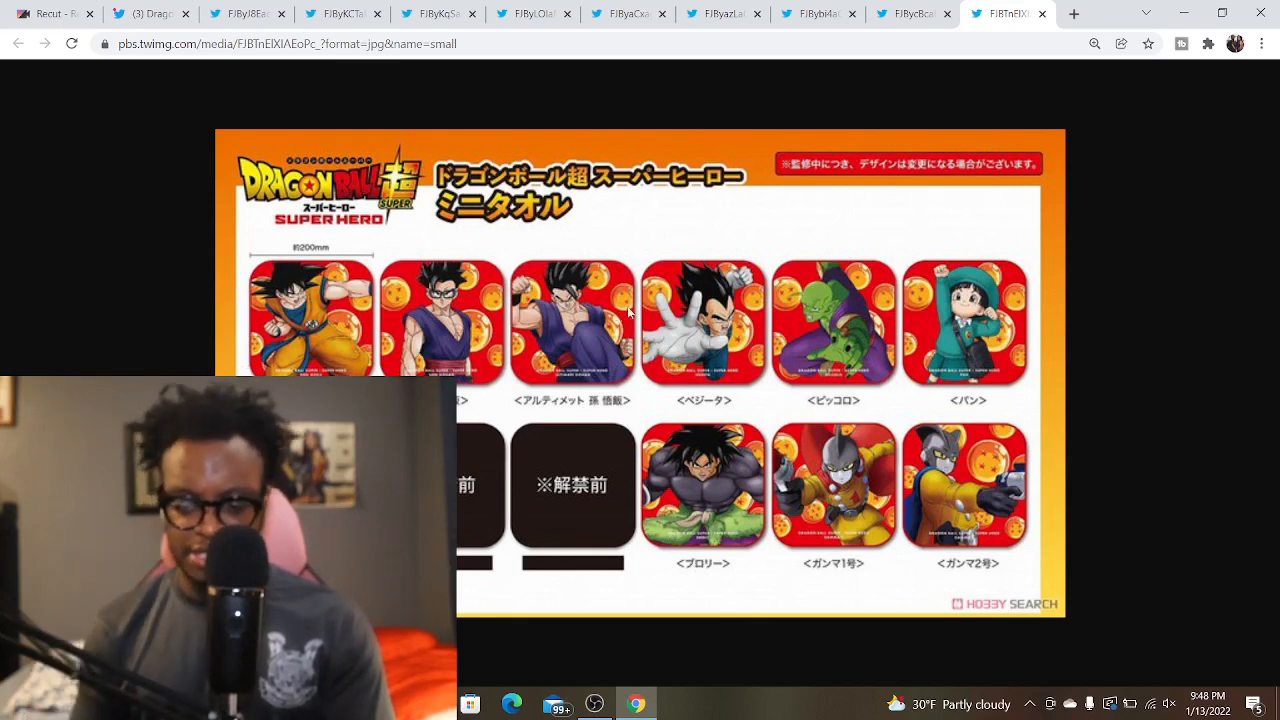
{"action": "mouse_move", "coordinate": [910, 328]}
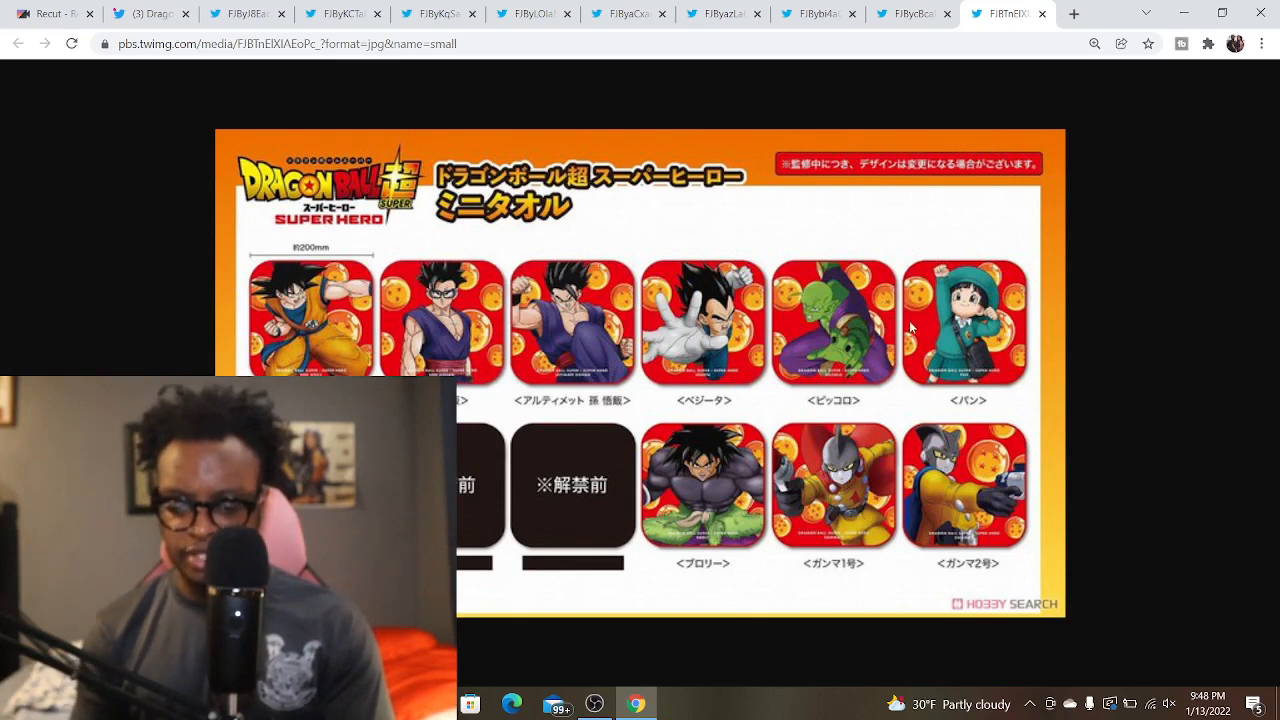
{"action": "mouse_move", "coordinate": [744, 432]}
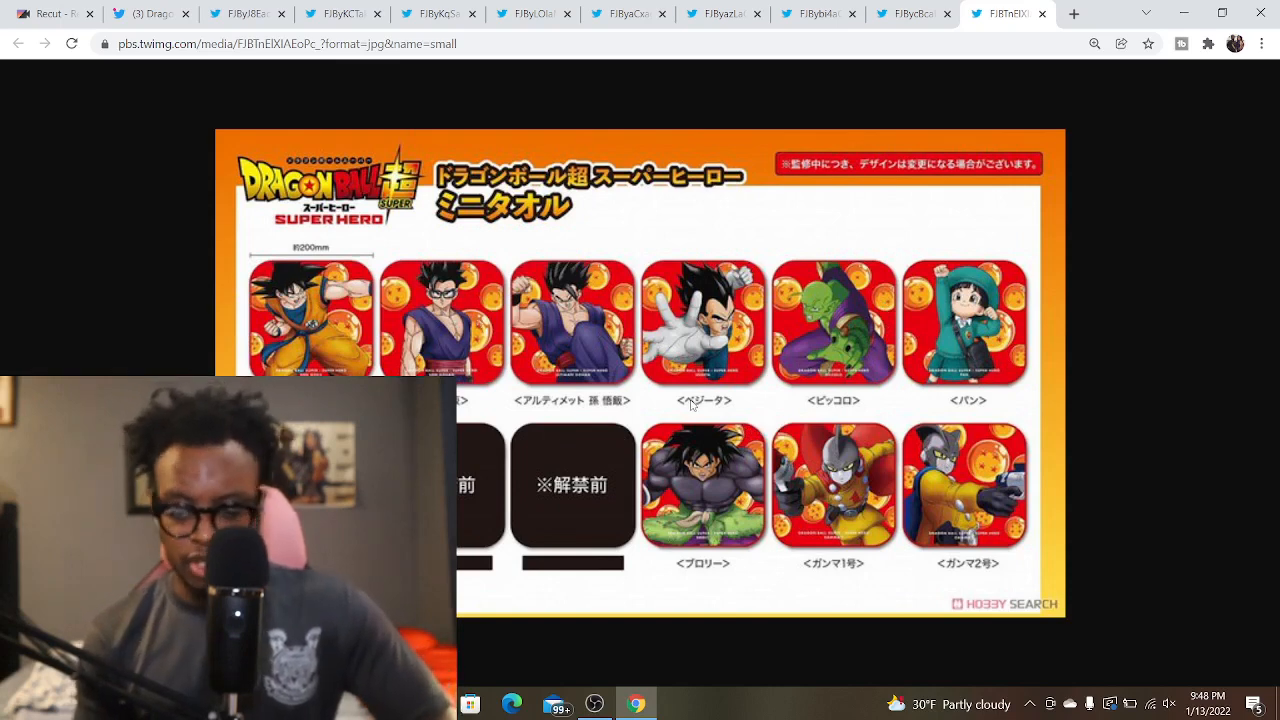
{"action": "mouse_move", "coordinate": [818, 478]}
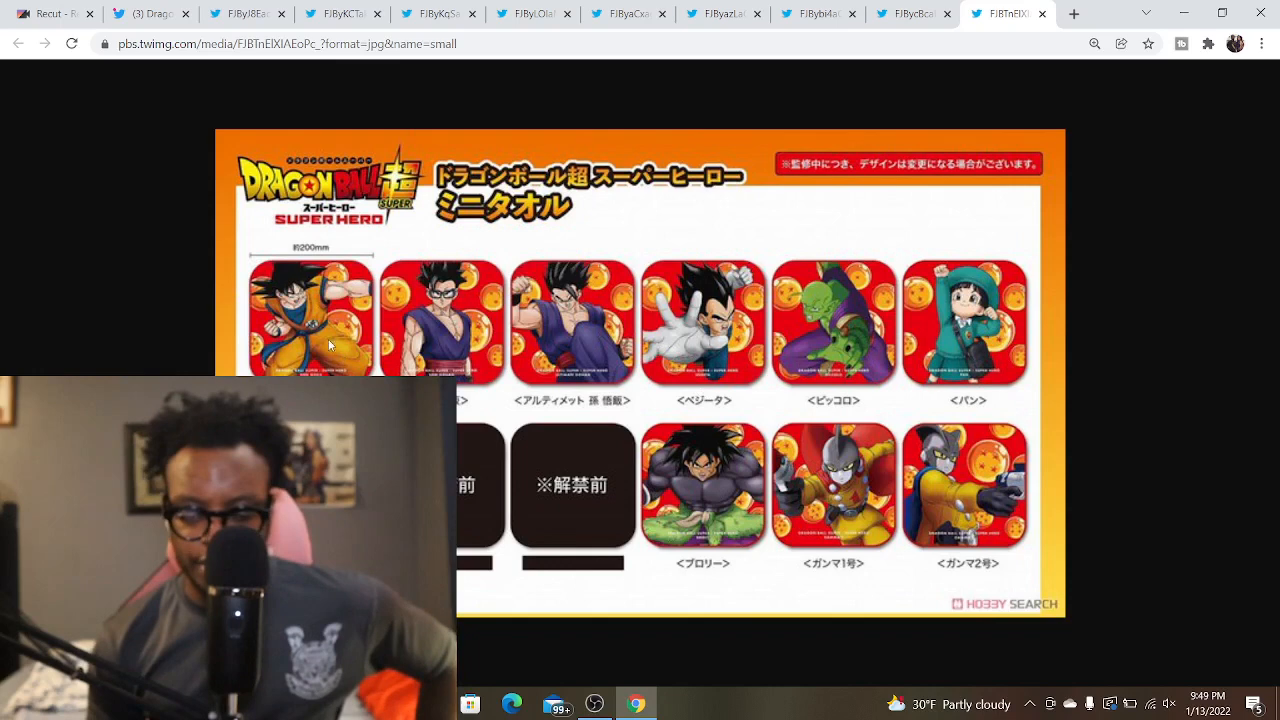
{"action": "mouse_move", "coordinate": [504, 380]}
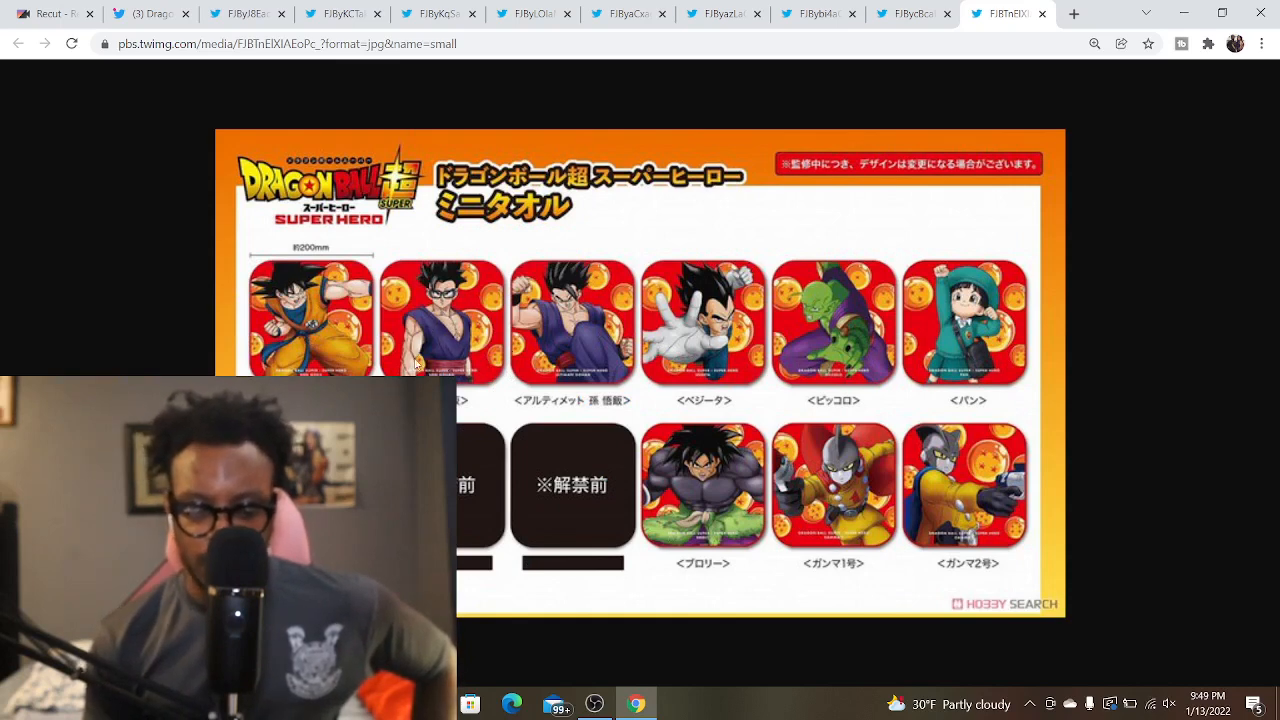
{"action": "mouse_move", "coordinate": [464, 400]}
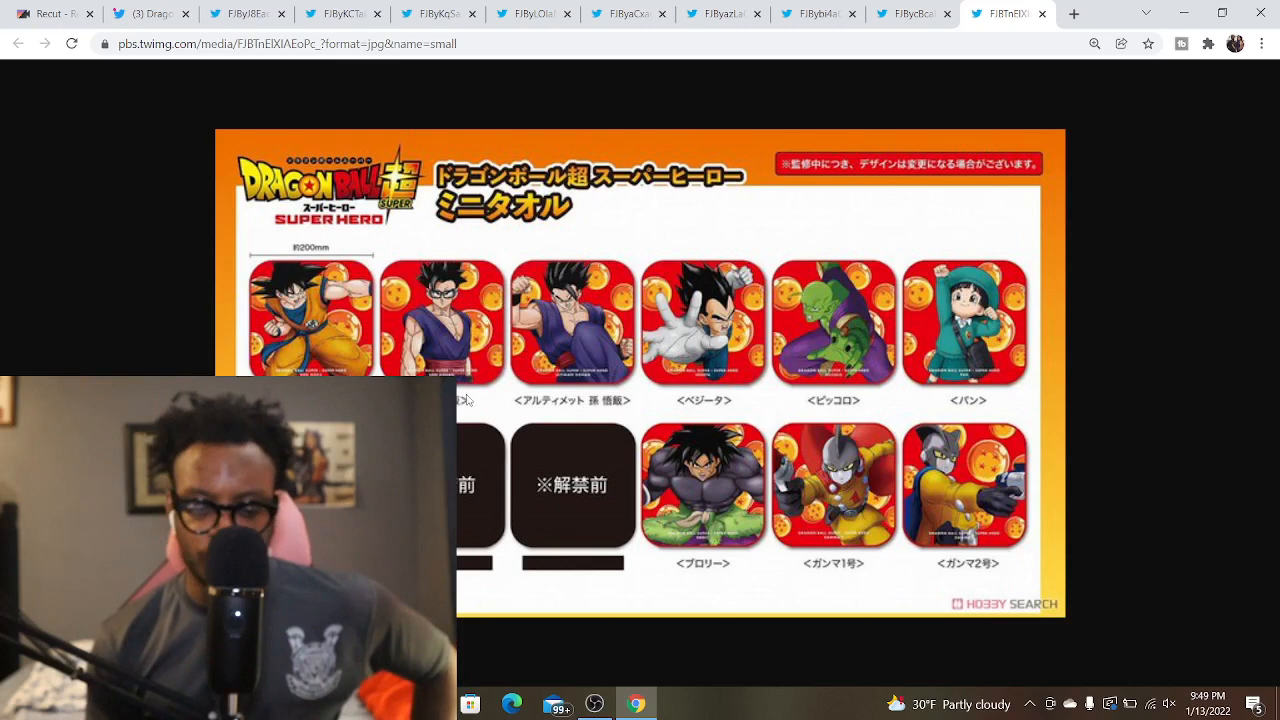
{"action": "mouse_move", "coordinate": [420, 316]}
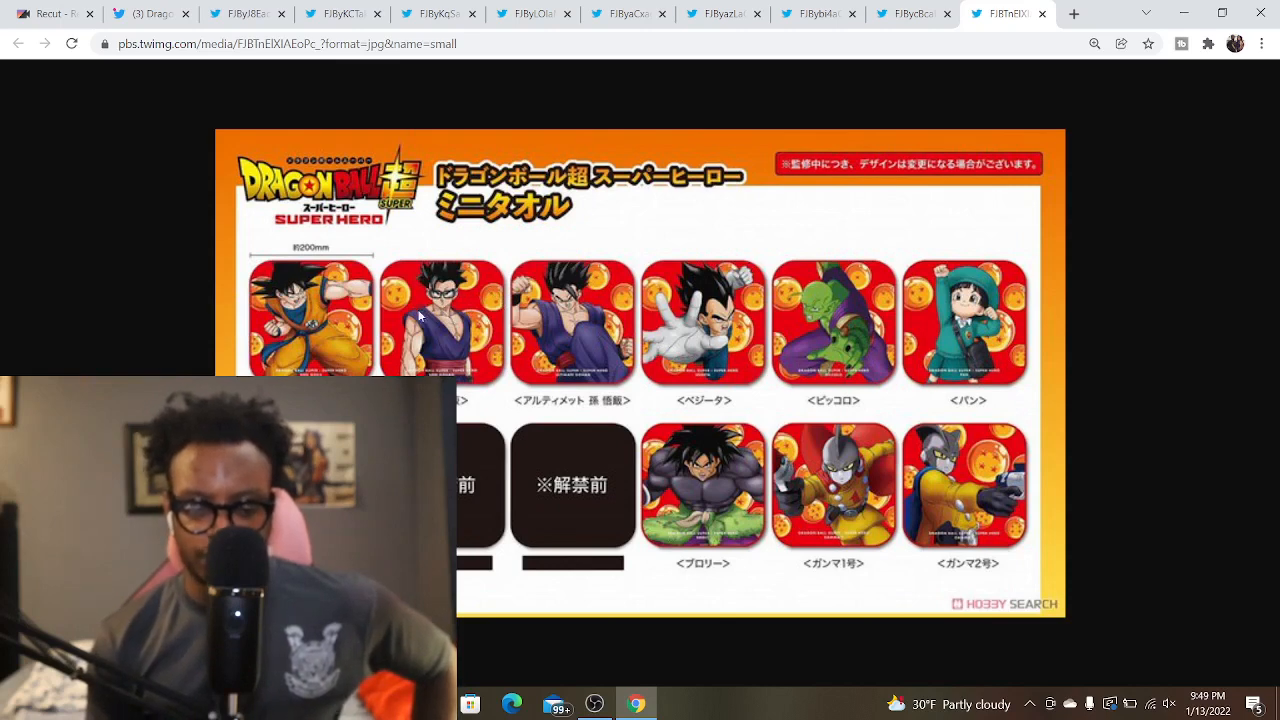
{"action": "mouse_move", "coordinate": [468, 356]}
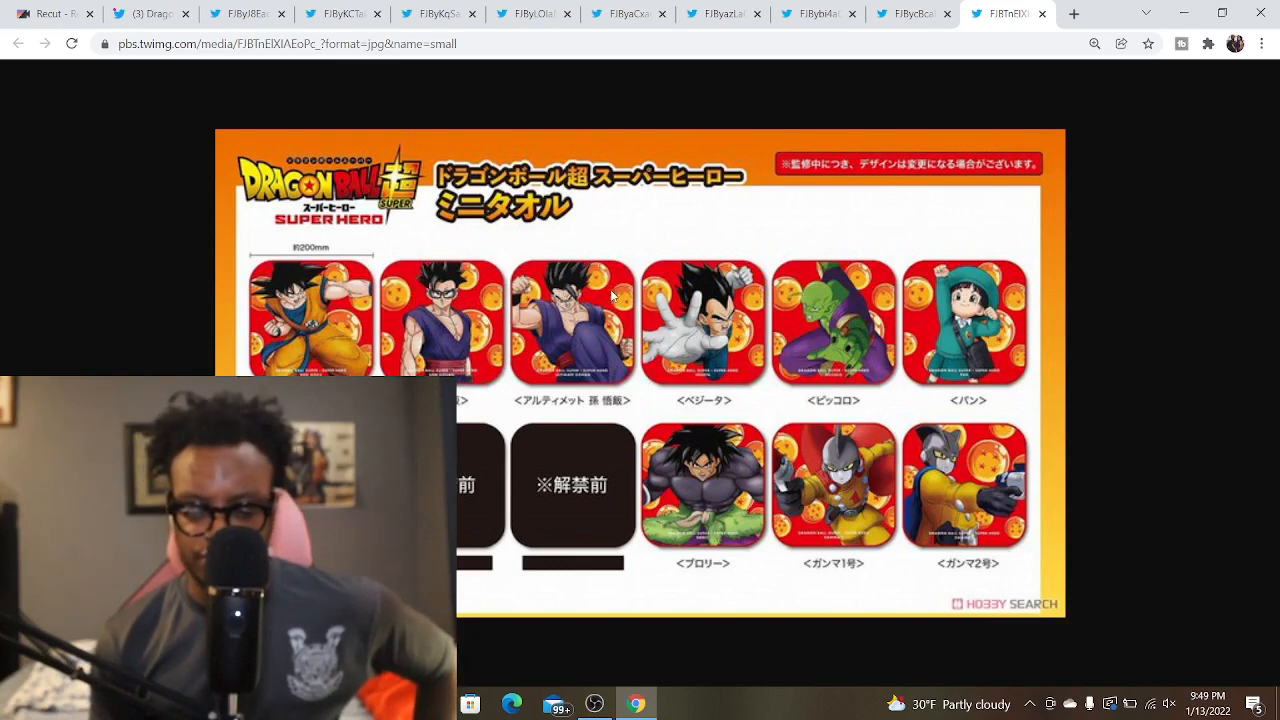
{"action": "mouse_move", "coordinate": [584, 332]}
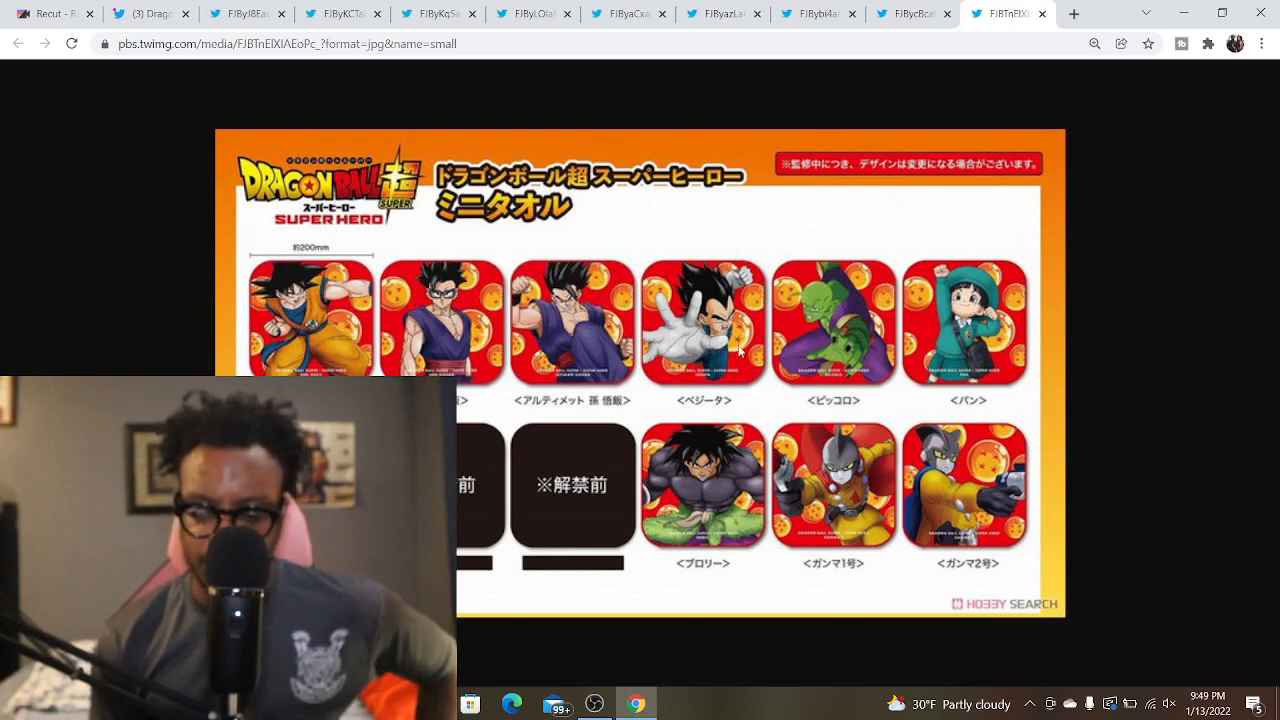
{"action": "mouse_move", "coordinate": [936, 252]}
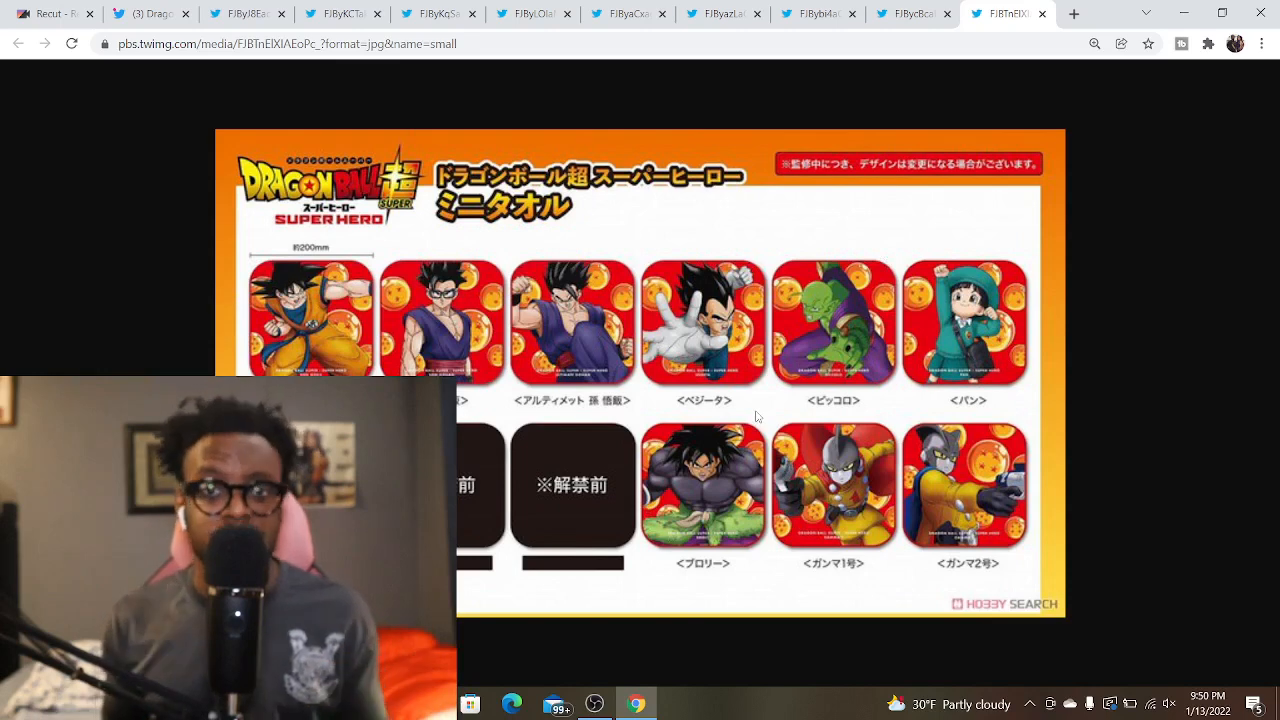
{"action": "mouse_move", "coordinate": [684, 524]}
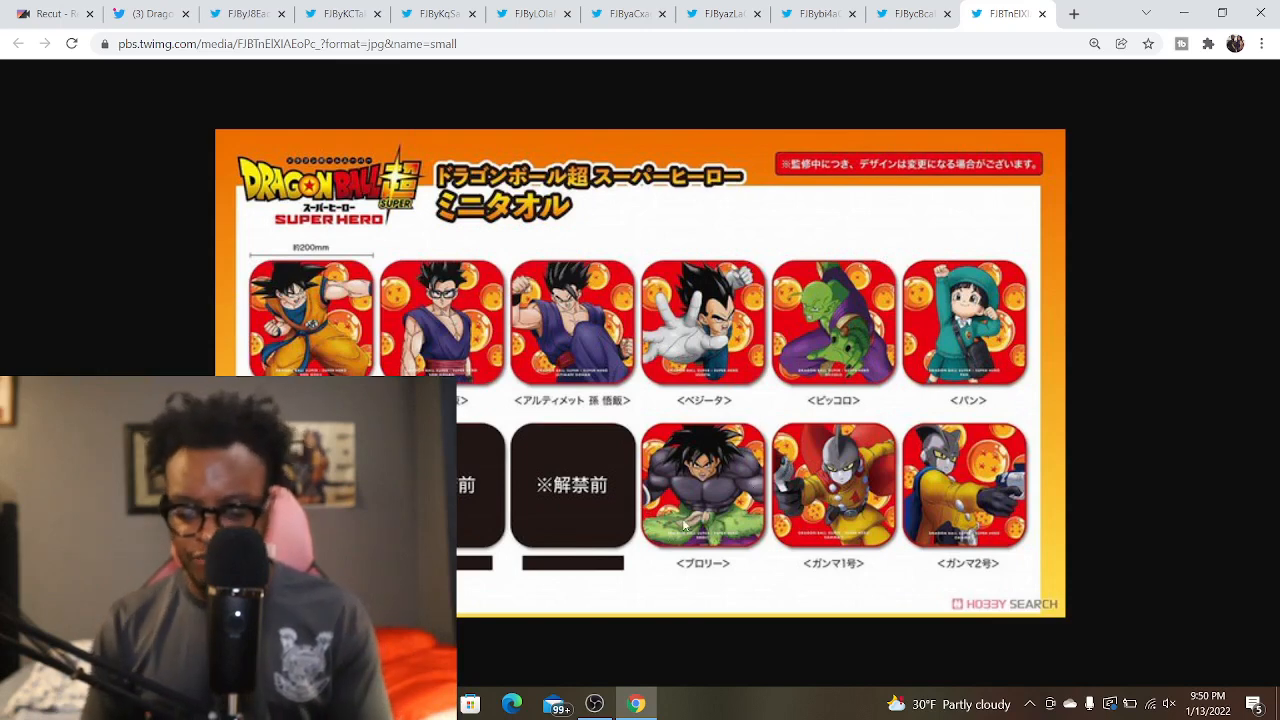
{"action": "mouse_move", "coordinate": [712, 452]}
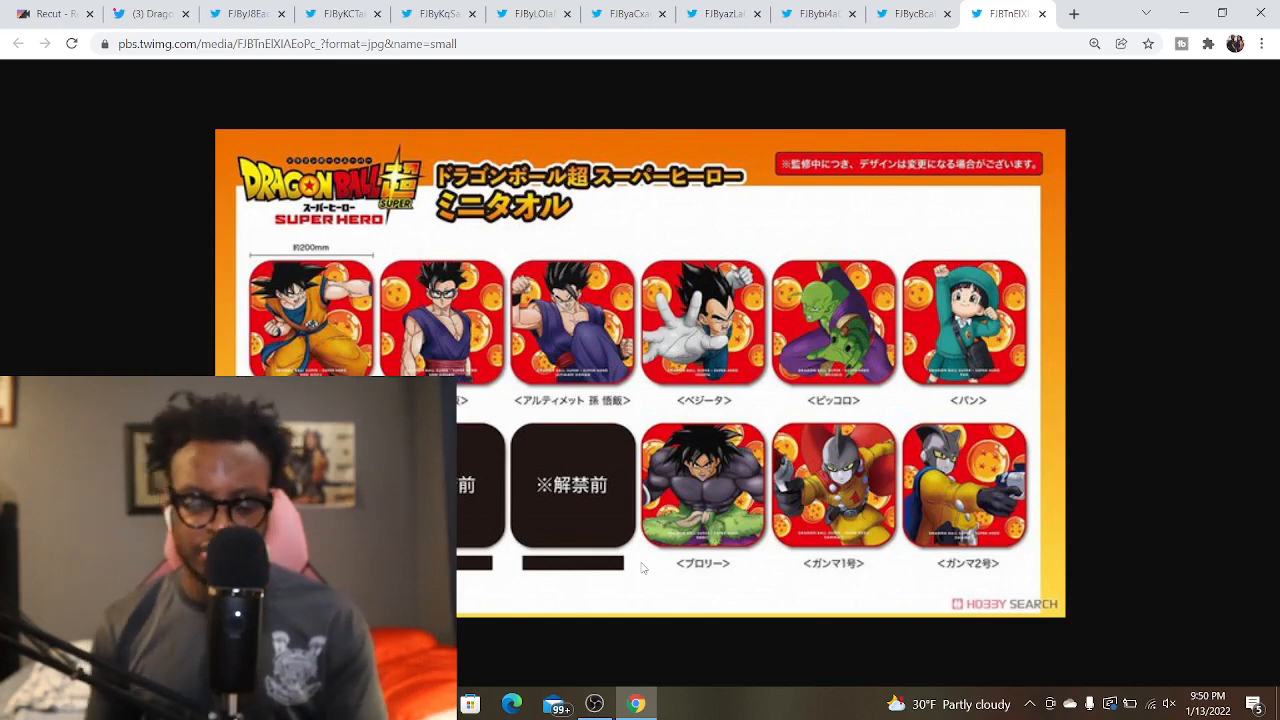
{"action": "mouse_move", "coordinate": [796, 524]}
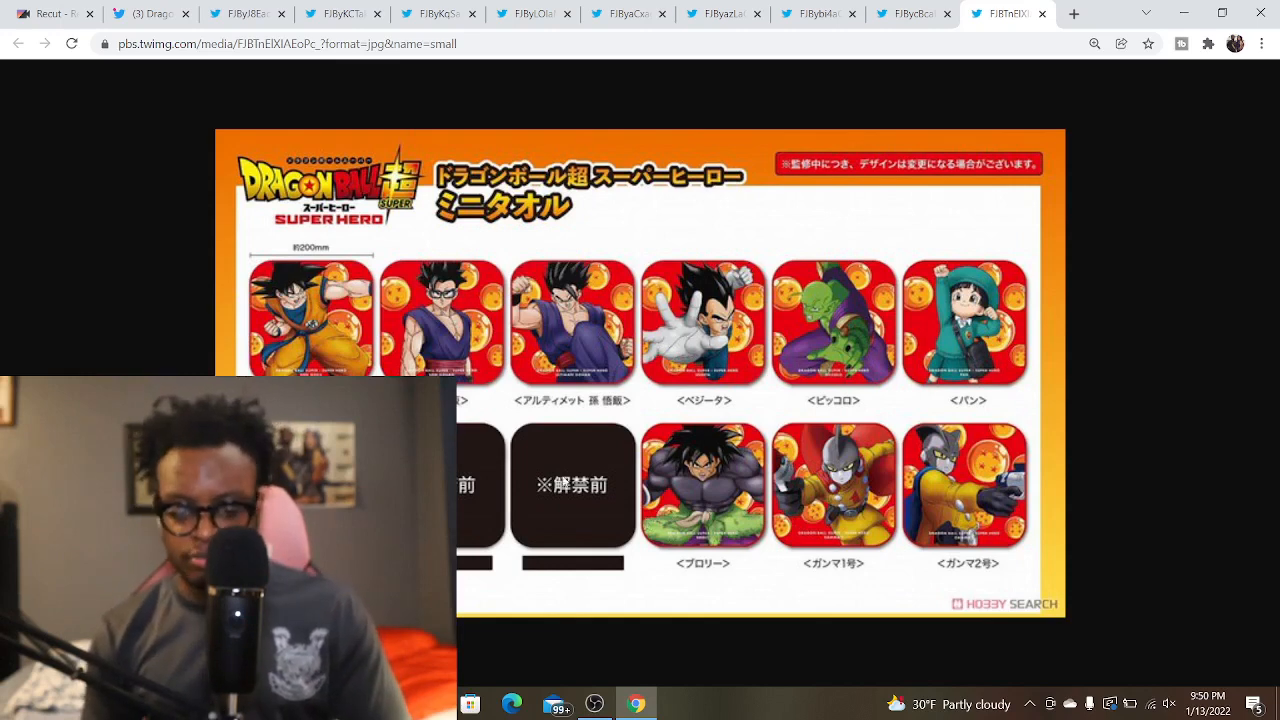
{"action": "mouse_move", "coordinate": [840, 650]}
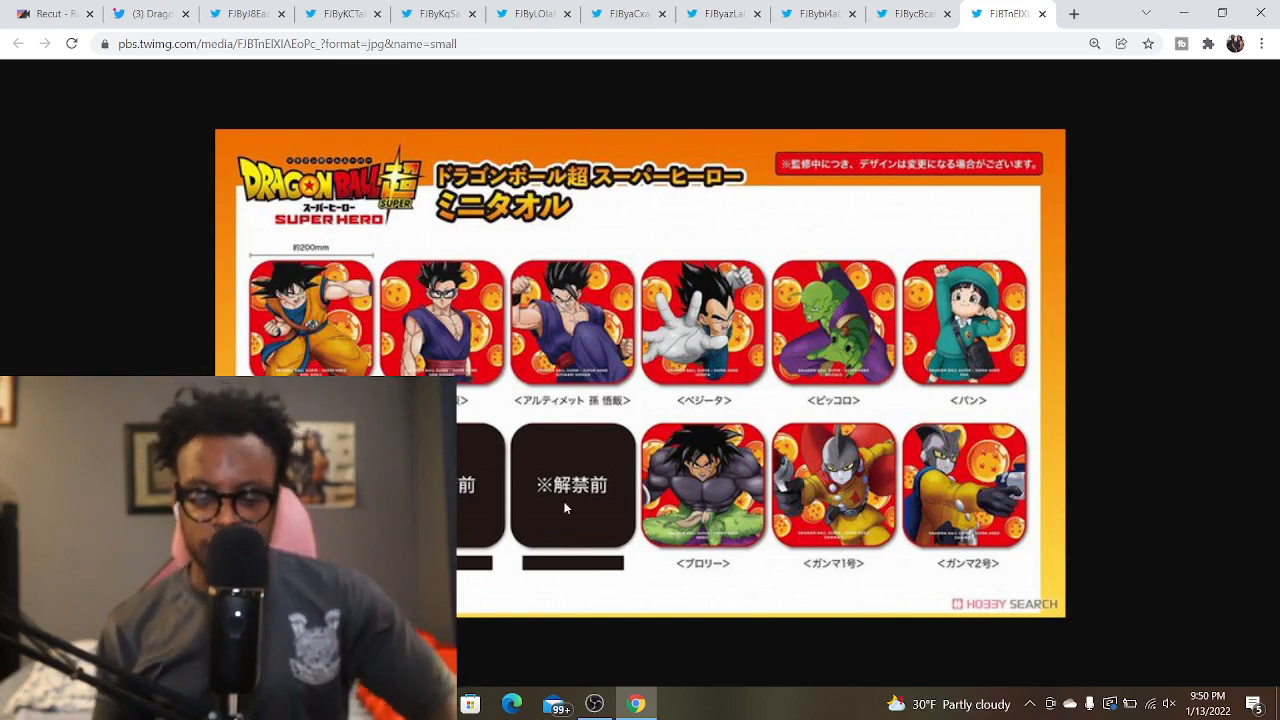
{"action": "mouse_move", "coordinate": [498, 562]}
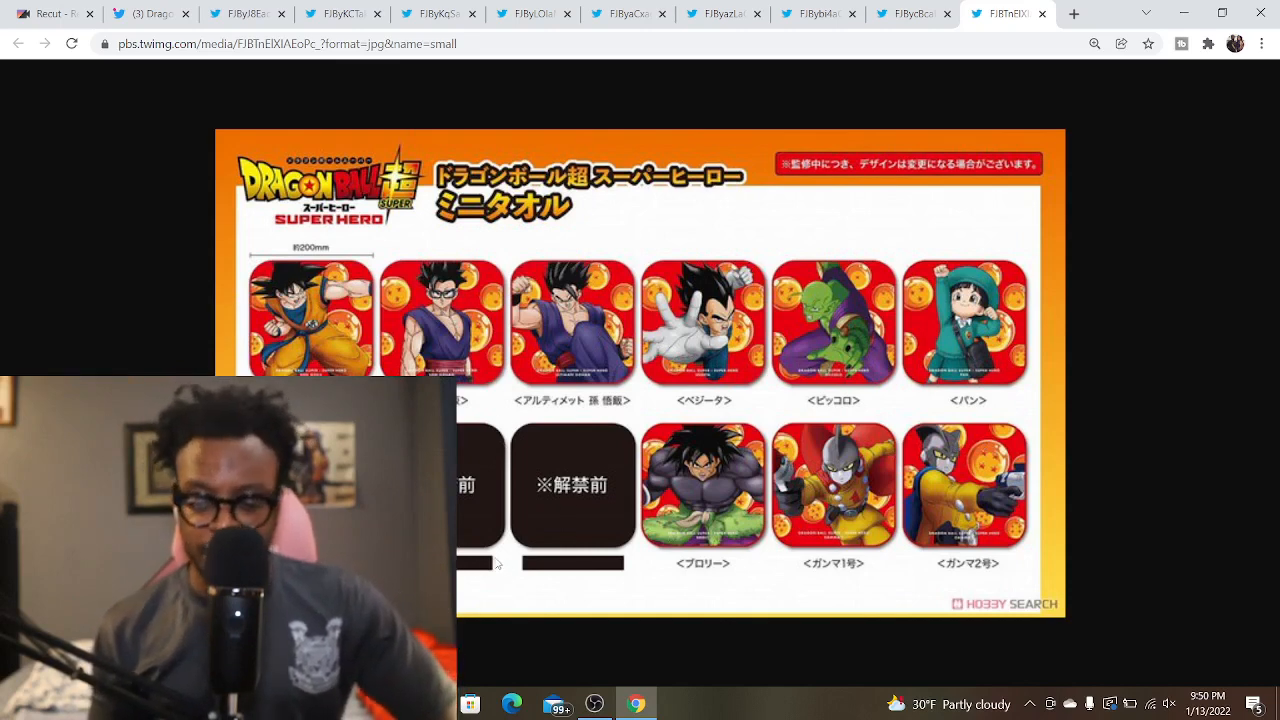
{"action": "mouse_move", "coordinate": [476, 576]}
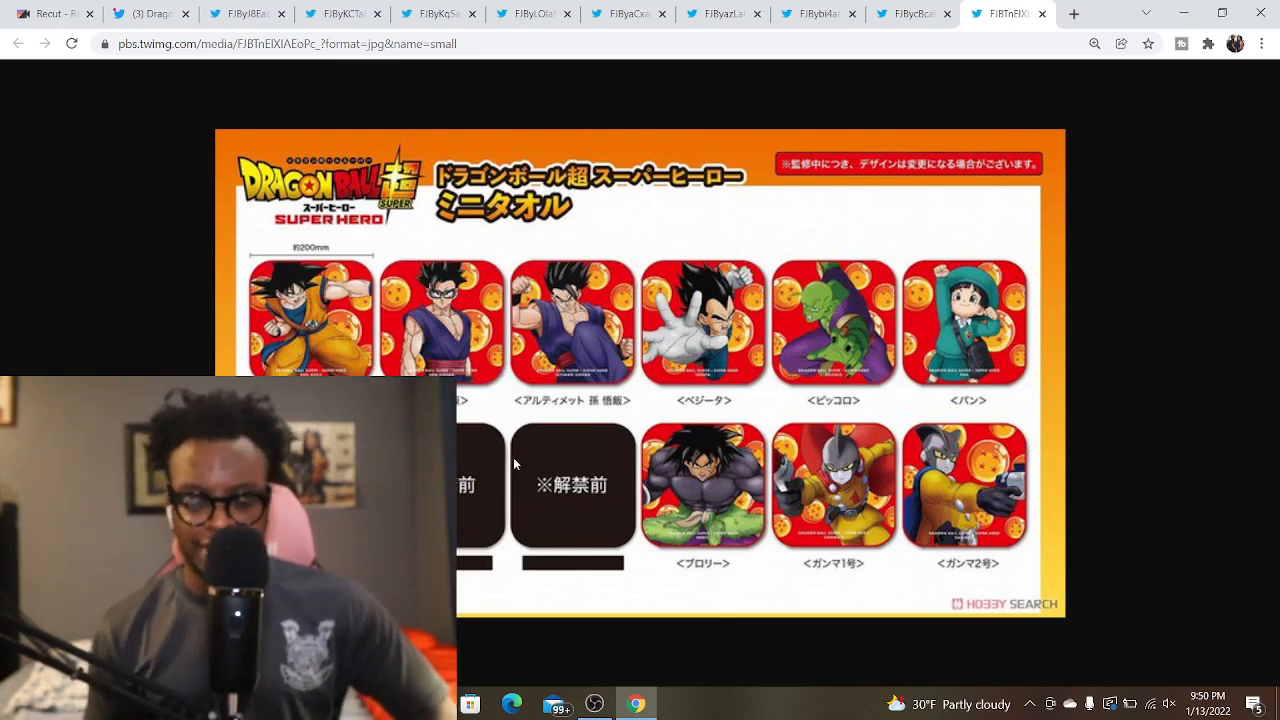
{"action": "mouse_move", "coordinate": [546, 604]}
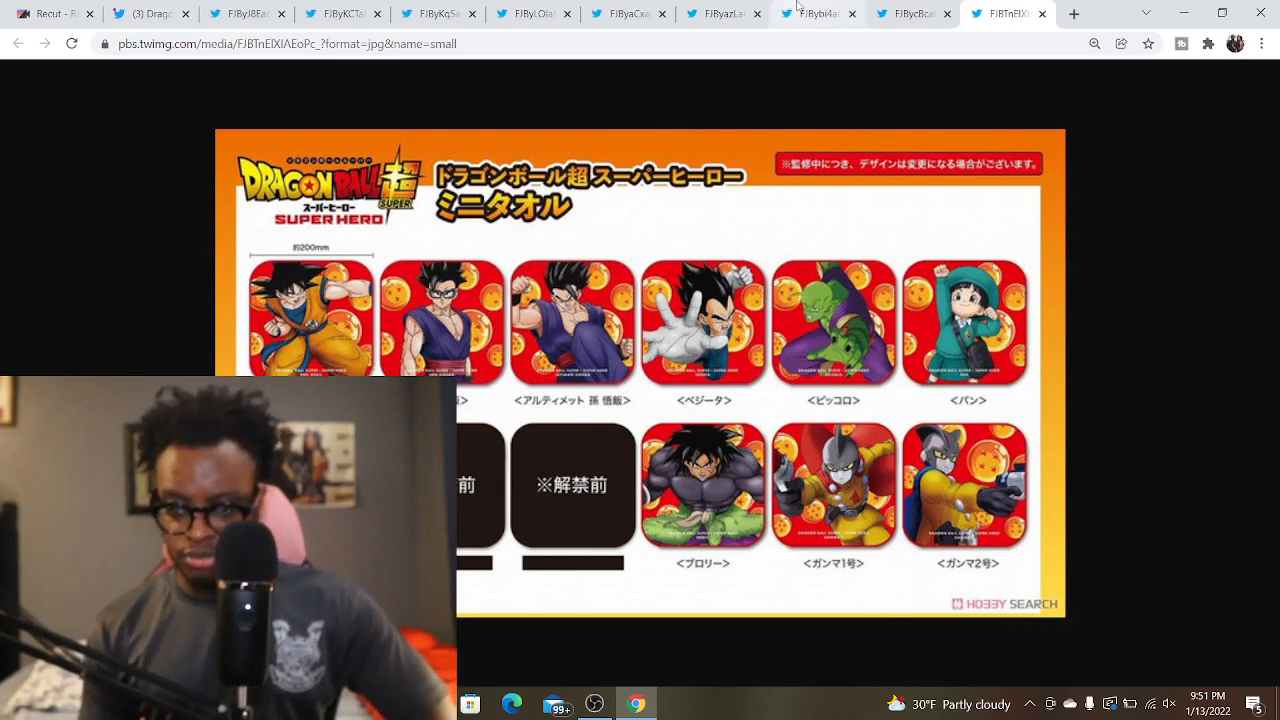
Go to the Dragon Ball Super Twitter feed and view the Super Hero acrylic keychain photos
{"action": "left_click", "coordinate": [910, 12]}
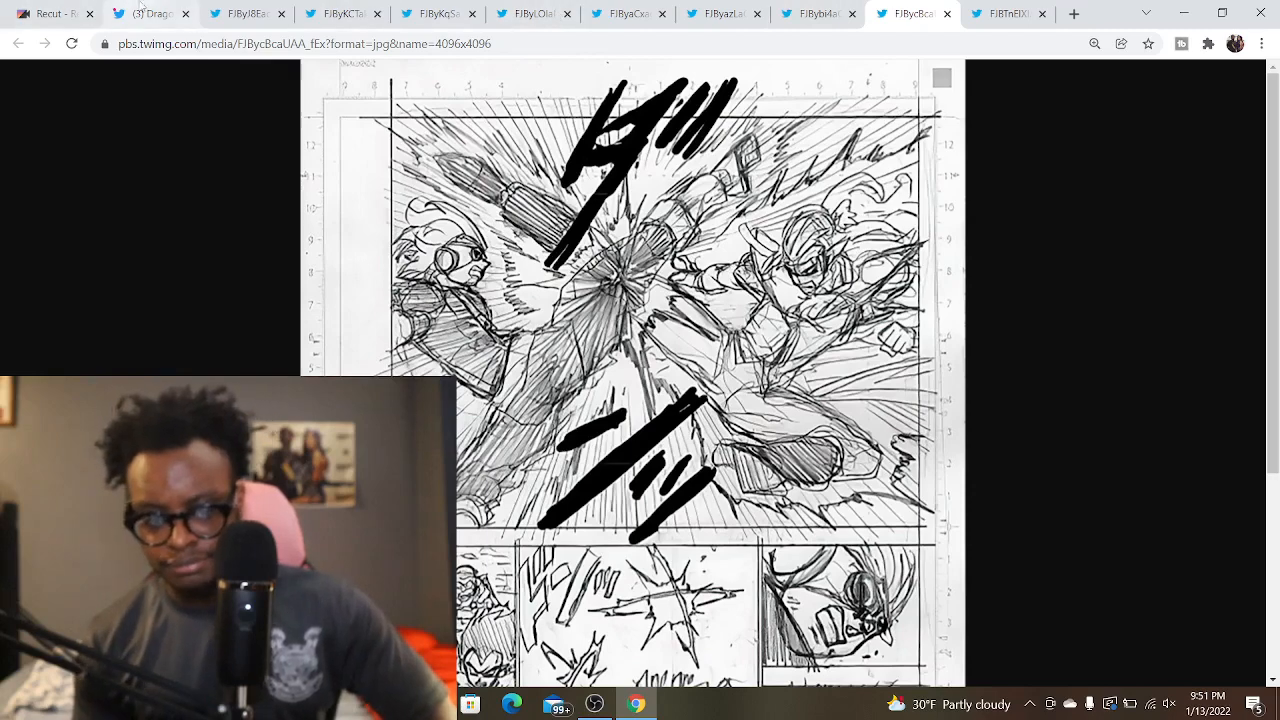
{"action": "left_click", "coordinate": [150, 12]}
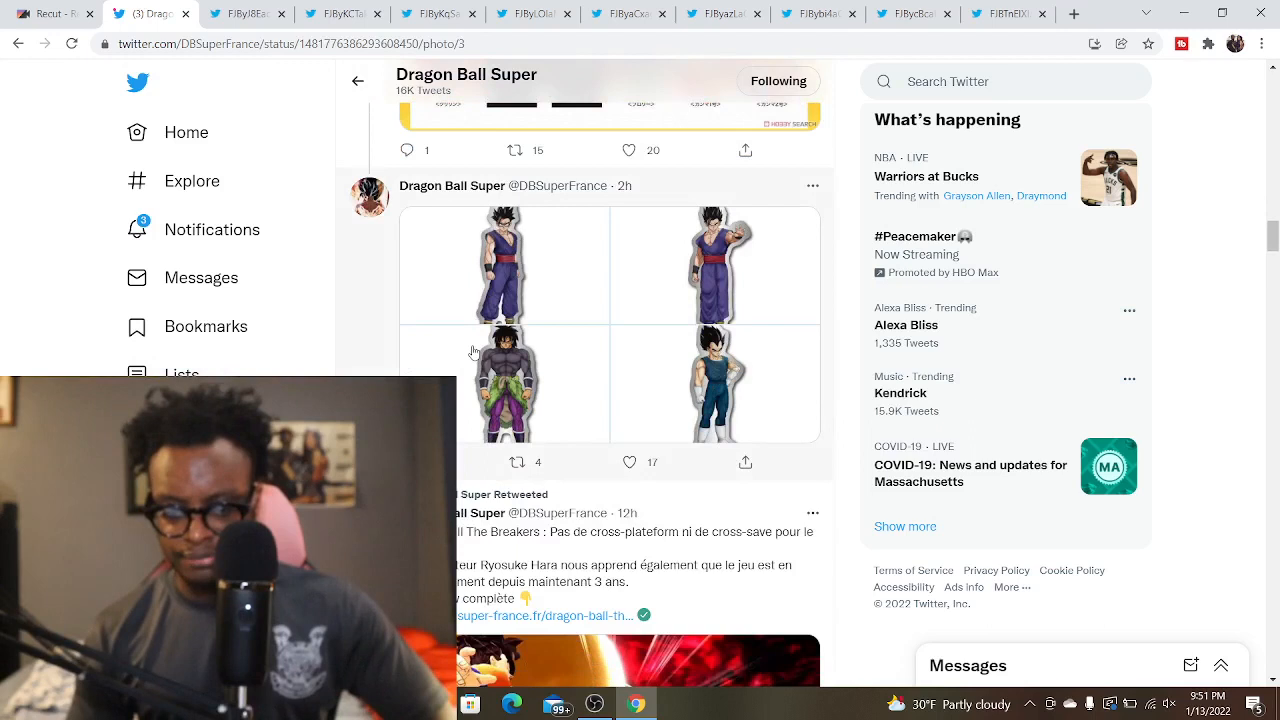
{"action": "left_click", "coordinate": [504, 384]}
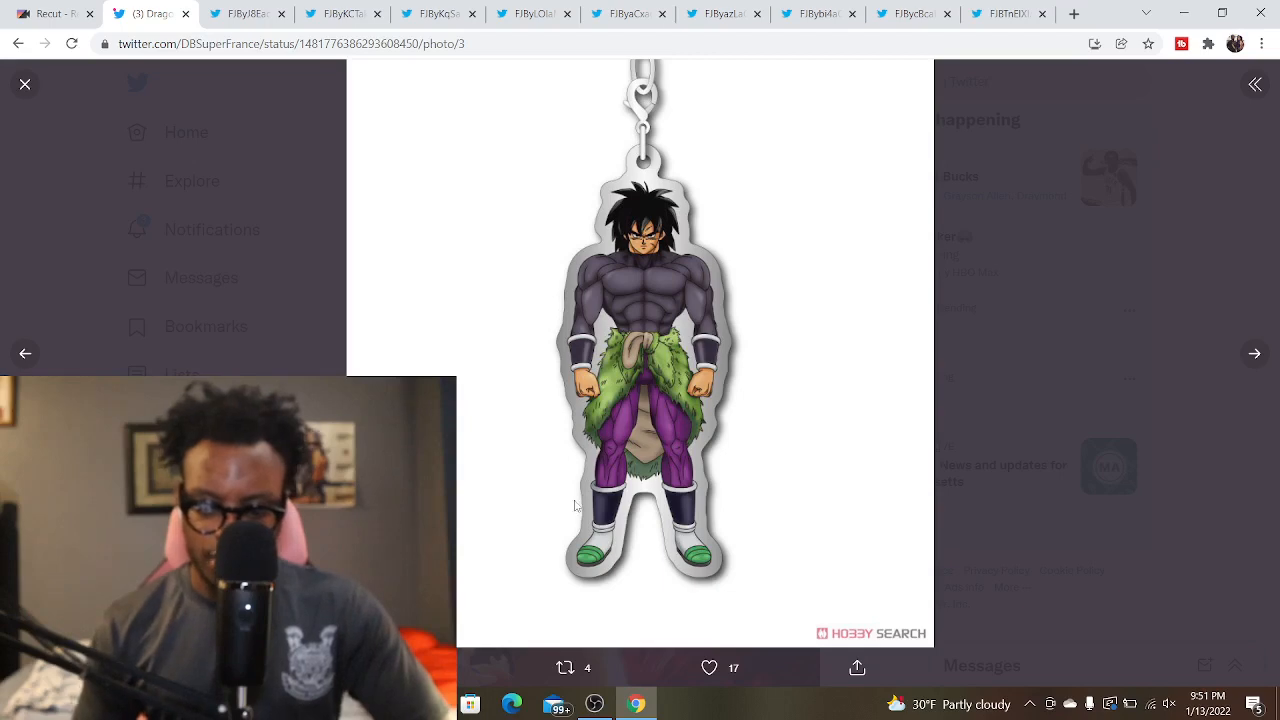
{"action": "mouse_move", "coordinate": [548, 220]}
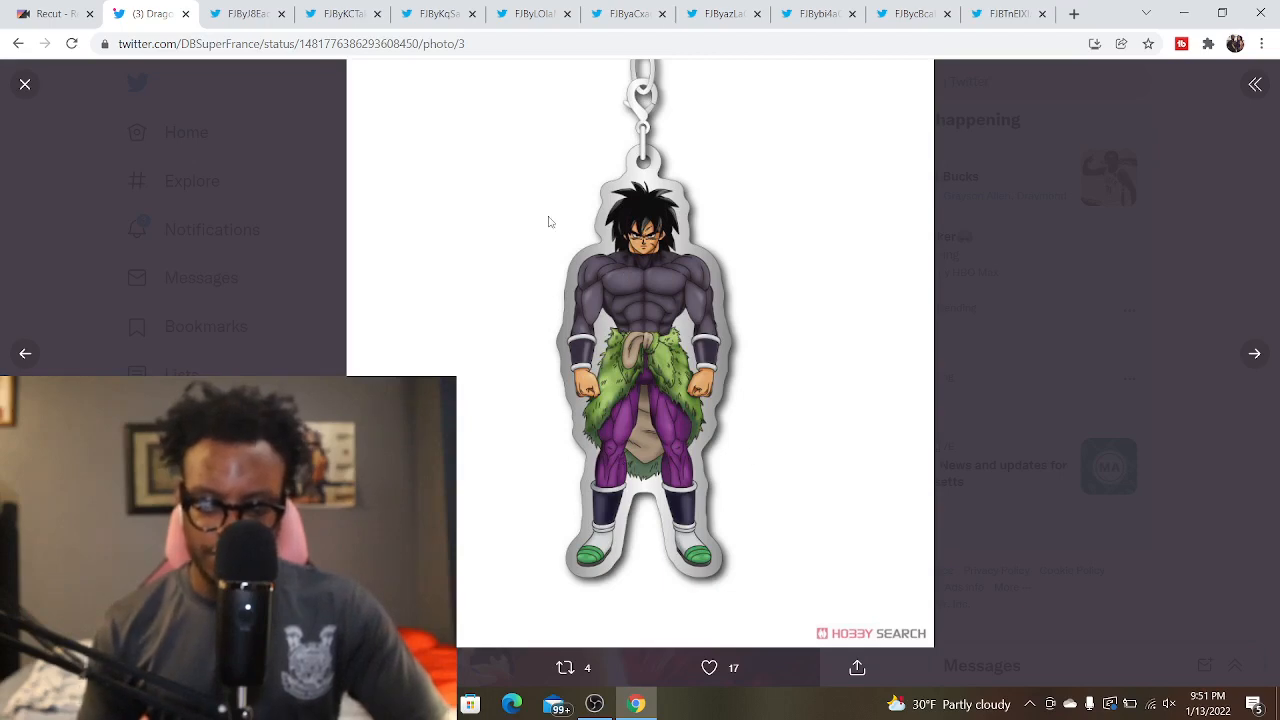
{"action": "left_click", "coordinate": [24, 352]}
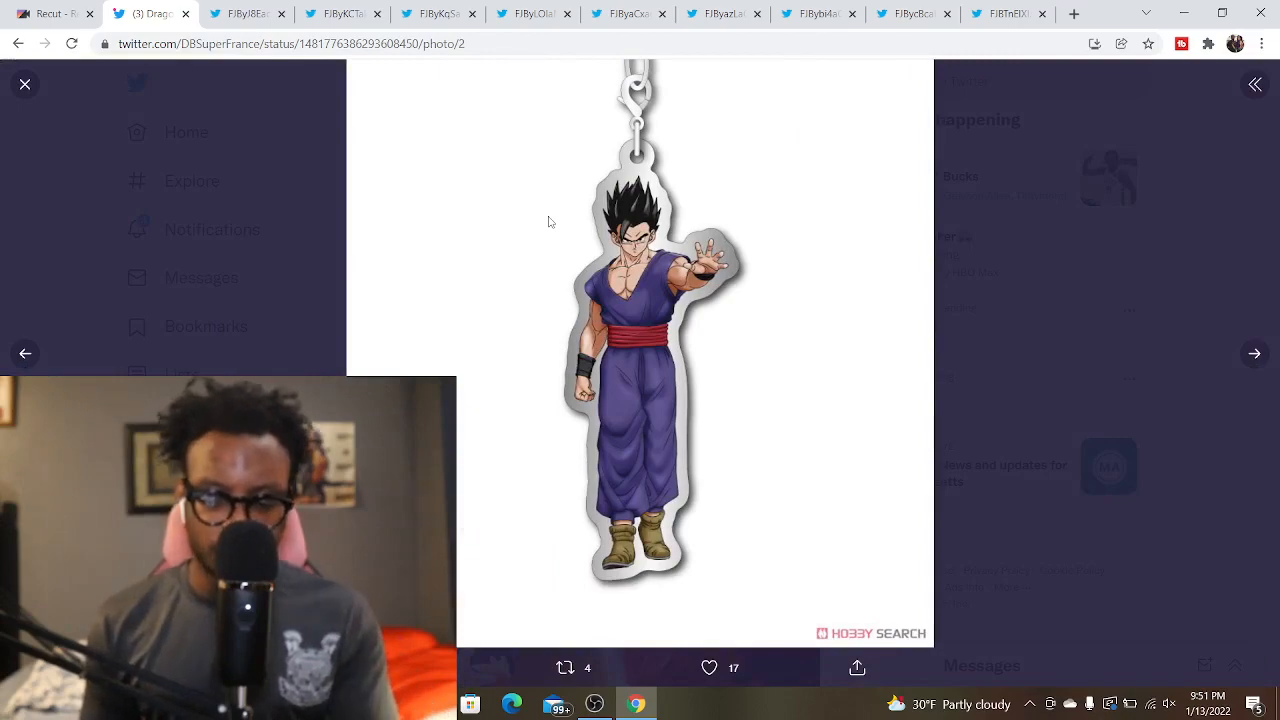
Leave the keychain photos and browse the merchandise posts in the feed
{"action": "left_click", "coordinate": [24, 84]}
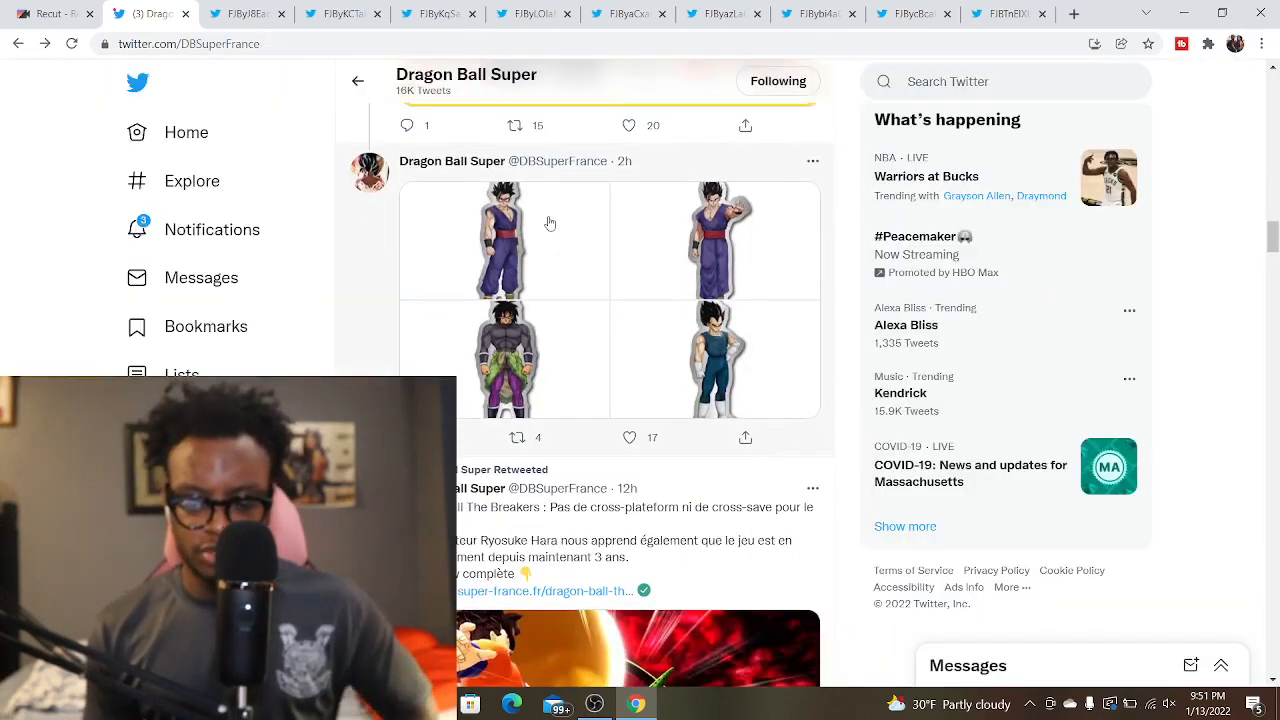
{"action": "scroll", "scroll_direction": "up", "scroll_amount": 3}
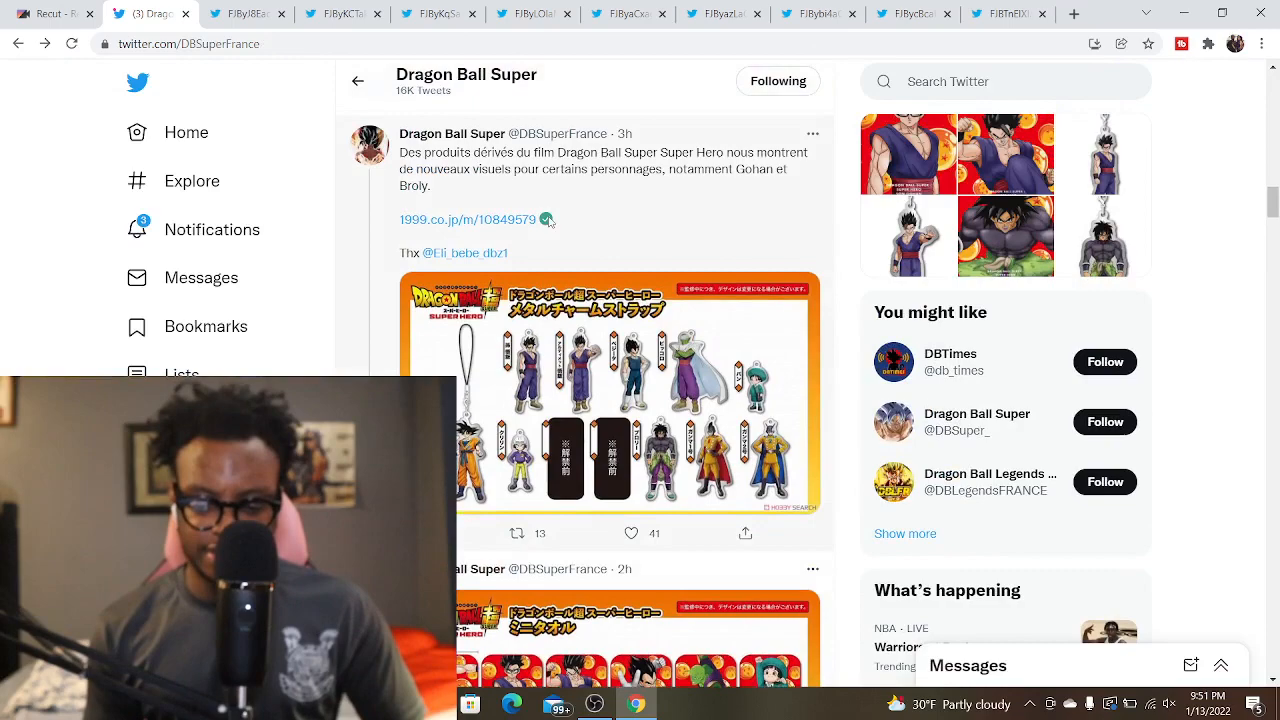
{"action": "scroll", "scroll_direction": "up", "scroll_amount": 3}
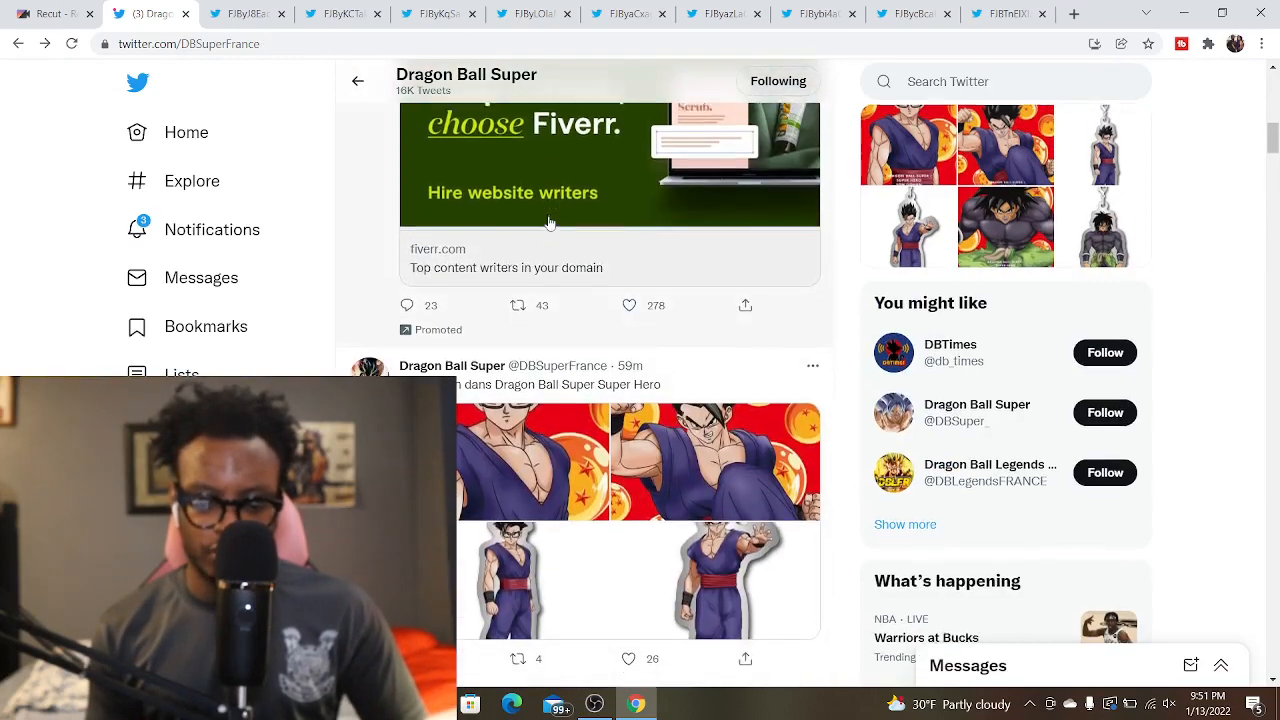
{"action": "scroll", "scroll_direction": "down", "scroll_amount": 3}
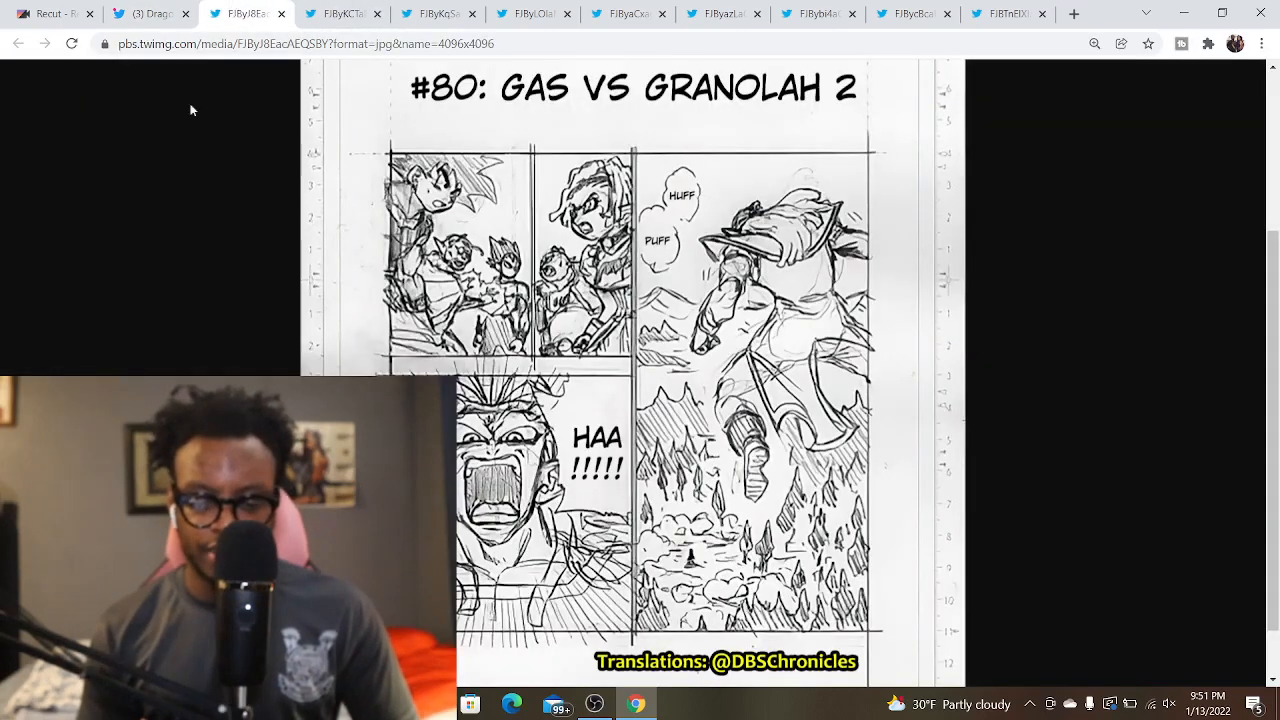
{"action": "mouse_move", "coordinate": [180, 212]}
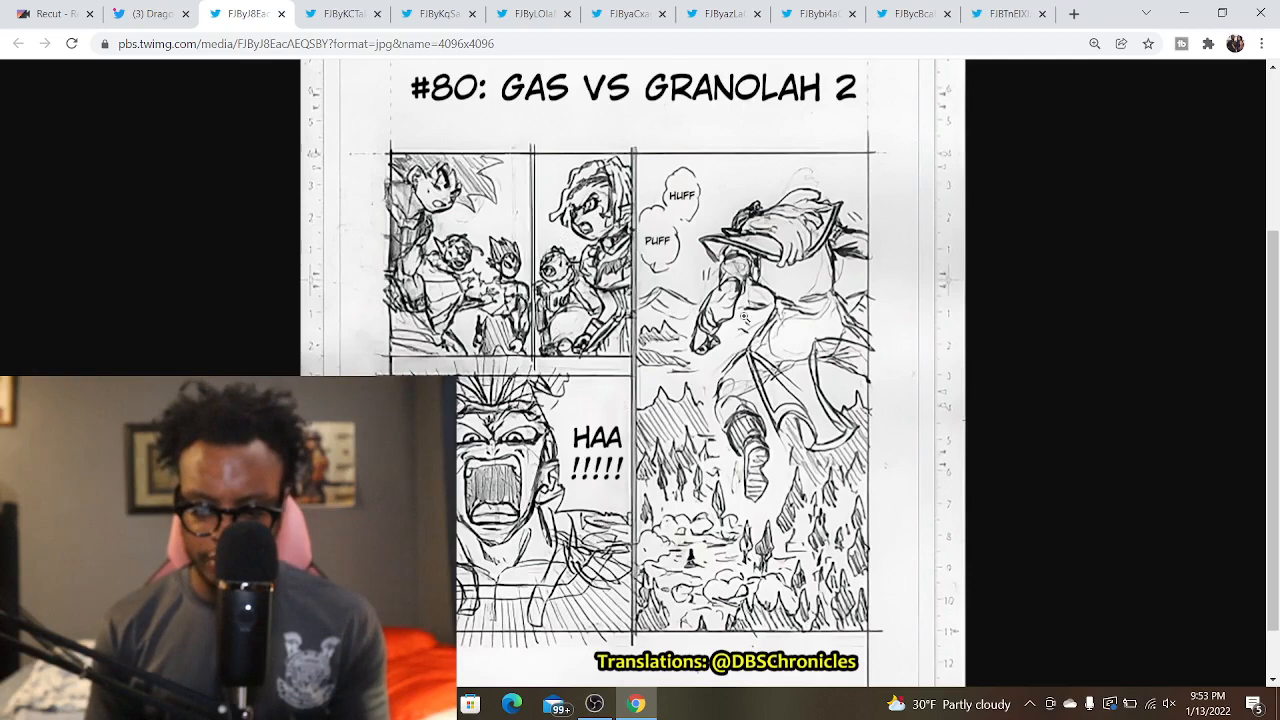
Read down the second chapter 80 draft page, then move on to the third page
{"action": "left_click", "coordinate": [342, 14]}
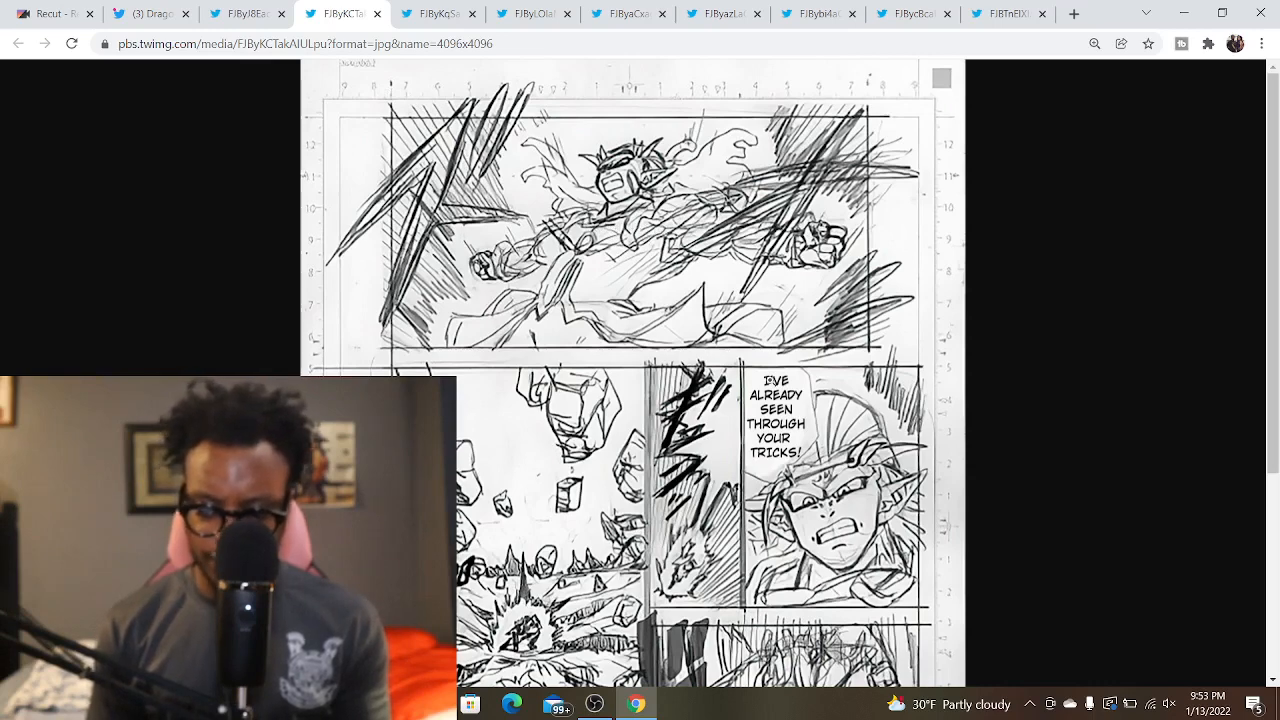
{"action": "scroll", "scroll_direction": "down", "scroll_amount": 3}
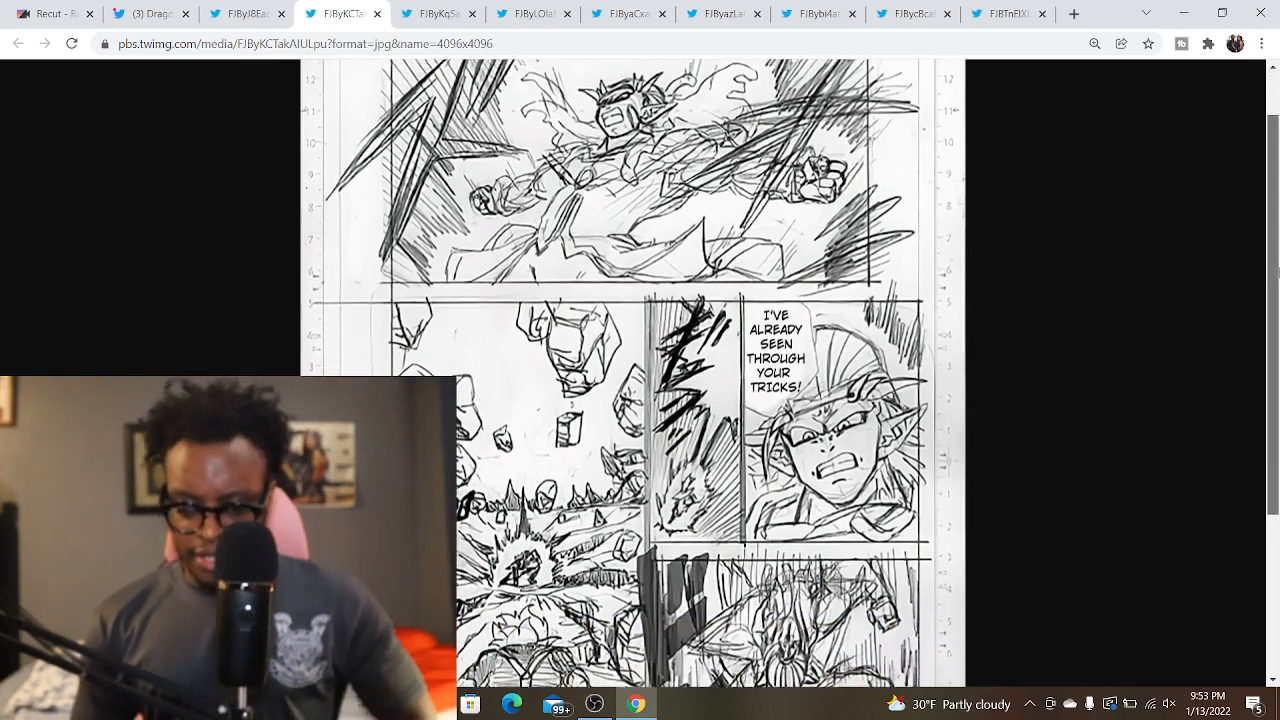
{"action": "scroll", "scroll_direction": "down", "scroll_amount": 3}
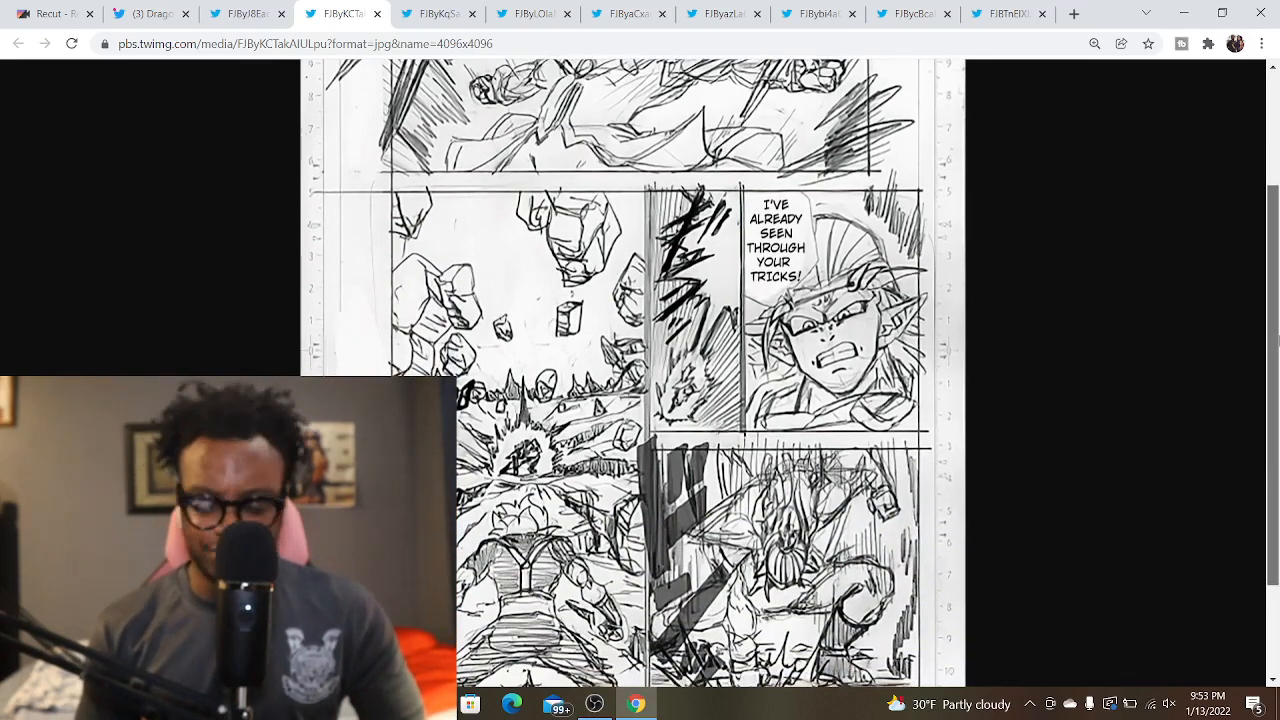
{"action": "scroll", "scroll_direction": "down", "scroll_amount": 3}
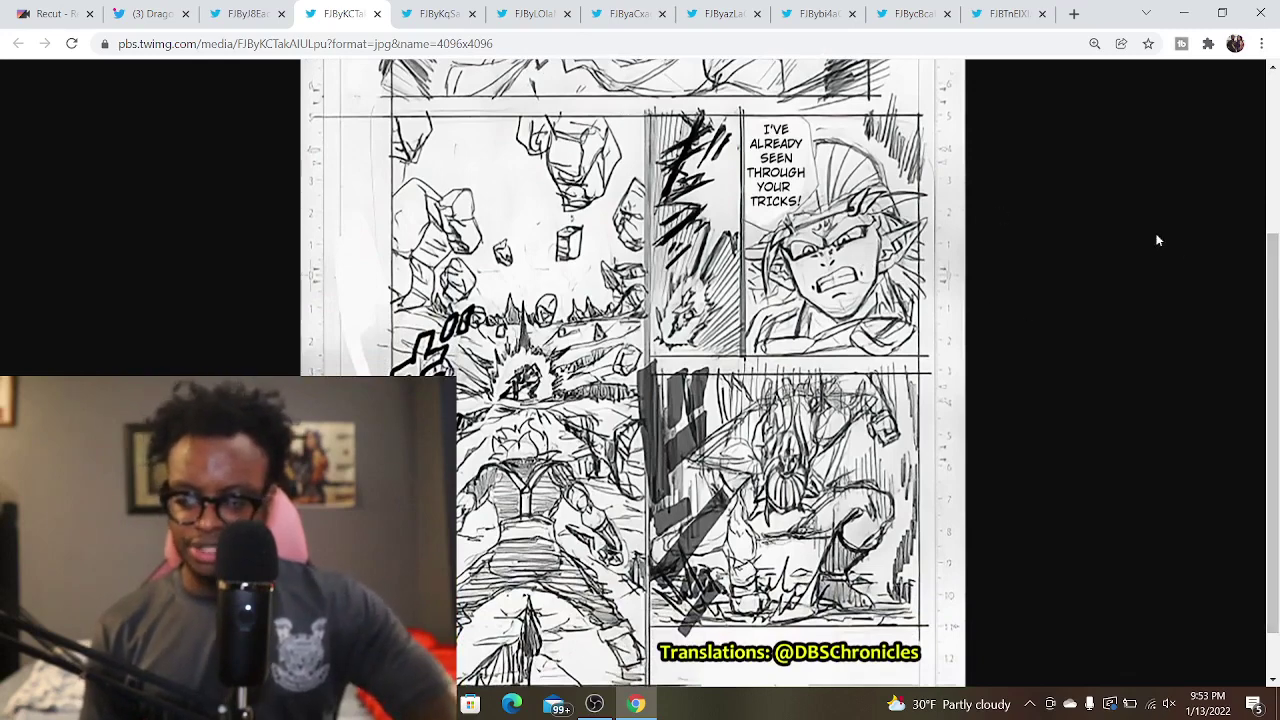
{"action": "scroll", "scroll_direction": "up", "scroll_amount": 3}
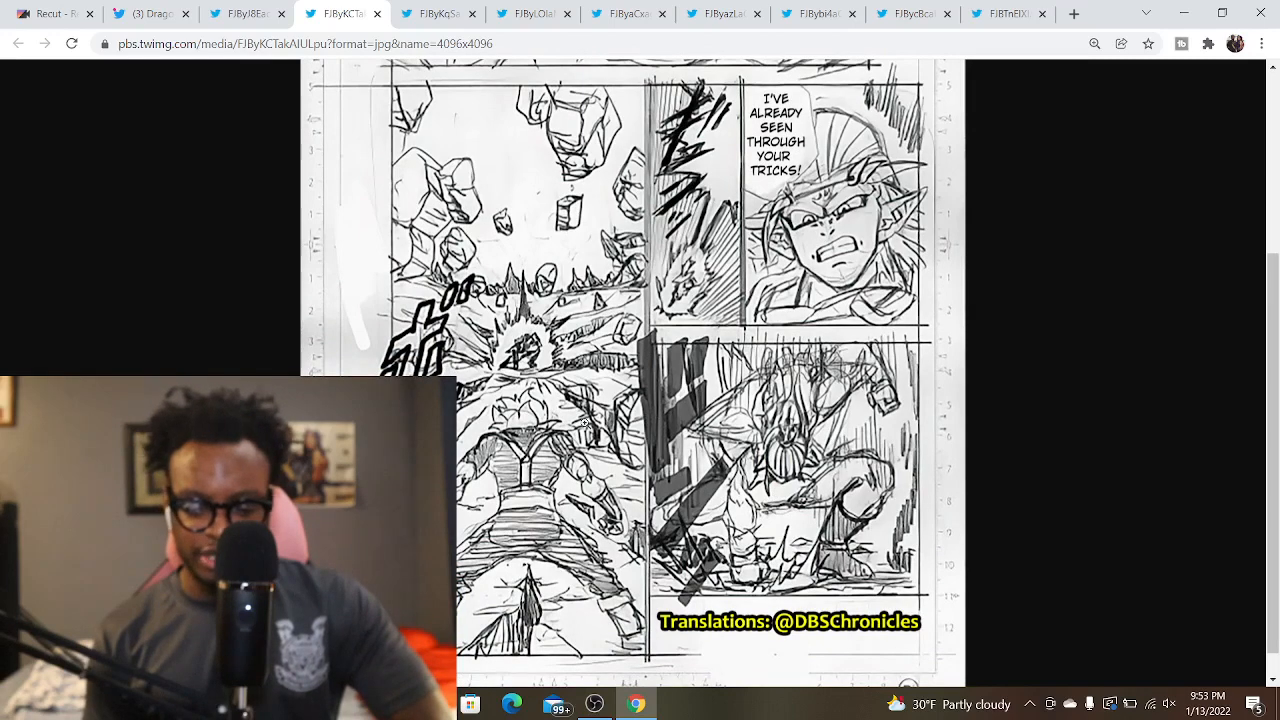
{"action": "mouse_move", "coordinate": [520, 176]}
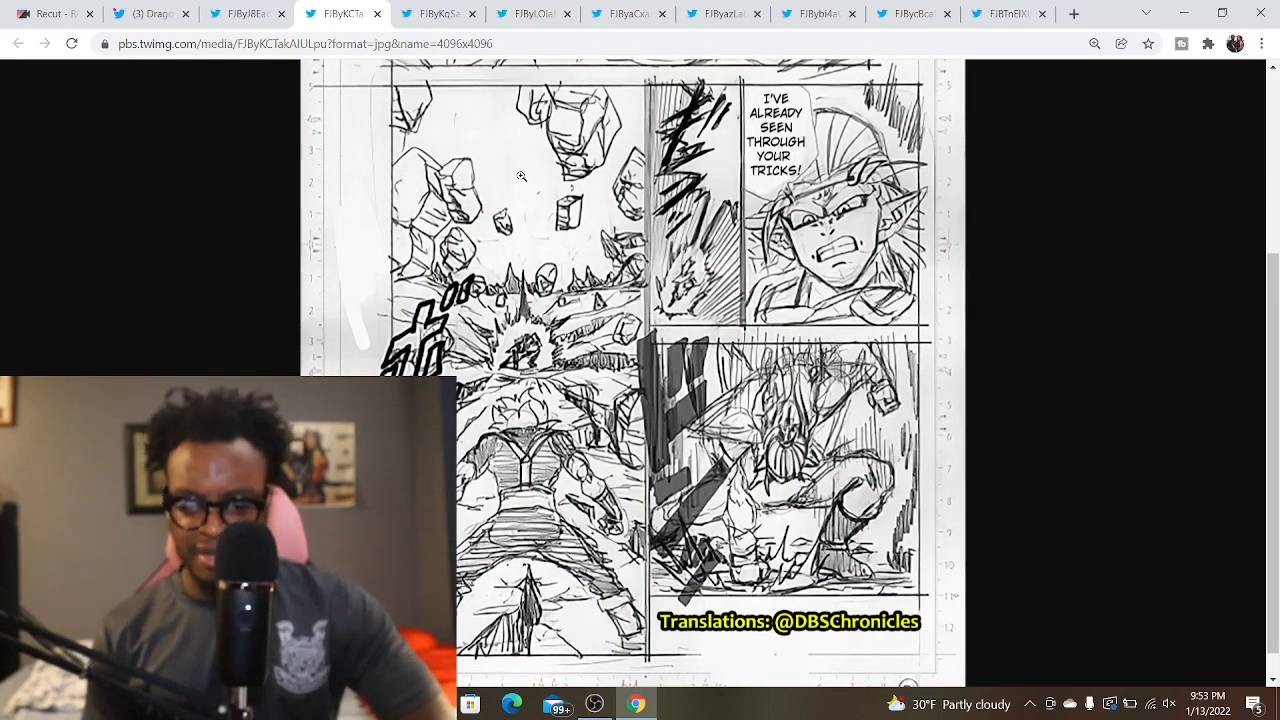
{"action": "left_click", "coordinate": [436, 12]}
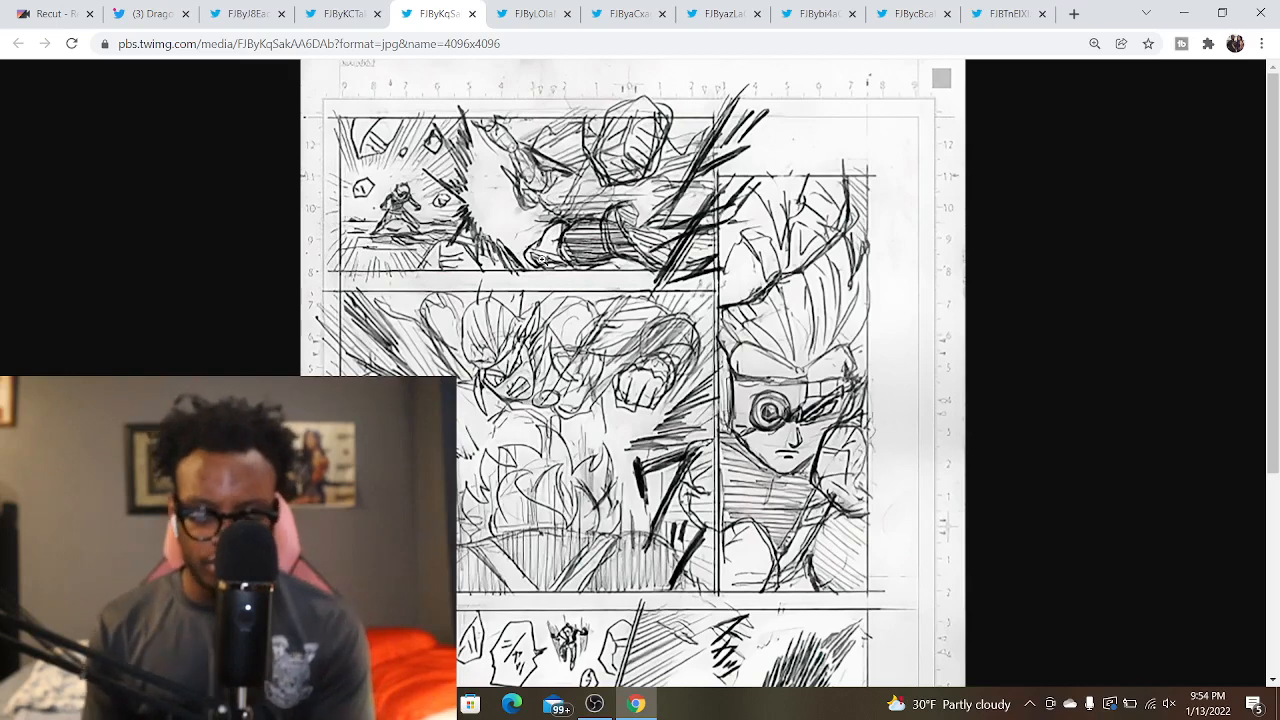
Read down the third draft page with the eyepiece fighter, then open the fourth battle page
{"action": "scroll", "scroll_direction": "down", "scroll_amount": 3}
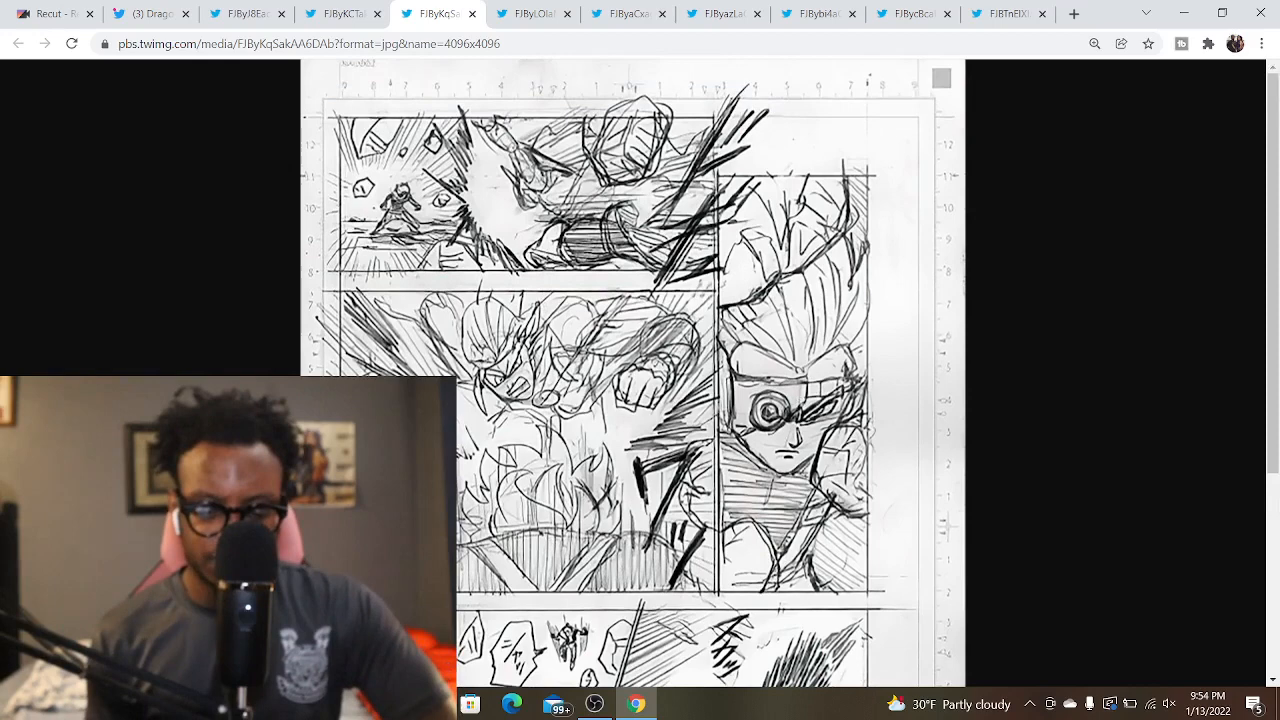
{"action": "scroll", "scroll_direction": "down", "scroll_amount": 3}
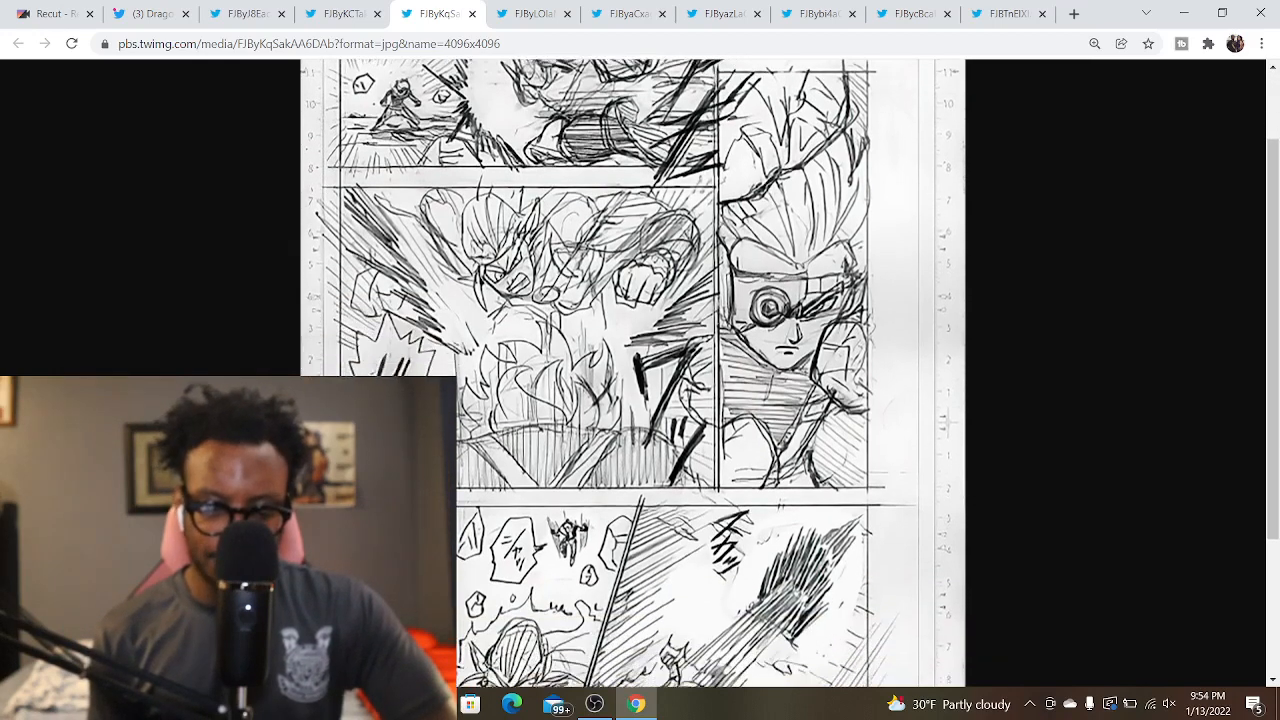
{"action": "scroll", "scroll_direction": "down", "scroll_amount": 3}
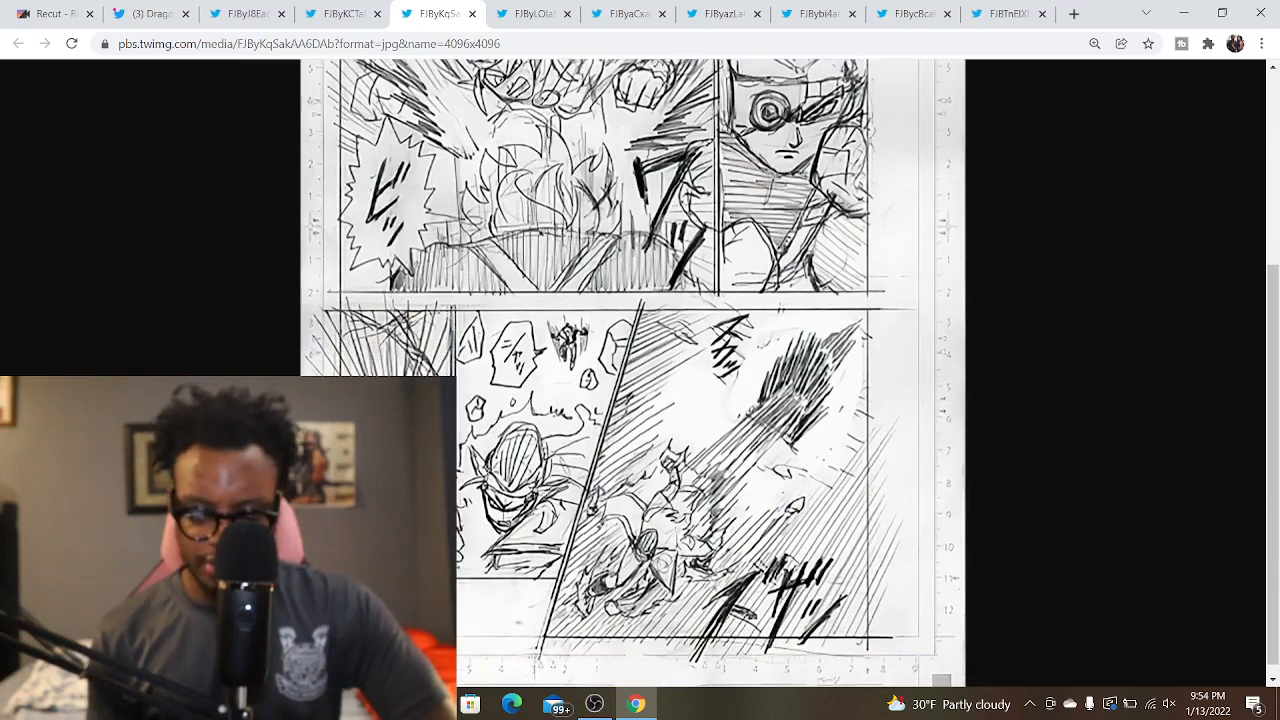
{"action": "scroll", "scroll_direction": "down", "scroll_amount": 3}
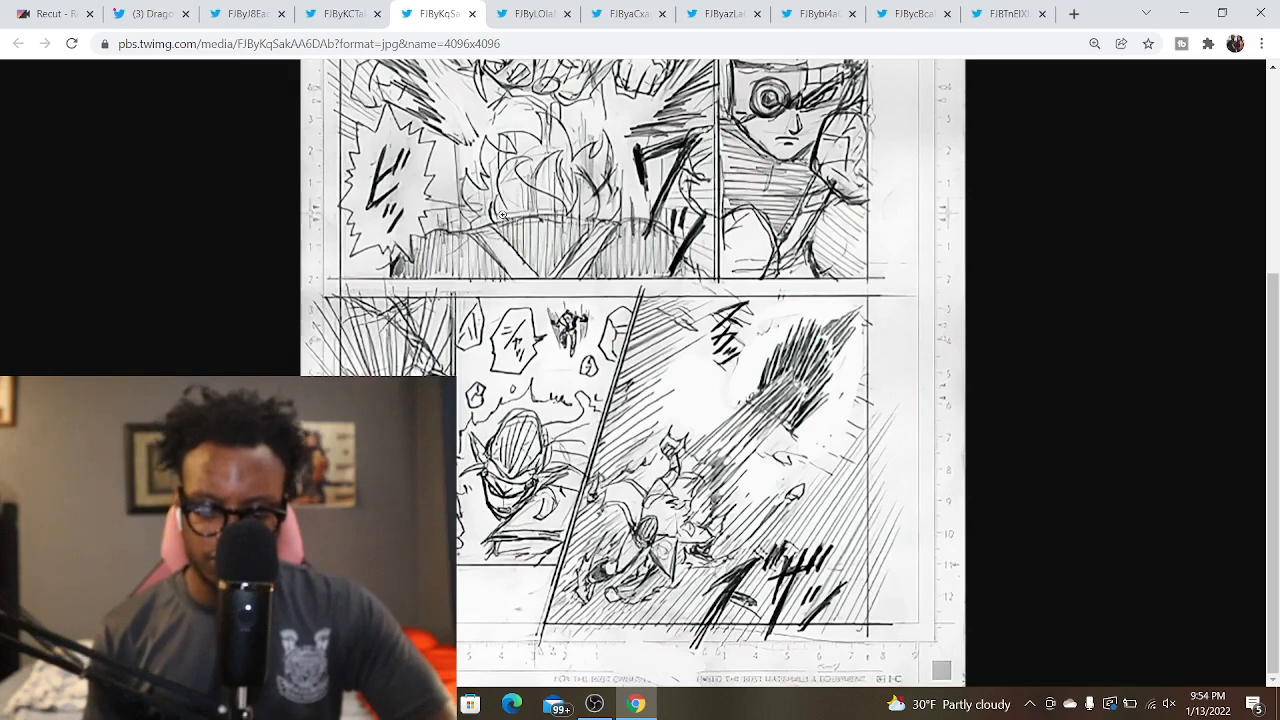
{"action": "left_click", "coordinate": [530, 12]}
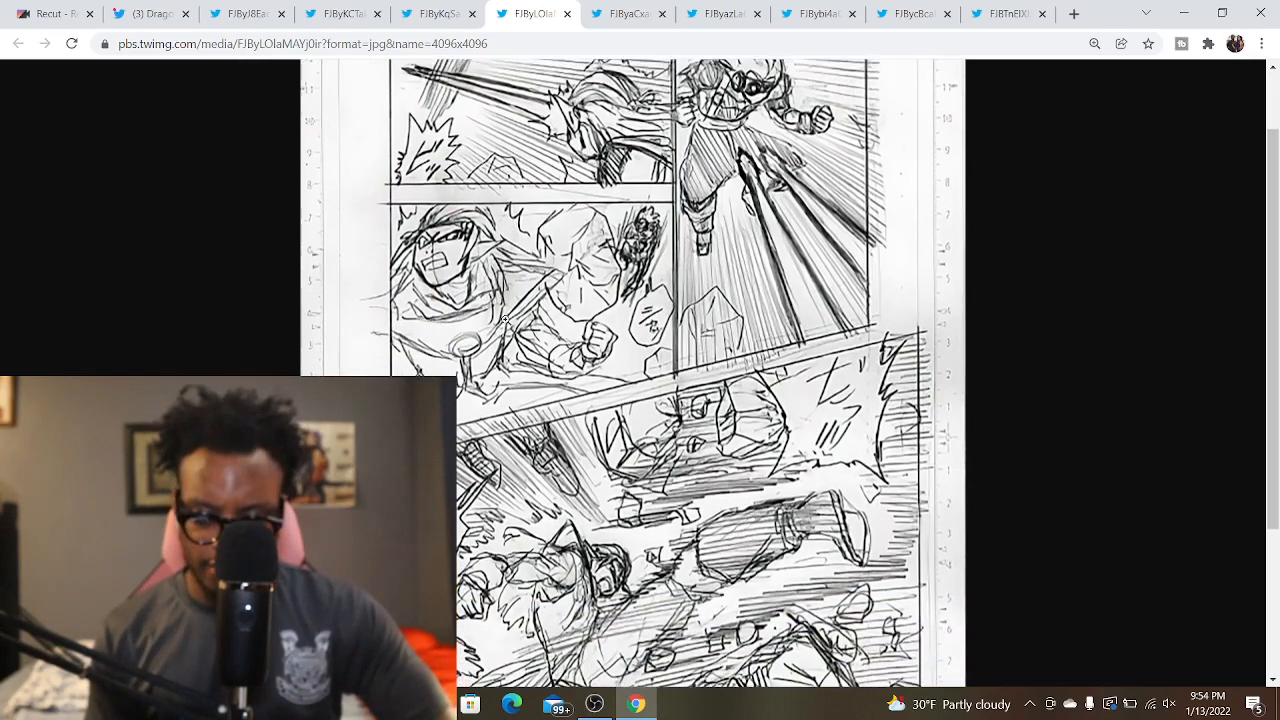
Finish the fourth battle page to its end and open the fifth draft page
{"action": "scroll", "scroll_direction": "down", "scroll_amount": 3}
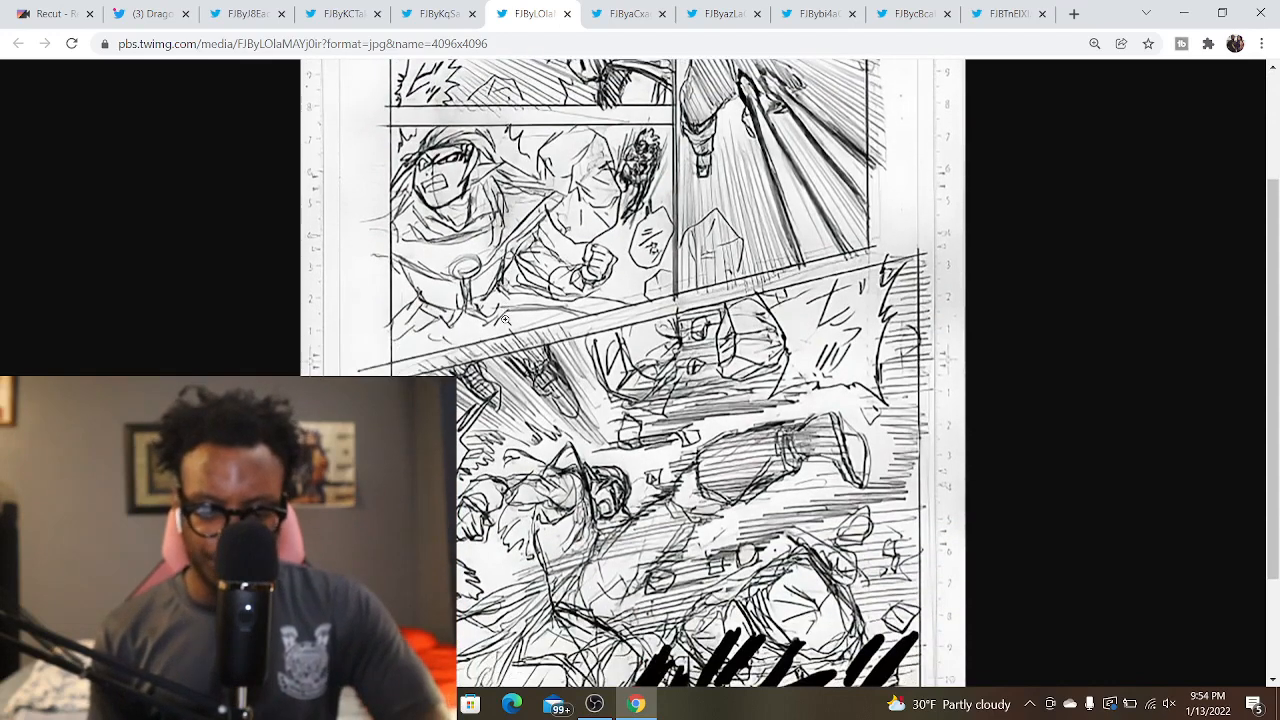
{"action": "scroll", "scroll_direction": "down", "scroll_amount": 3}
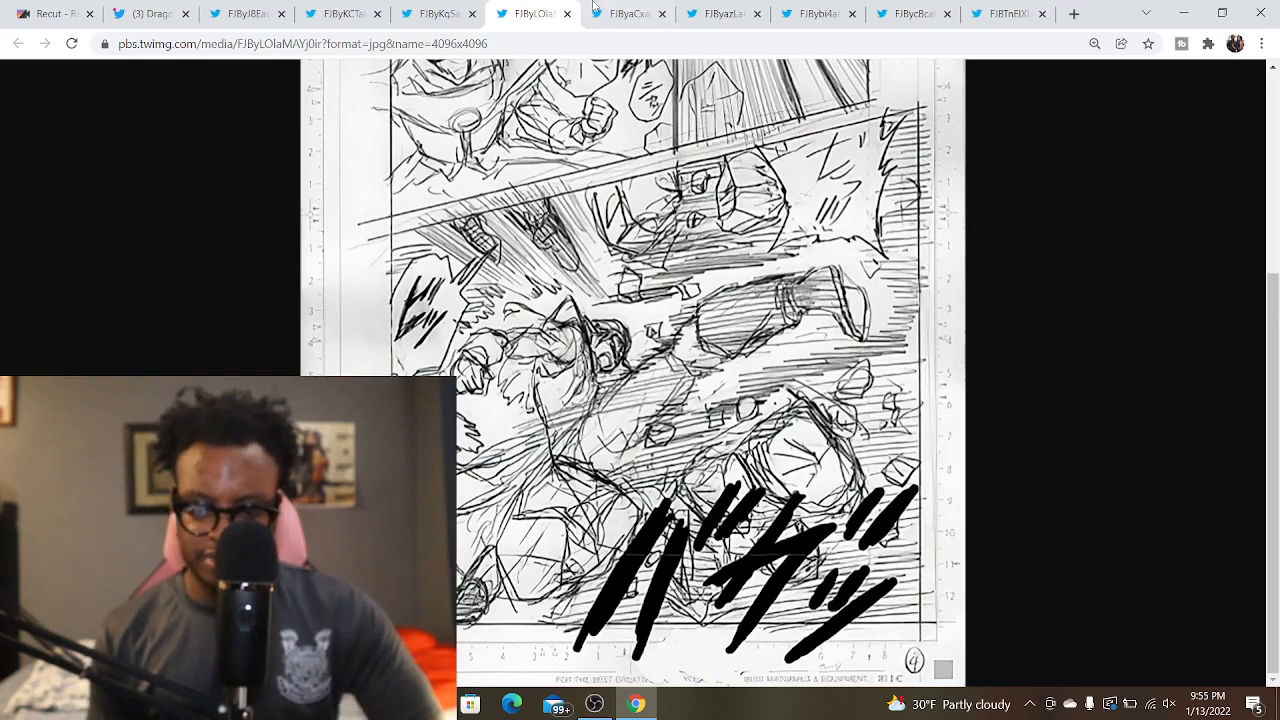
{"action": "left_click", "coordinate": [628, 12]}
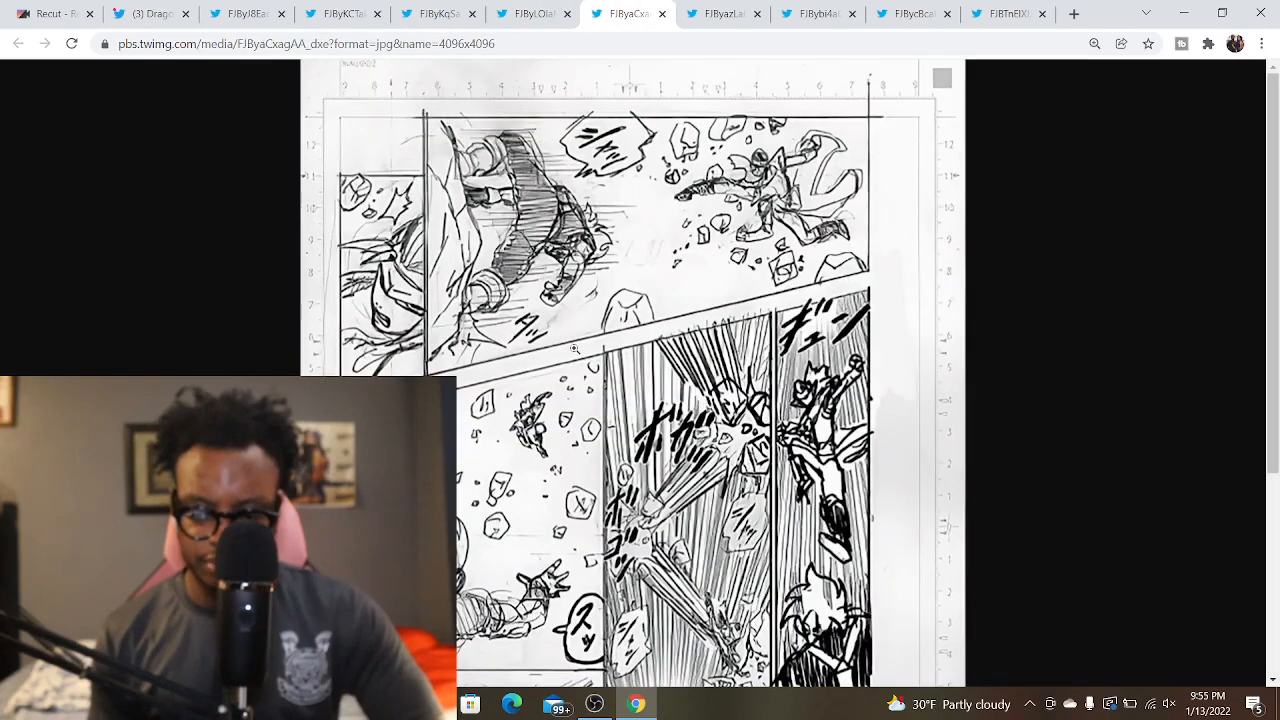
Read the fifth page with debris and flying combatants, then open the sixth page's explosion panel
{"action": "scroll", "scroll_direction": "down", "scroll_amount": 3}
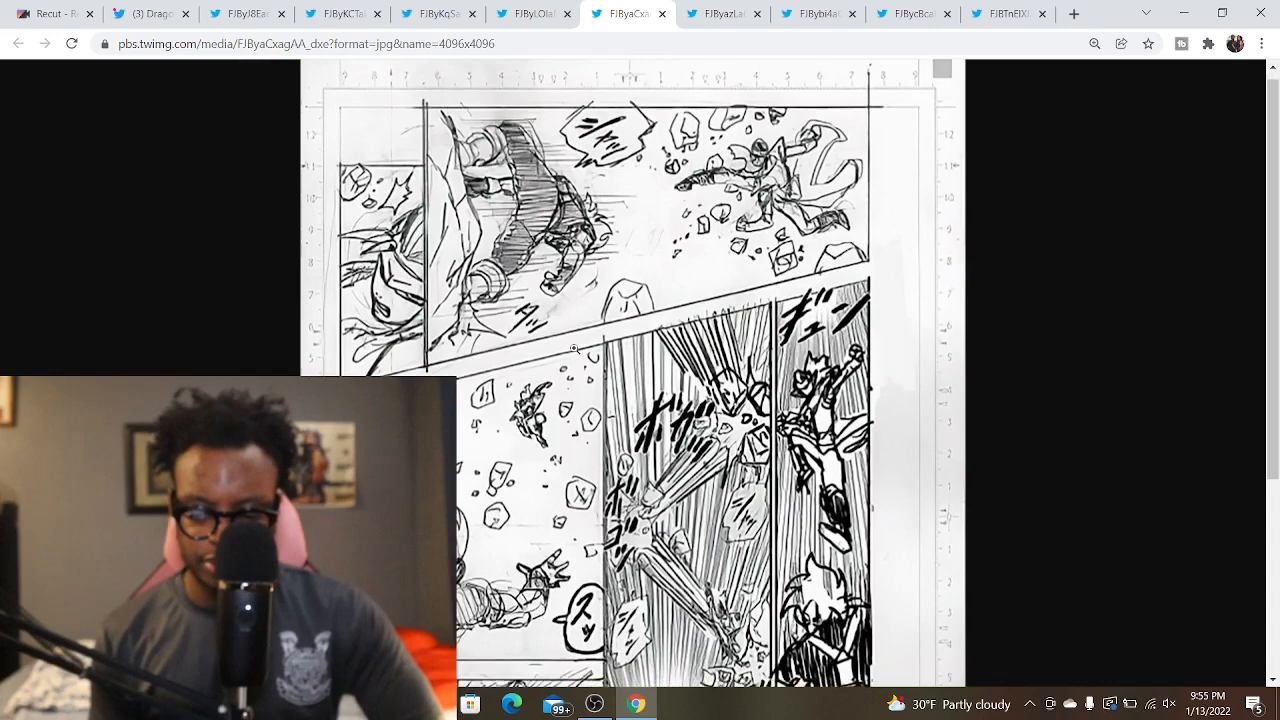
{"action": "scroll", "scroll_direction": "down", "scroll_amount": 3}
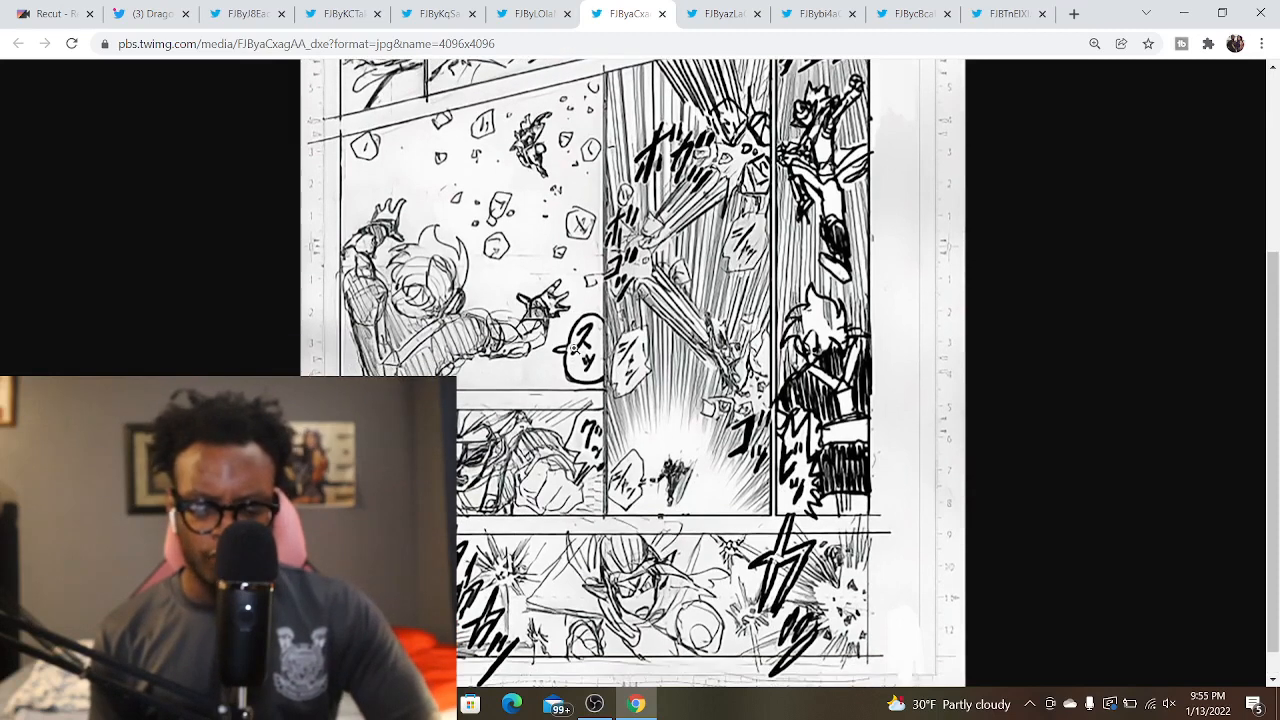
{"action": "scroll", "scroll_direction": "down", "scroll_amount": 3}
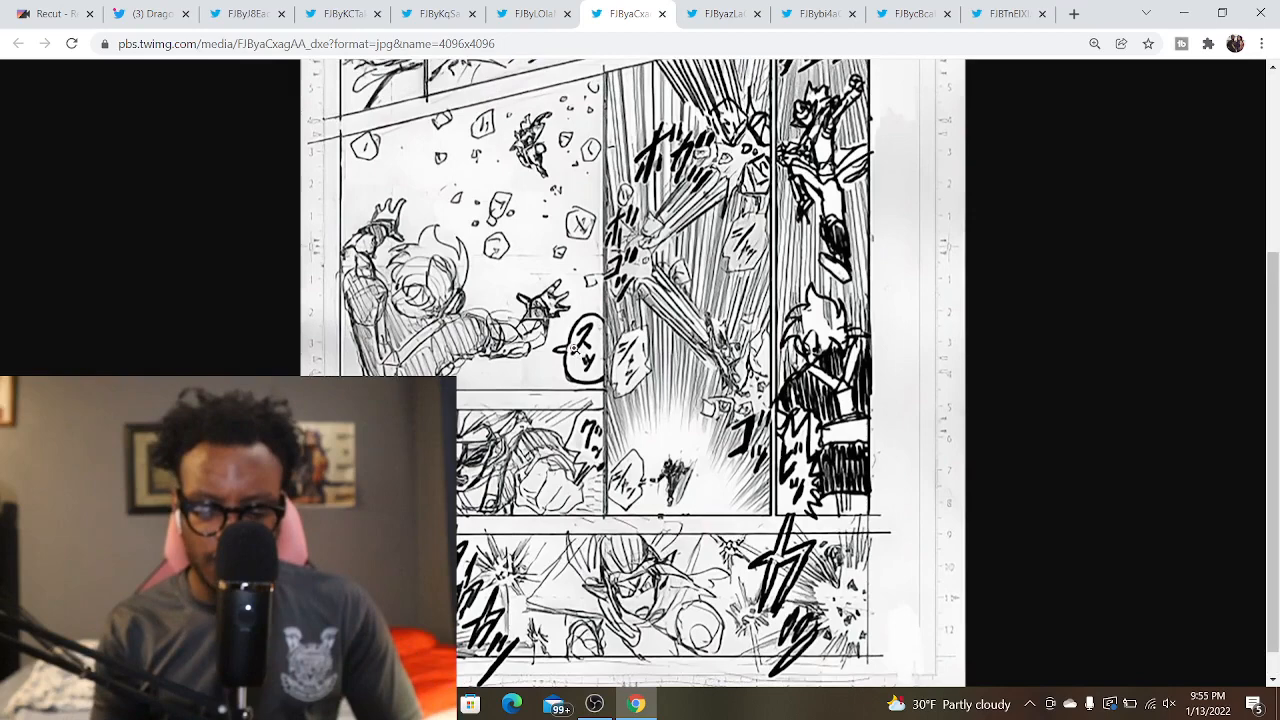
{"action": "scroll", "scroll_direction": "up", "scroll_amount": 3}
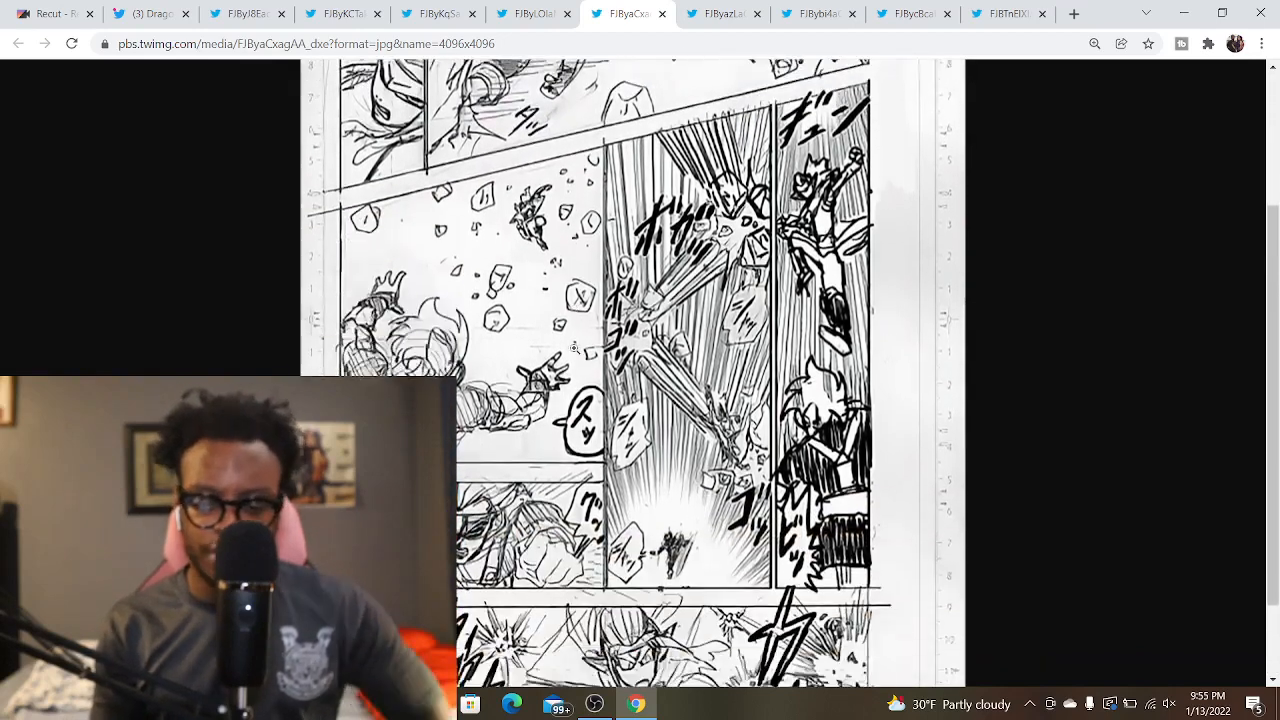
{"action": "scroll", "scroll_direction": "down", "scroll_amount": 3}
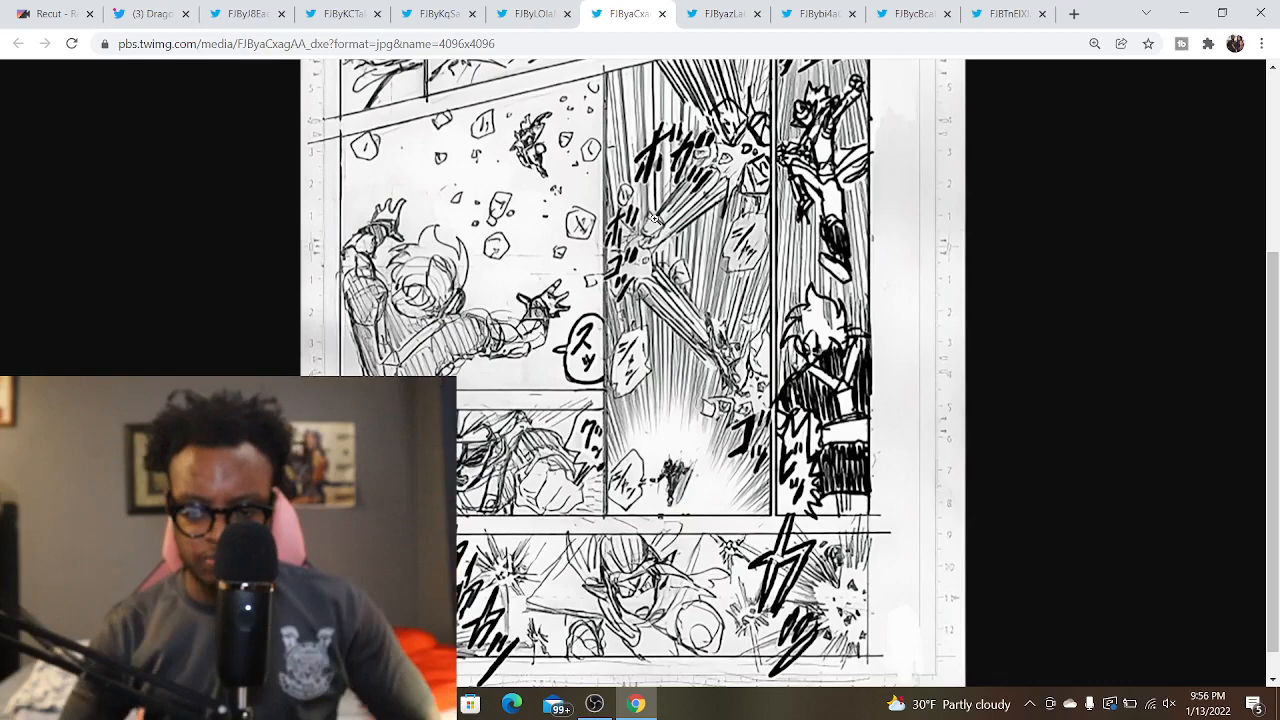
{"action": "left_click", "coordinate": [724, 12]}
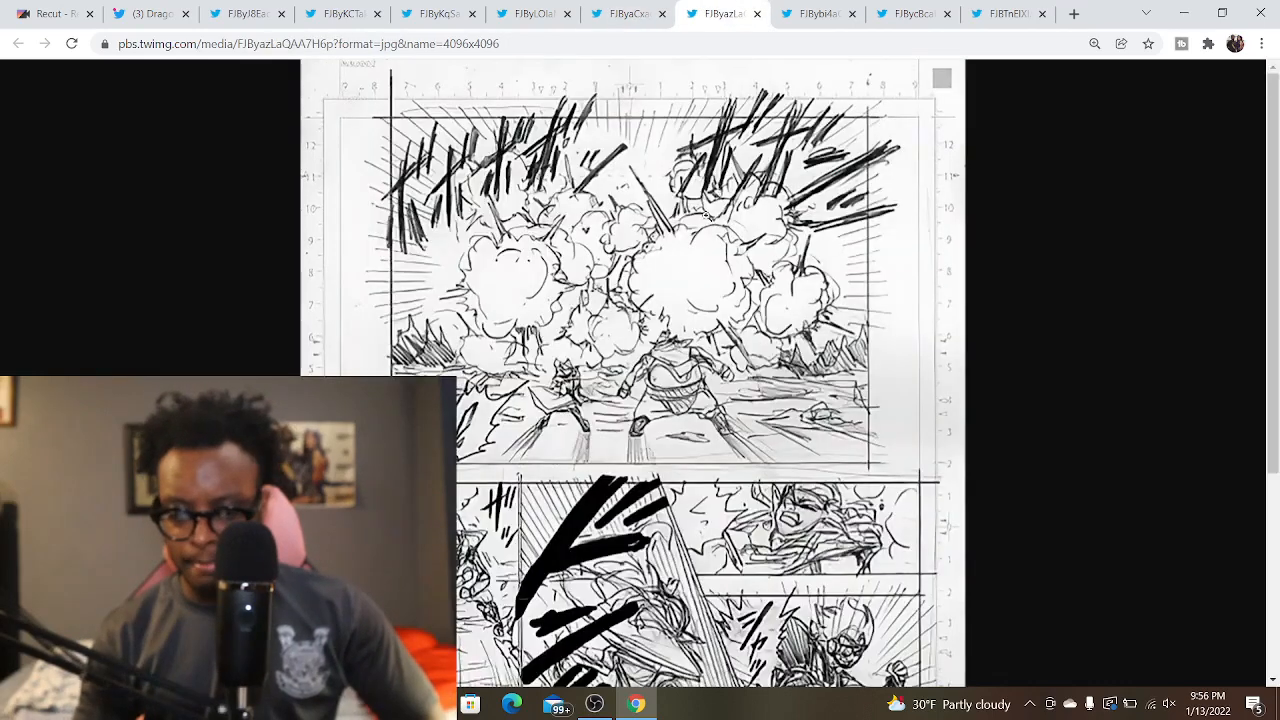
Read the sixth page, view the seventh where Gas still stands, then the eighth head-on clash page
{"action": "scroll", "scroll_direction": "down", "scroll_amount": 3}
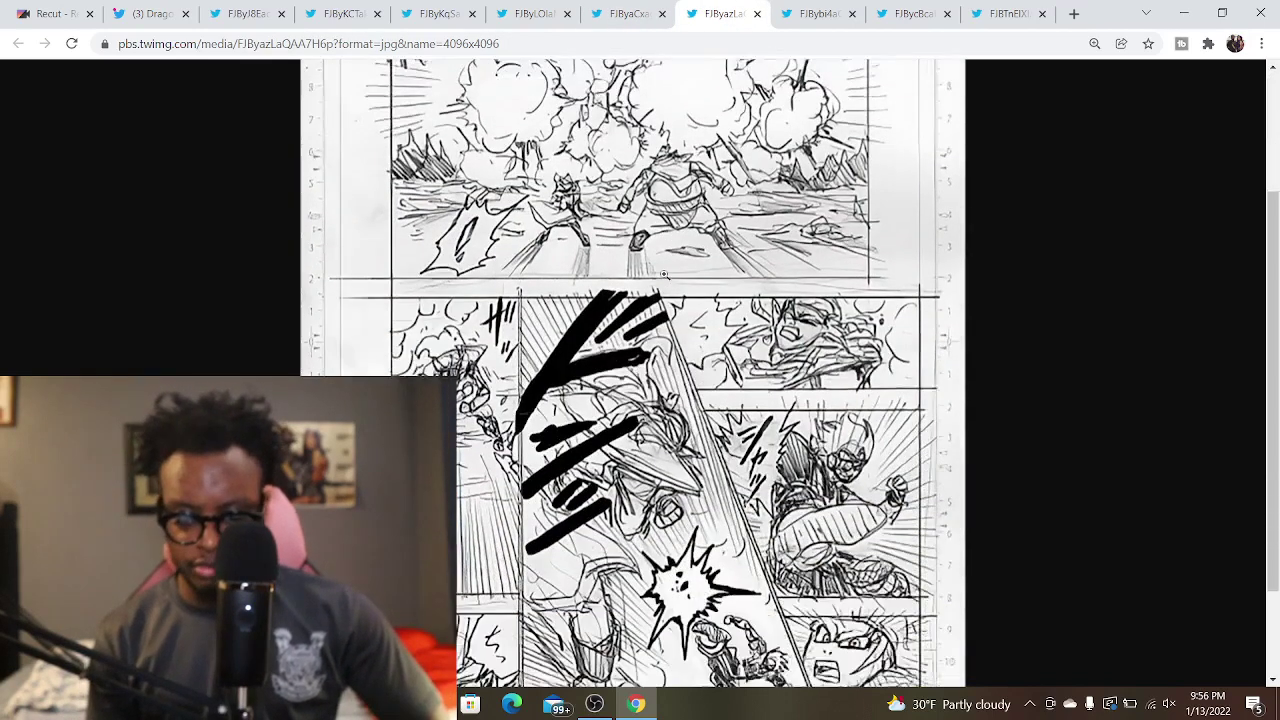
{"action": "scroll", "scroll_direction": "down", "scroll_amount": 3}
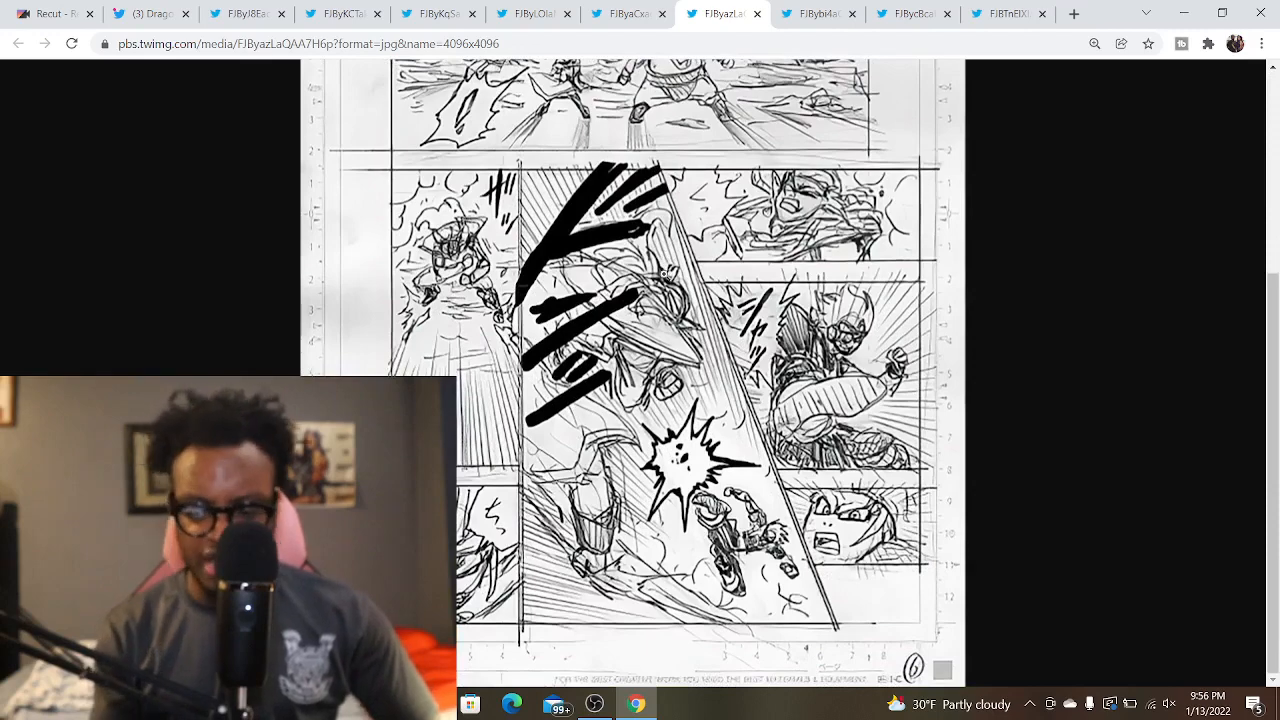
{"action": "scroll", "scroll_direction": "up", "scroll_amount": 3}
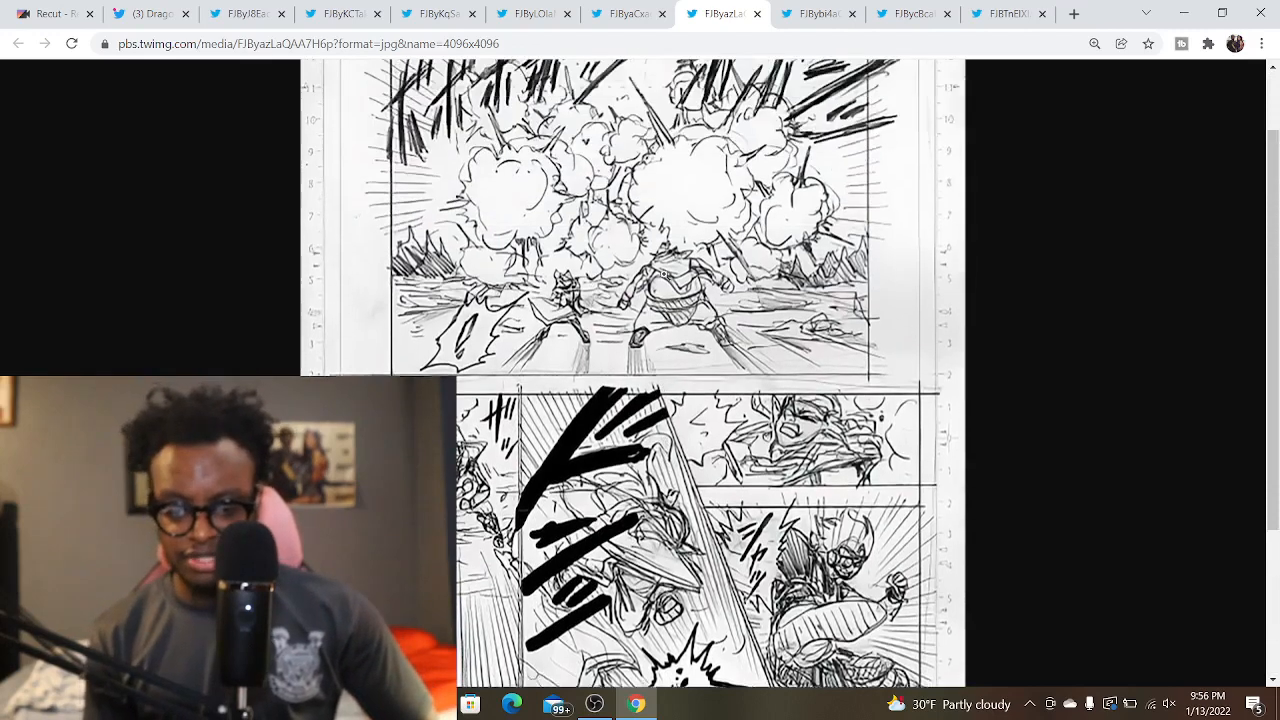
{"action": "scroll", "scroll_direction": "down", "scroll_amount": 3}
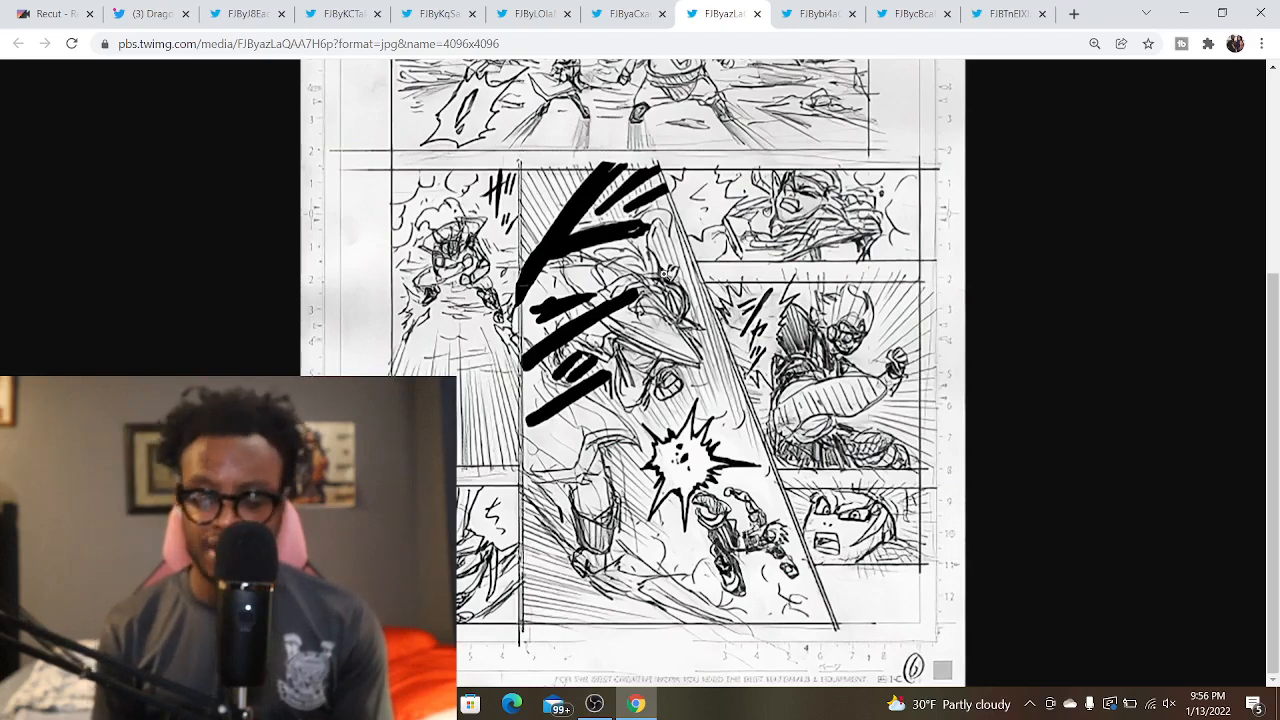
{"action": "scroll", "scroll_direction": "up", "scroll_amount": 3}
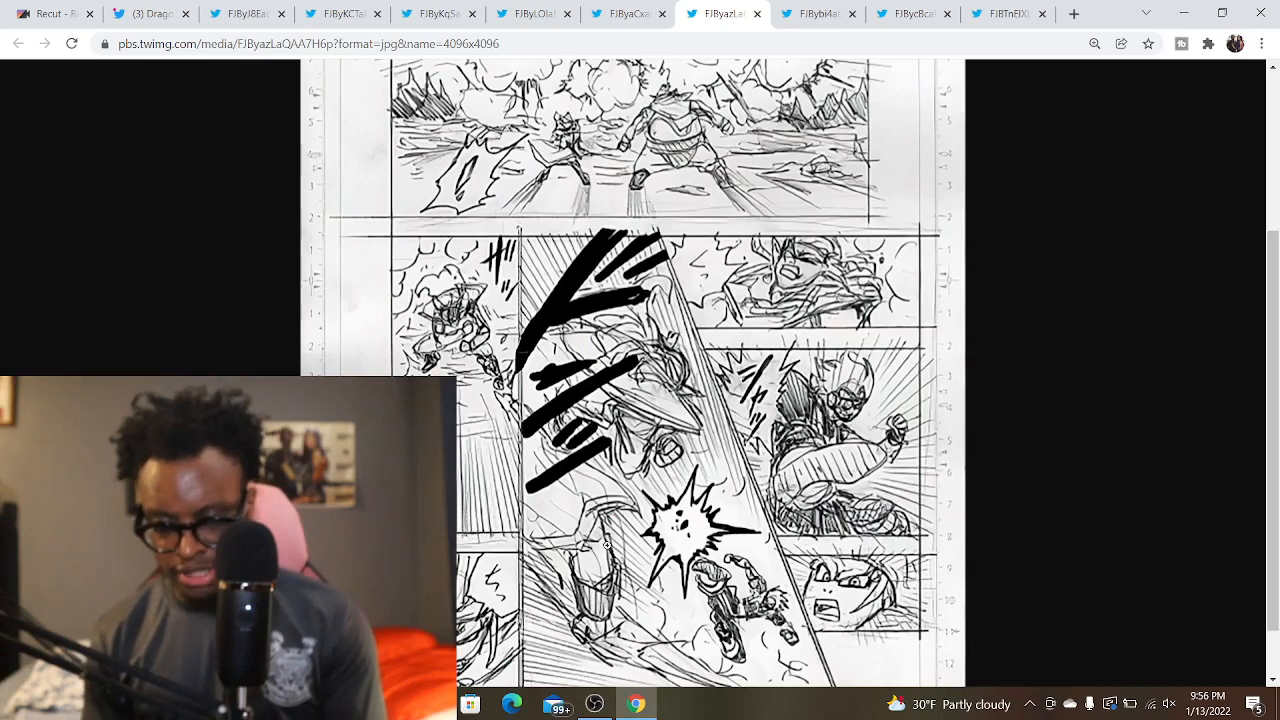
{"action": "mouse_move", "coordinate": [616, 244]}
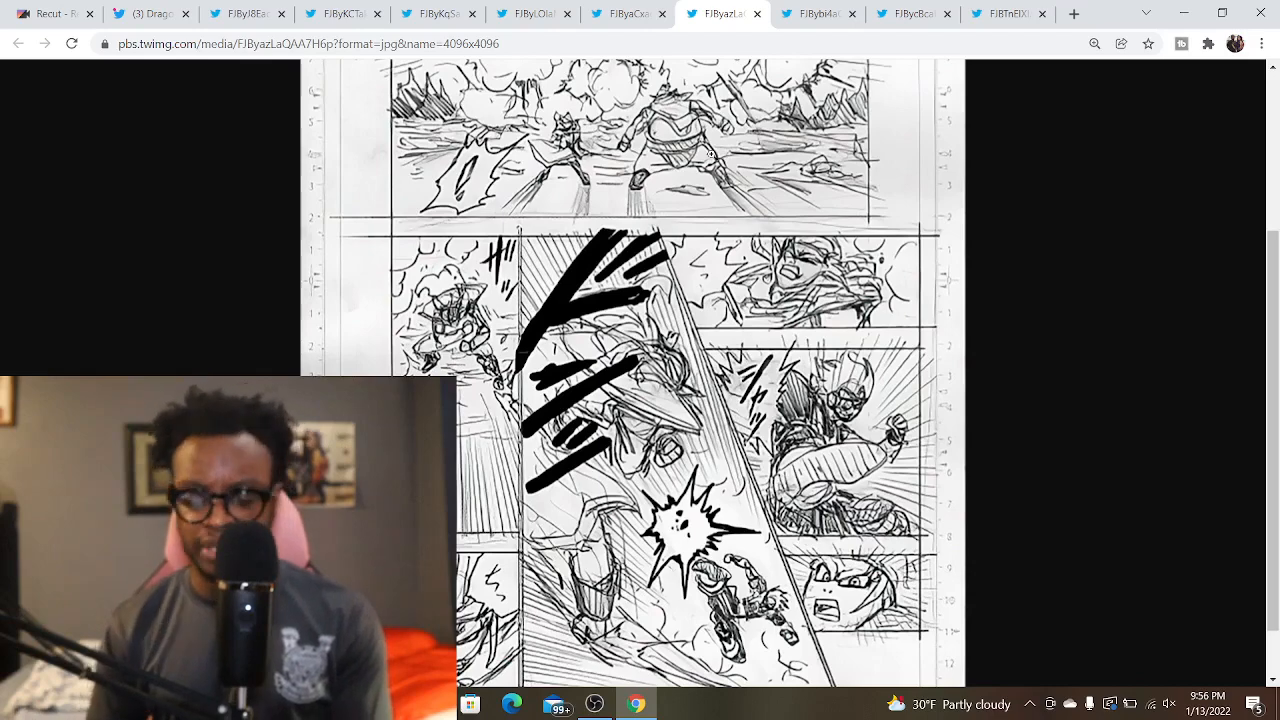
{"action": "left_click", "coordinate": [818, 12]}
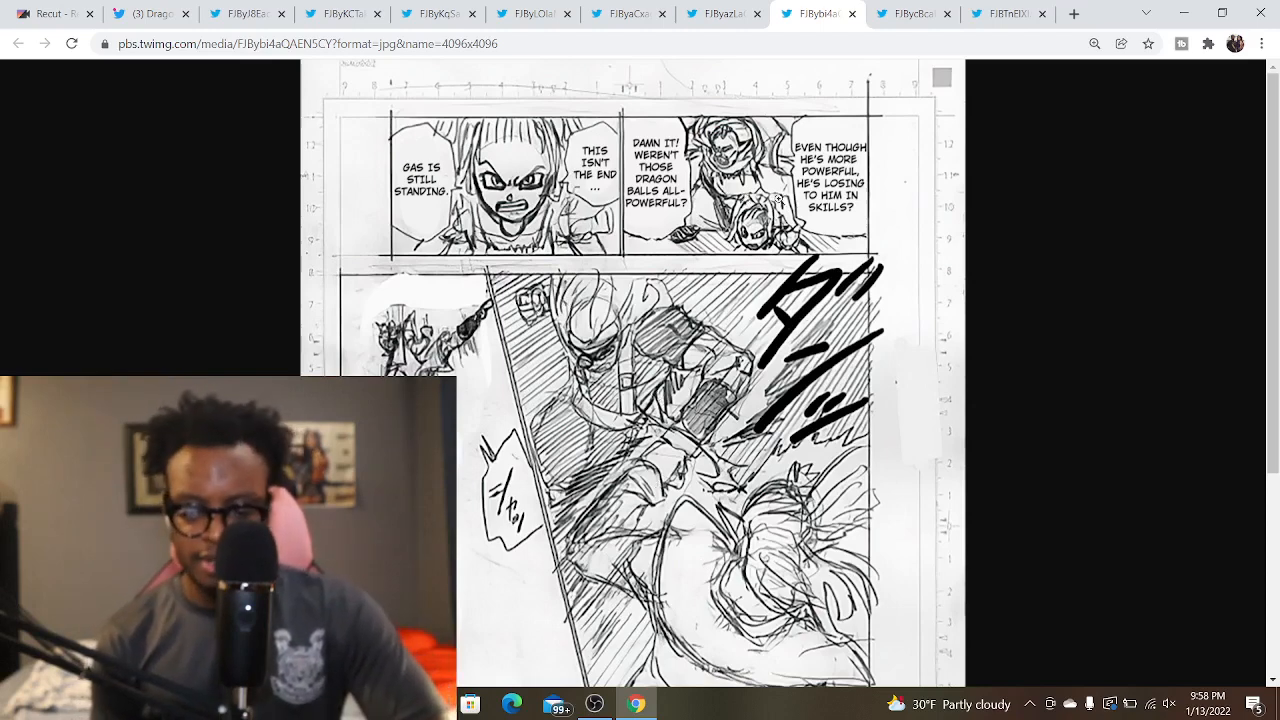
{"action": "left_click", "coordinate": [912, 12]}
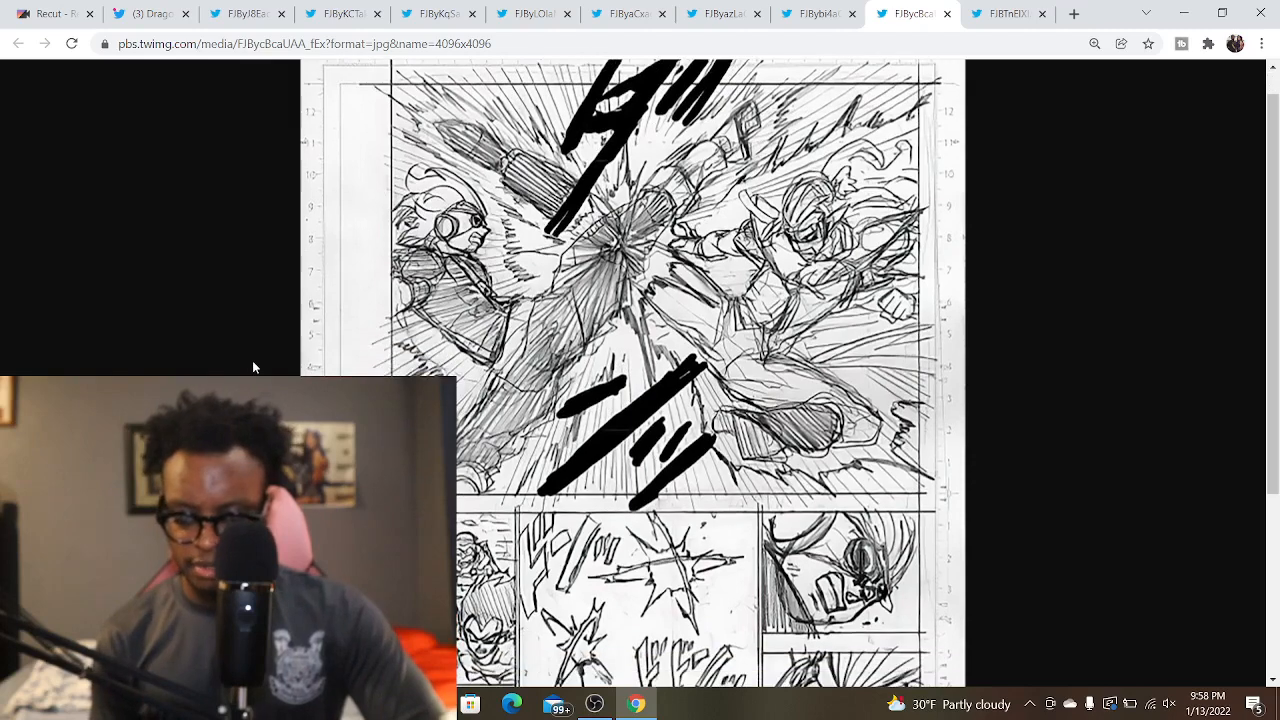
{"action": "scroll", "scroll_direction": "down", "scroll_amount": 3}
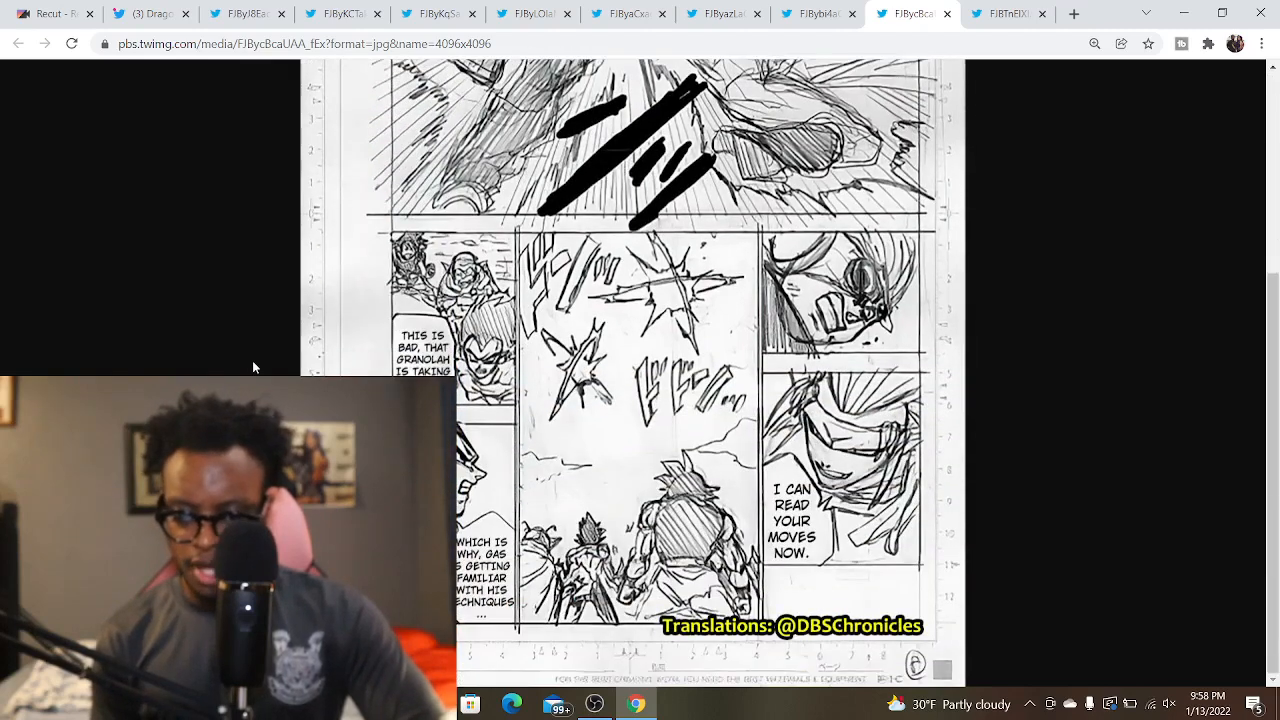
{"action": "scroll", "scroll_direction": "up", "scroll_amount": 3}
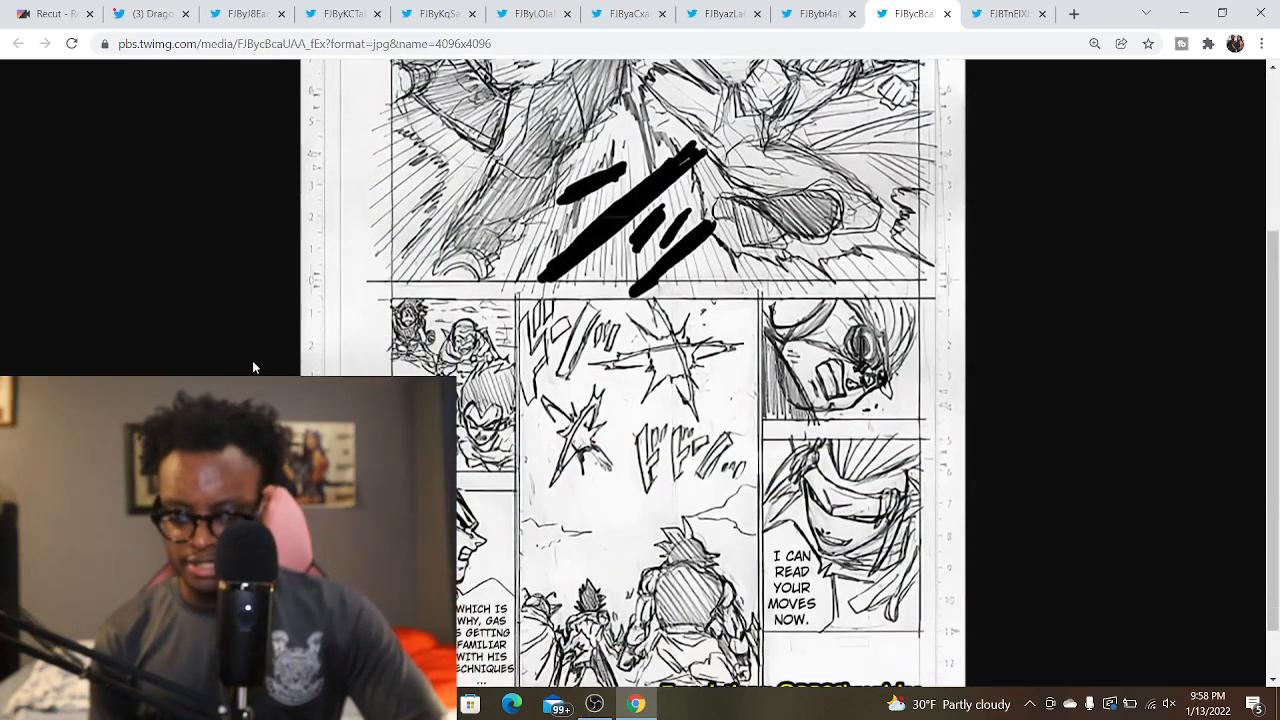
{"action": "scroll", "scroll_direction": "down", "scroll_amount": 3}
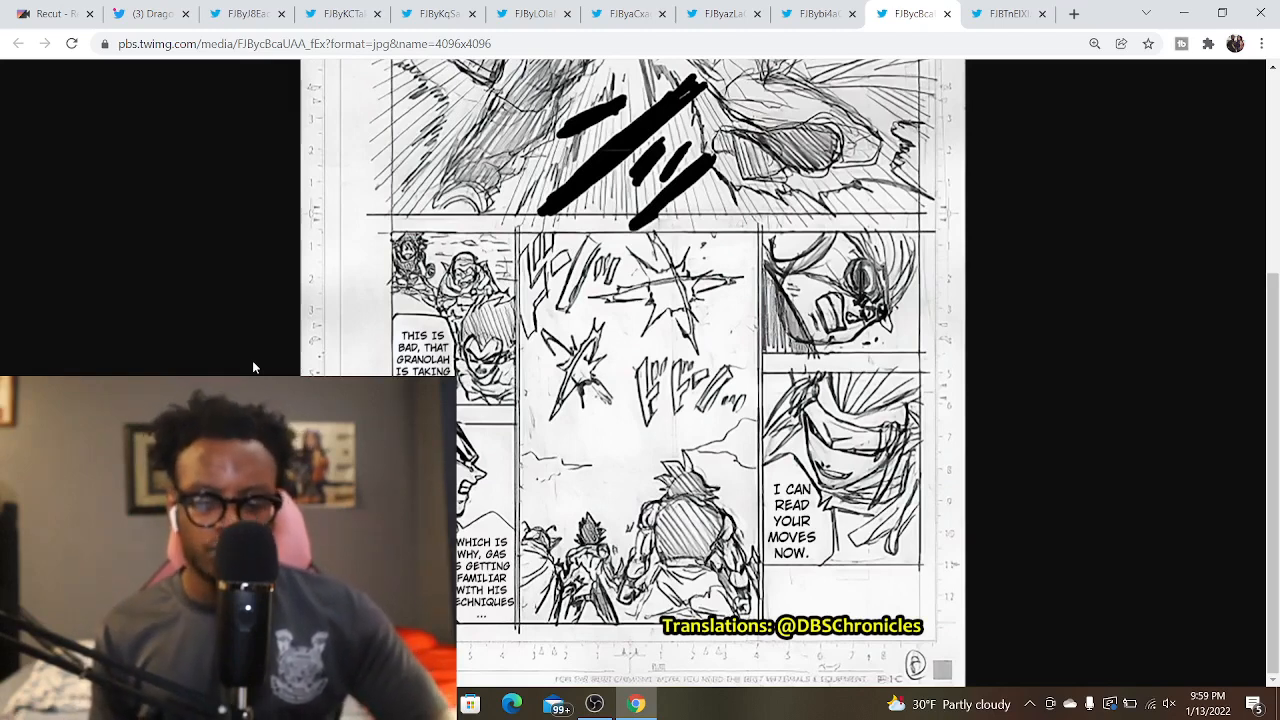
{"action": "scroll", "scroll_direction": "up", "scroll_amount": 3}
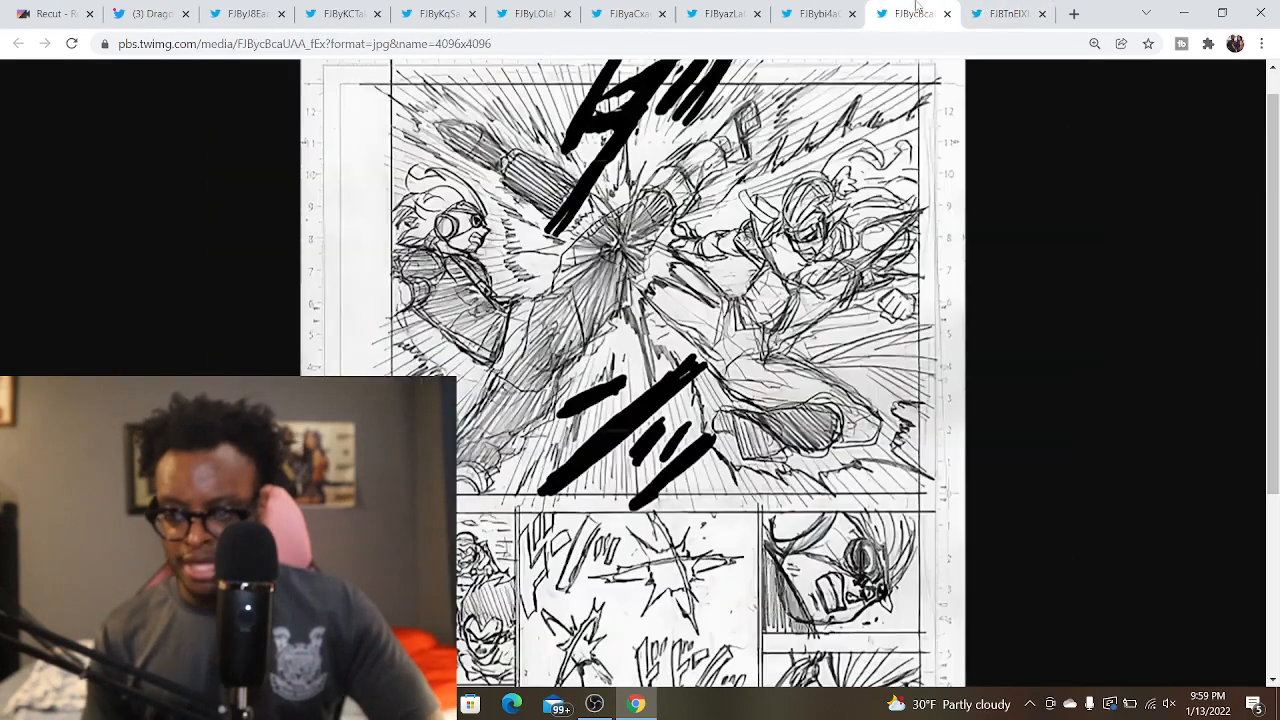
{"action": "scroll", "scroll_direction": "down", "scroll_amount": 3}
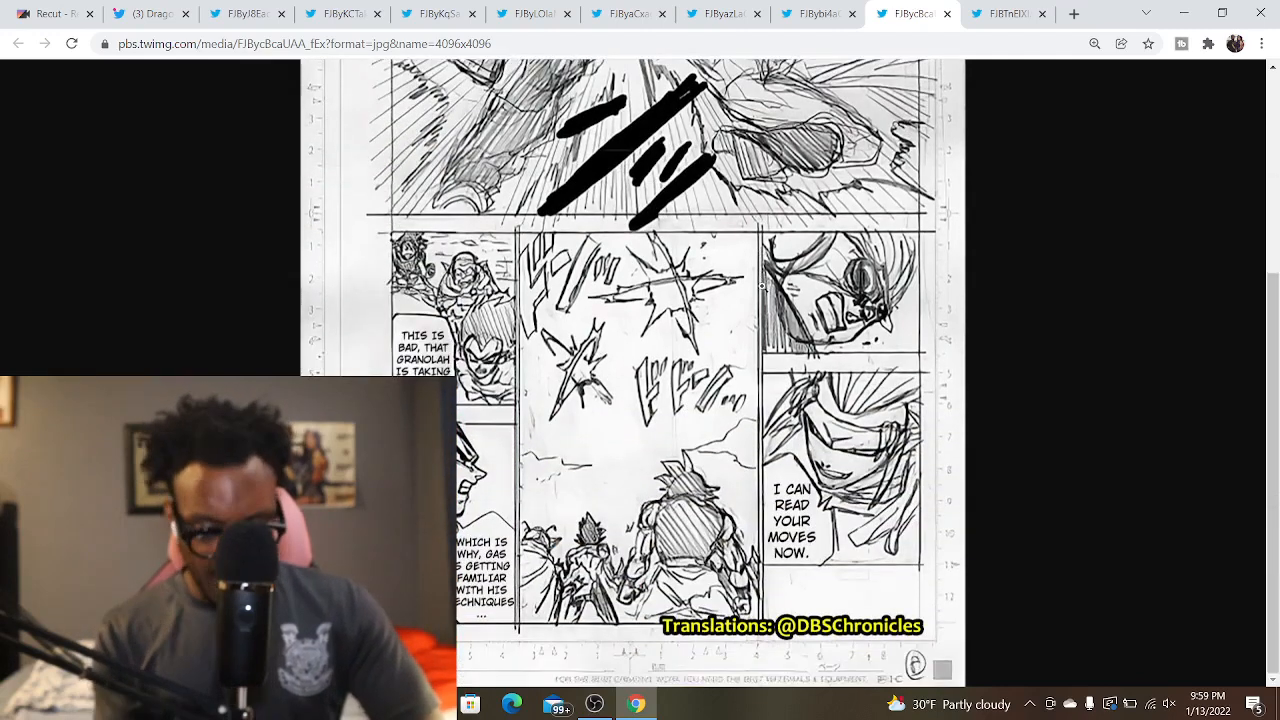
{"action": "scroll", "scroll_direction": "down", "scroll_amount": 3}
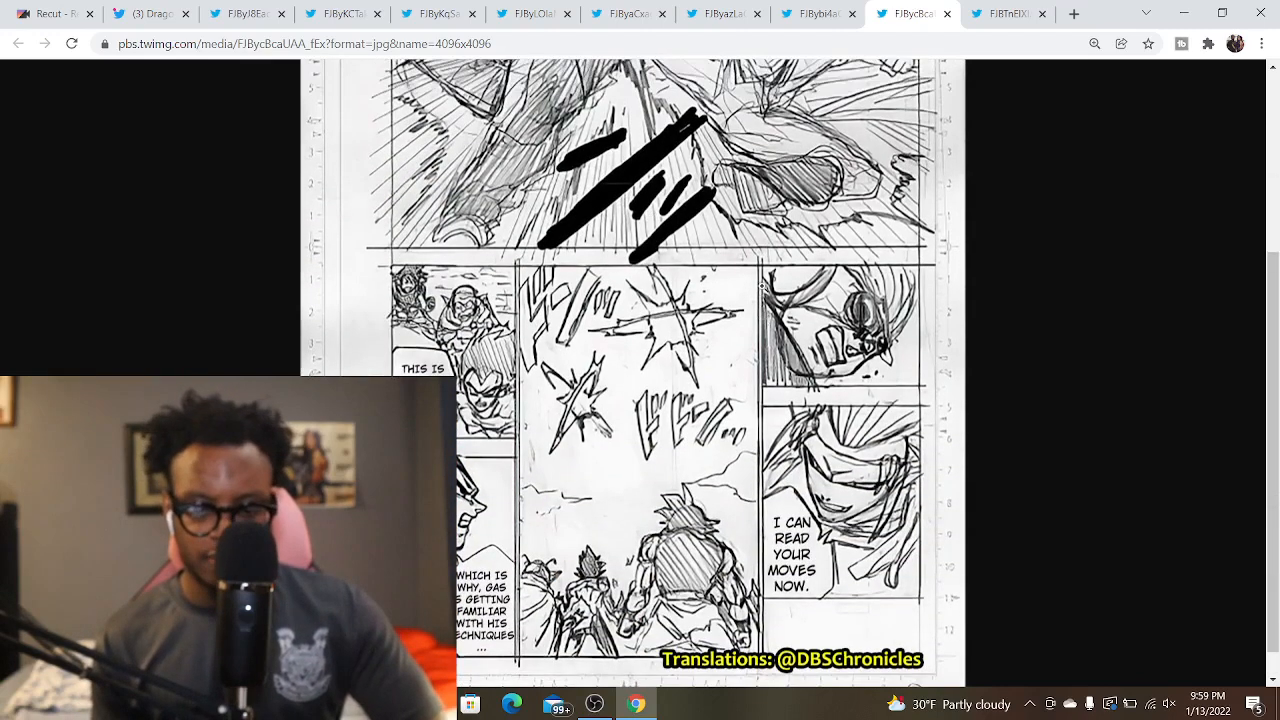
{"action": "scroll", "scroll_direction": "up", "scroll_amount": 3}
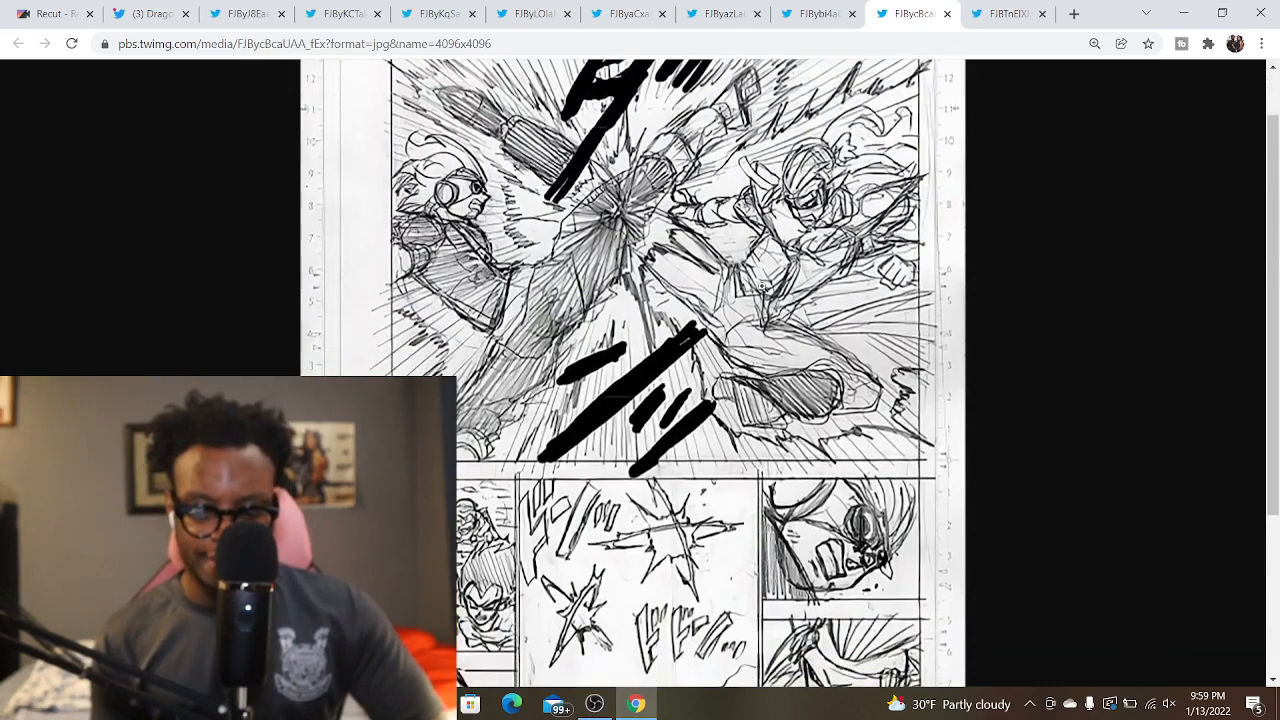
{"action": "scroll", "scroll_direction": "down", "scroll_amount": 3}
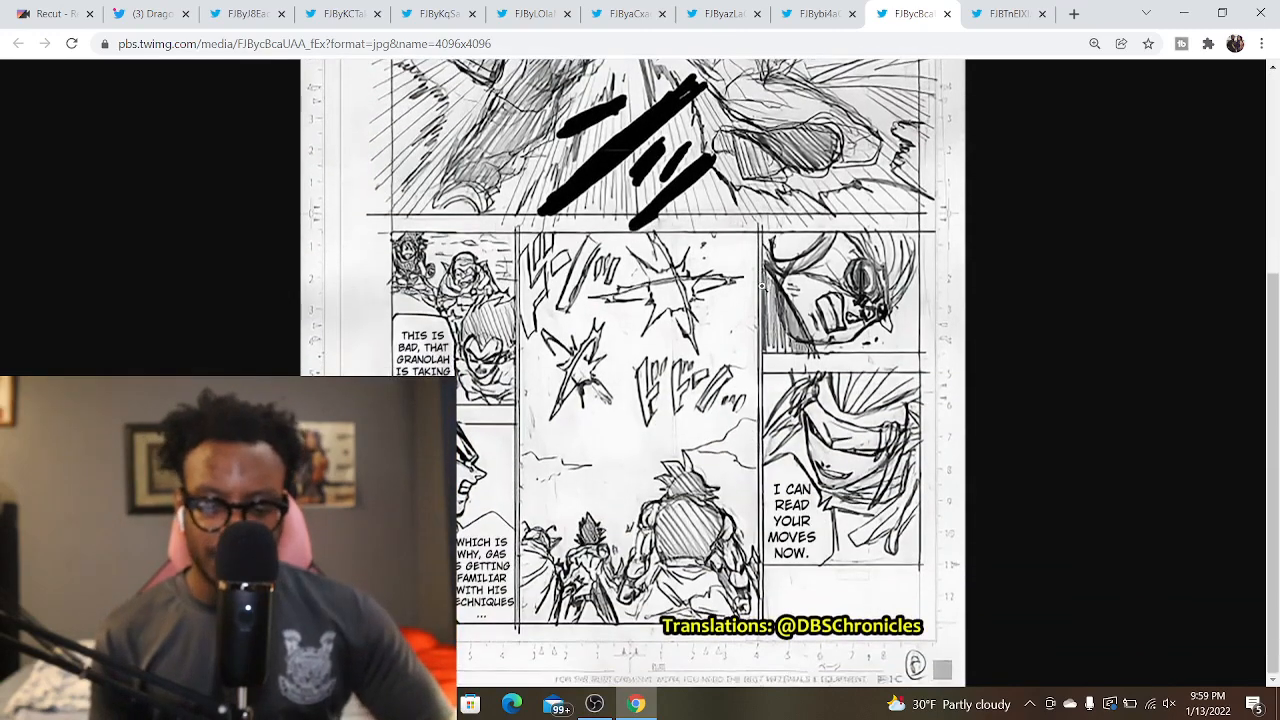
{"action": "scroll", "scroll_direction": "up", "scroll_amount": 3}
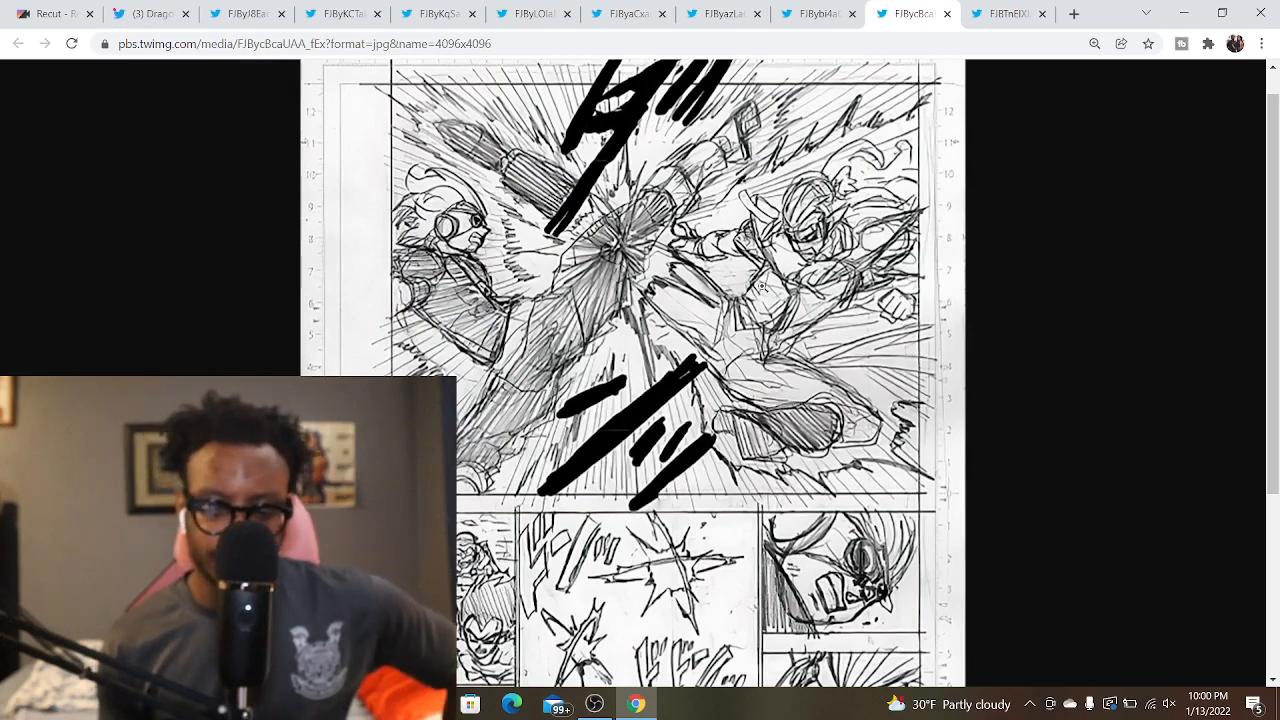
{"action": "scroll", "scroll_direction": "down", "scroll_amount": 3}
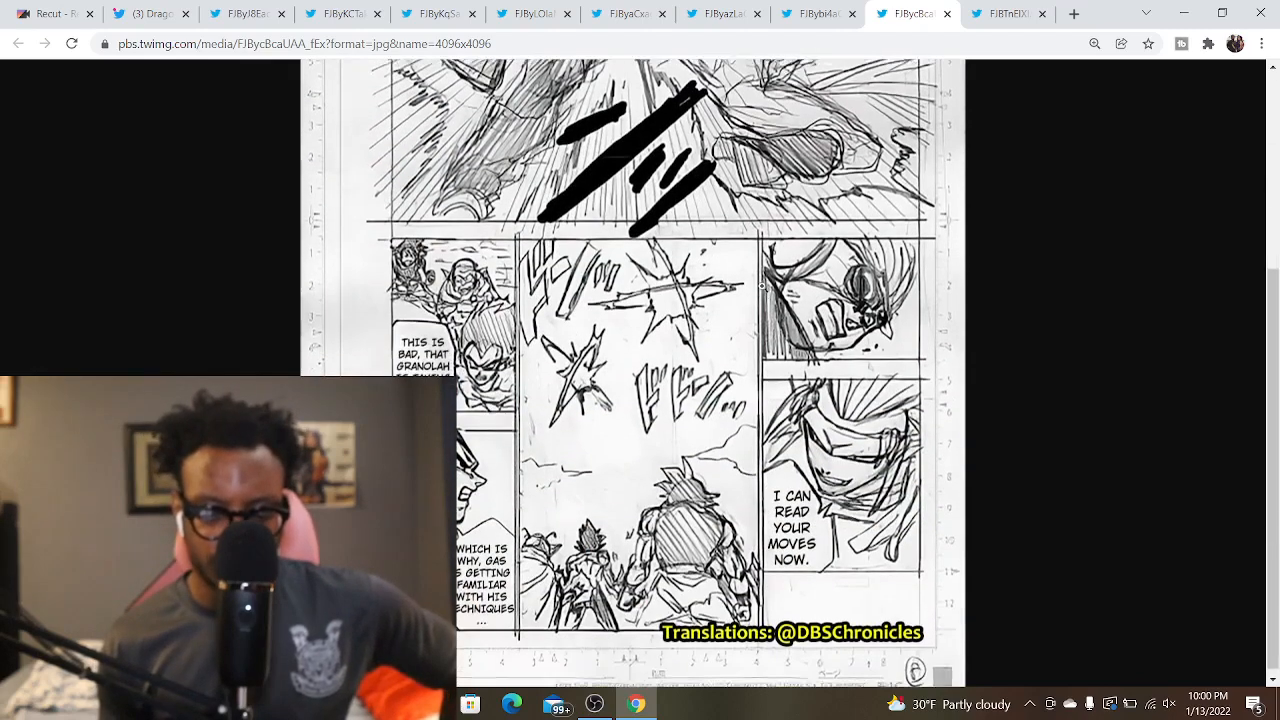
{"action": "scroll", "scroll_direction": "down", "scroll_amount": 3}
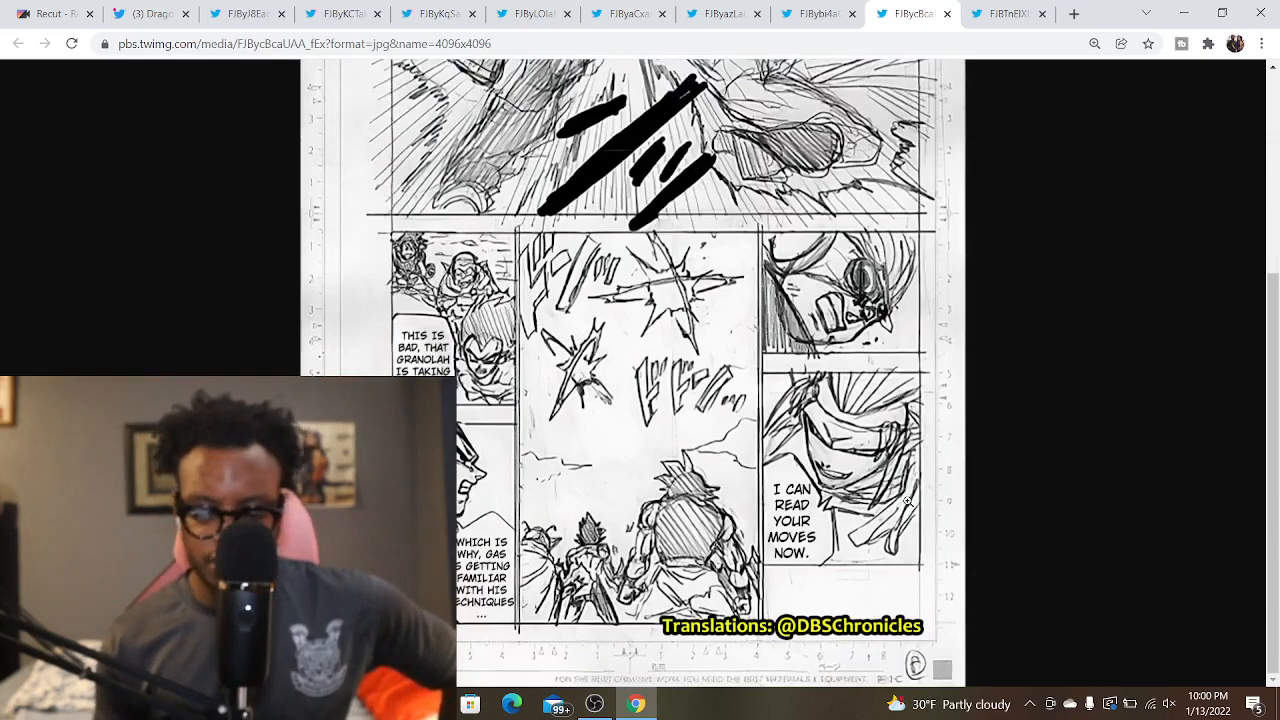
{"action": "scroll", "scroll_direction": "up", "scroll_amount": 3}
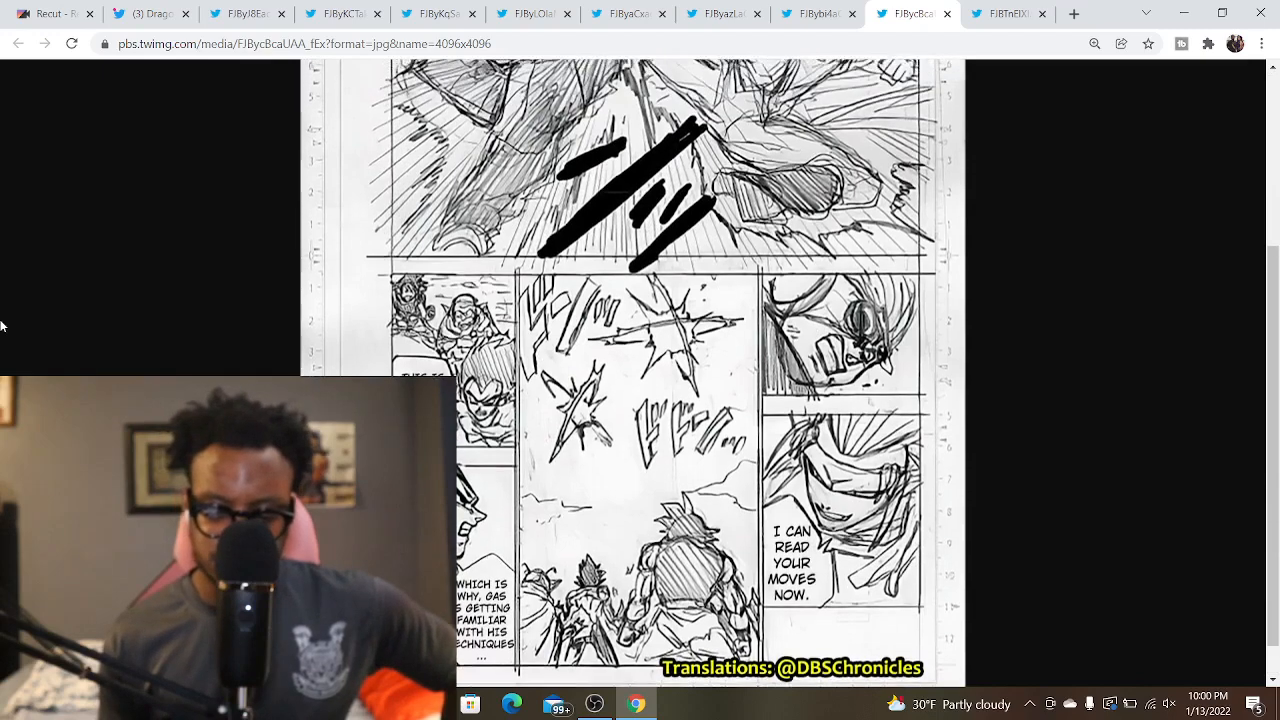
{"action": "scroll", "scroll_direction": "up", "scroll_amount": 3}
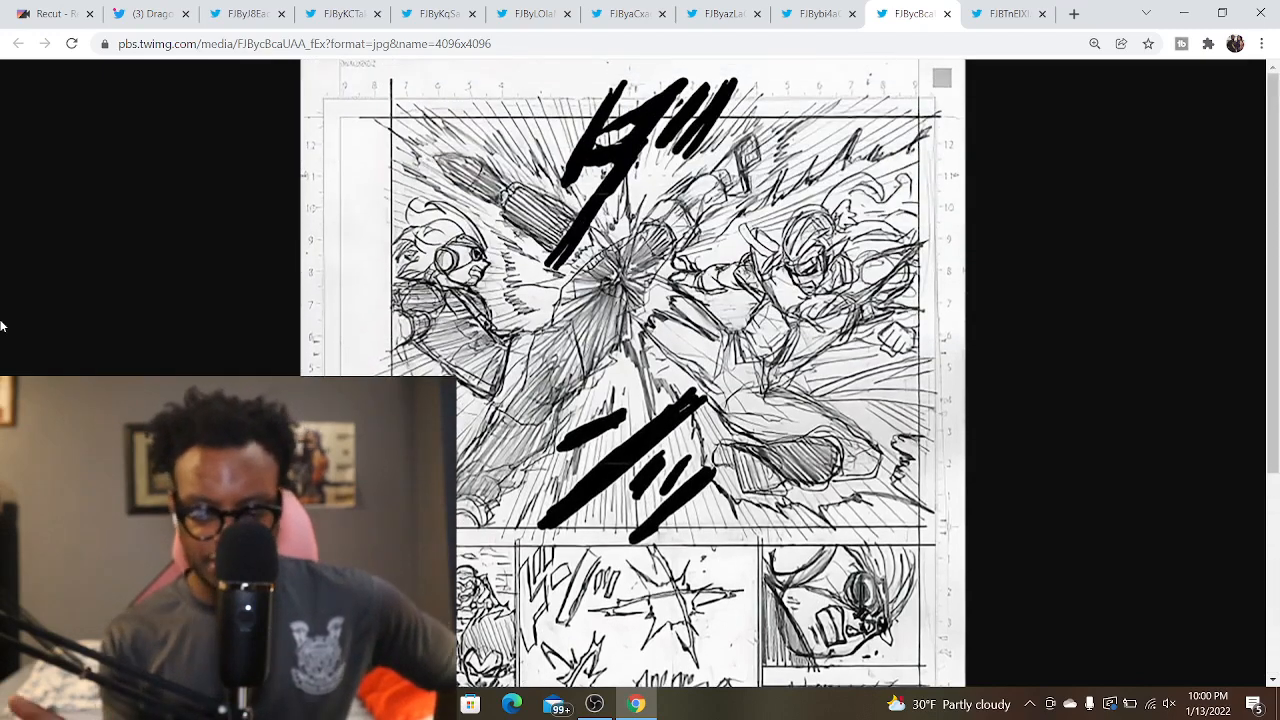